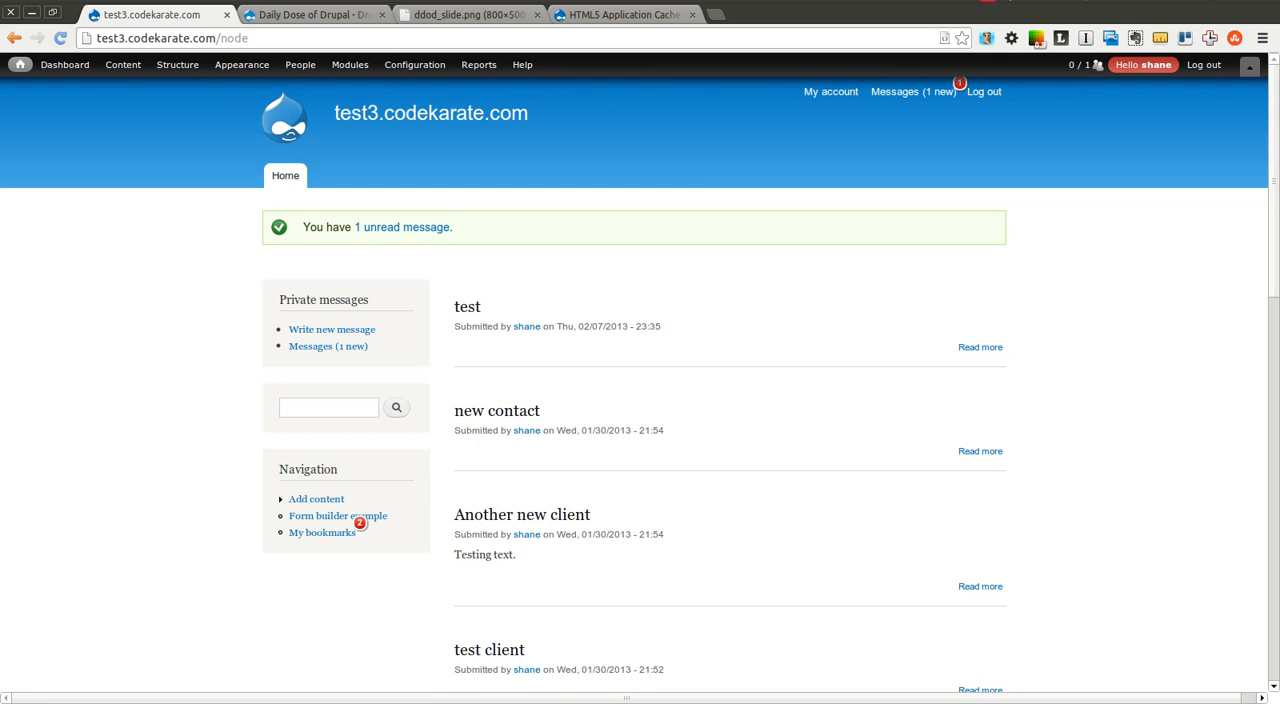
# - Bring up the HTML5 Application Cache project page on drupal.org via the Daily Dose of Drupal page
pyautogui.click(312, 14)
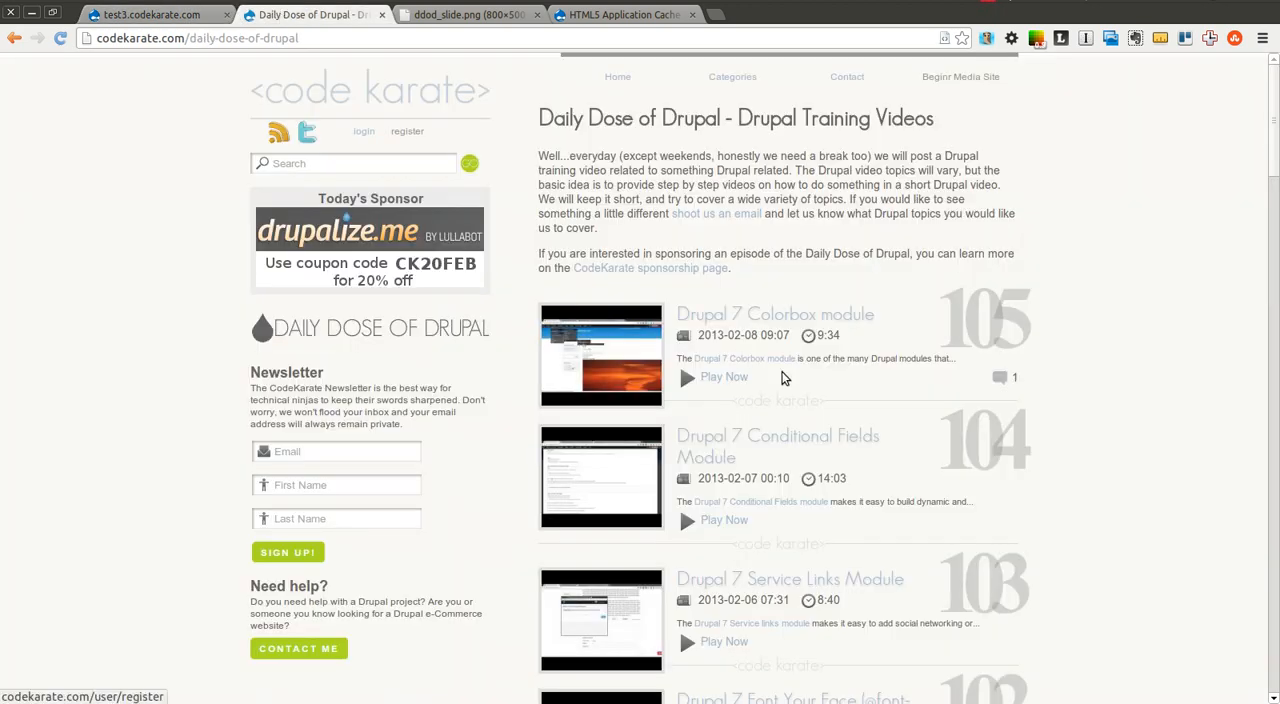
pyautogui.moveTo(1020, 248)
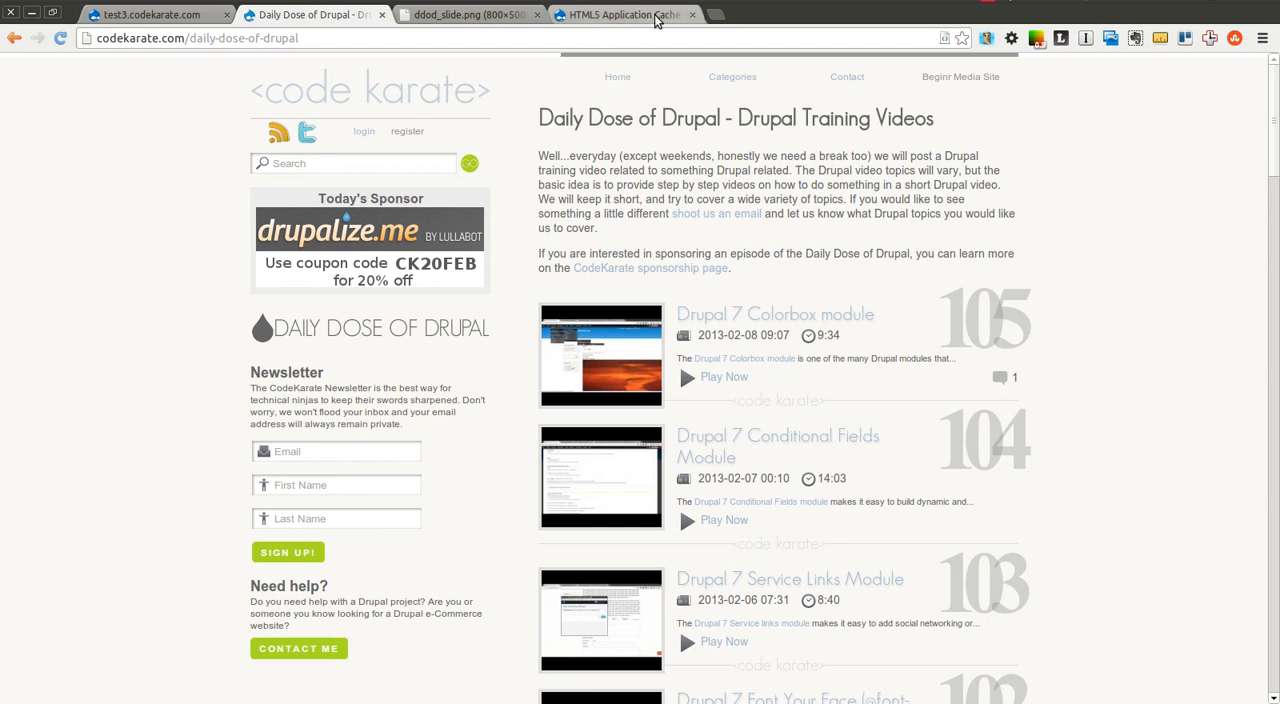
pyautogui.click(620, 14)
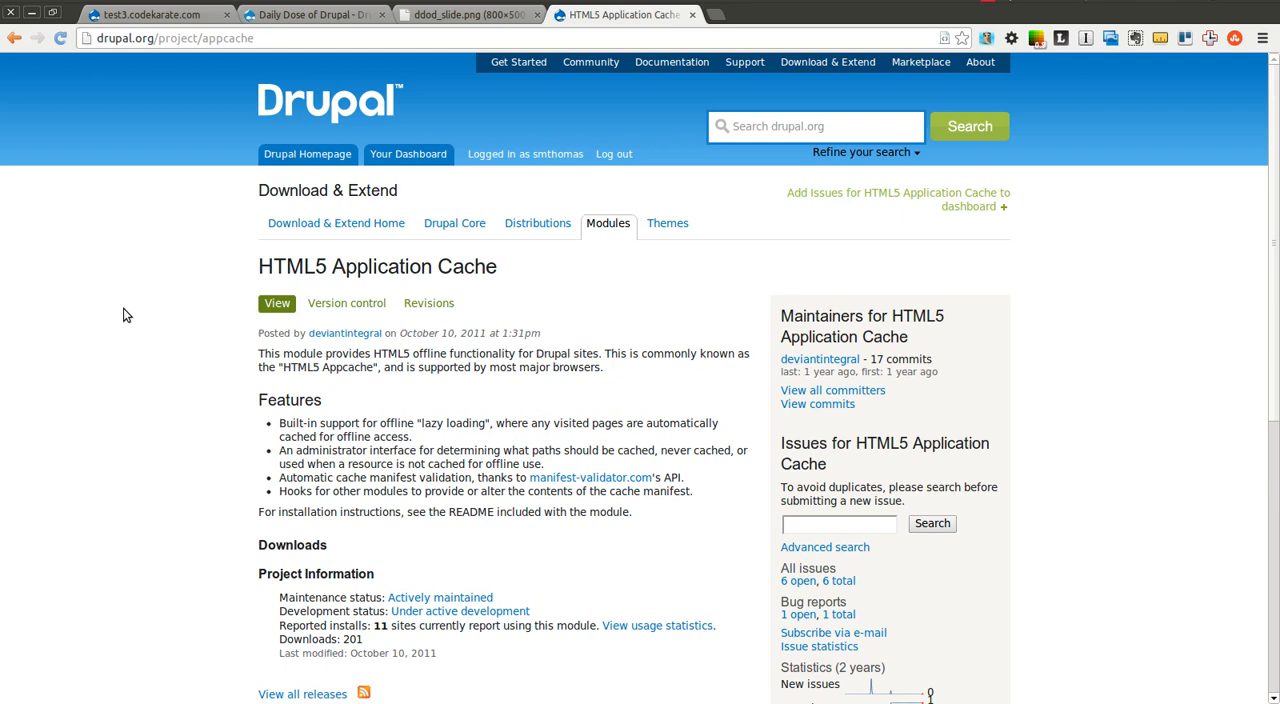
pyautogui.moveTo(144, 304)
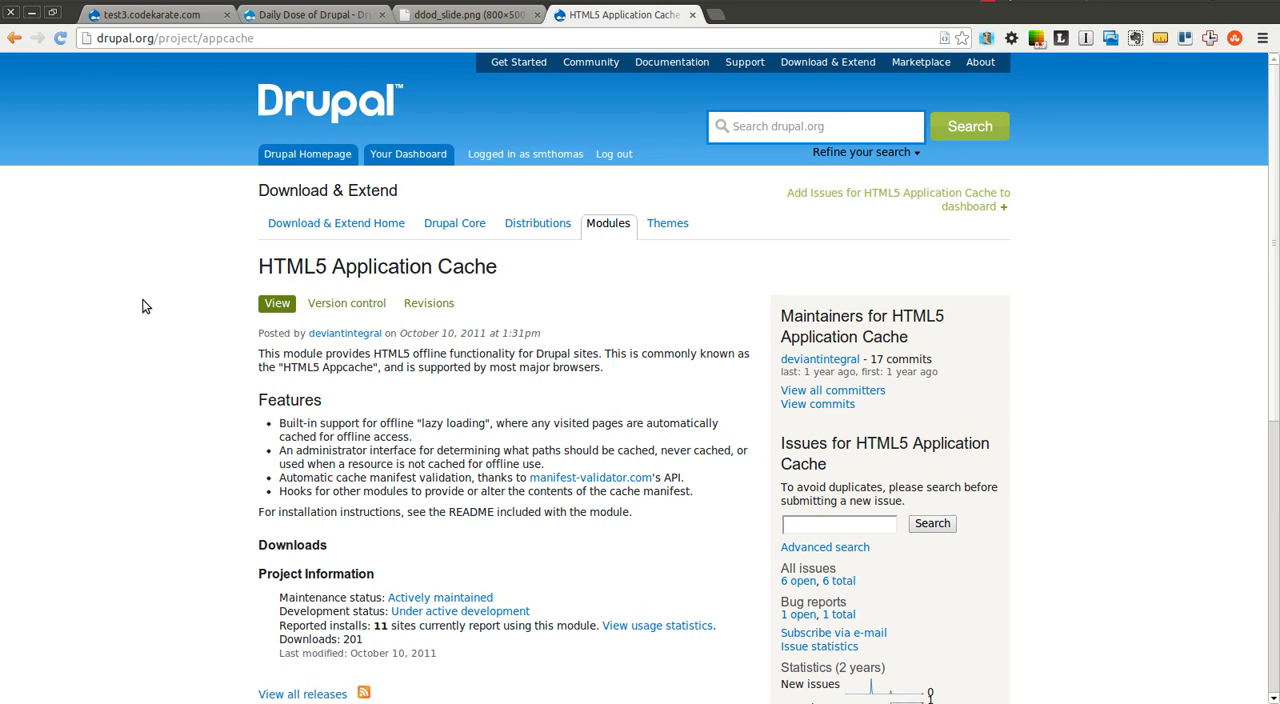
pyautogui.moveTo(154, 268)
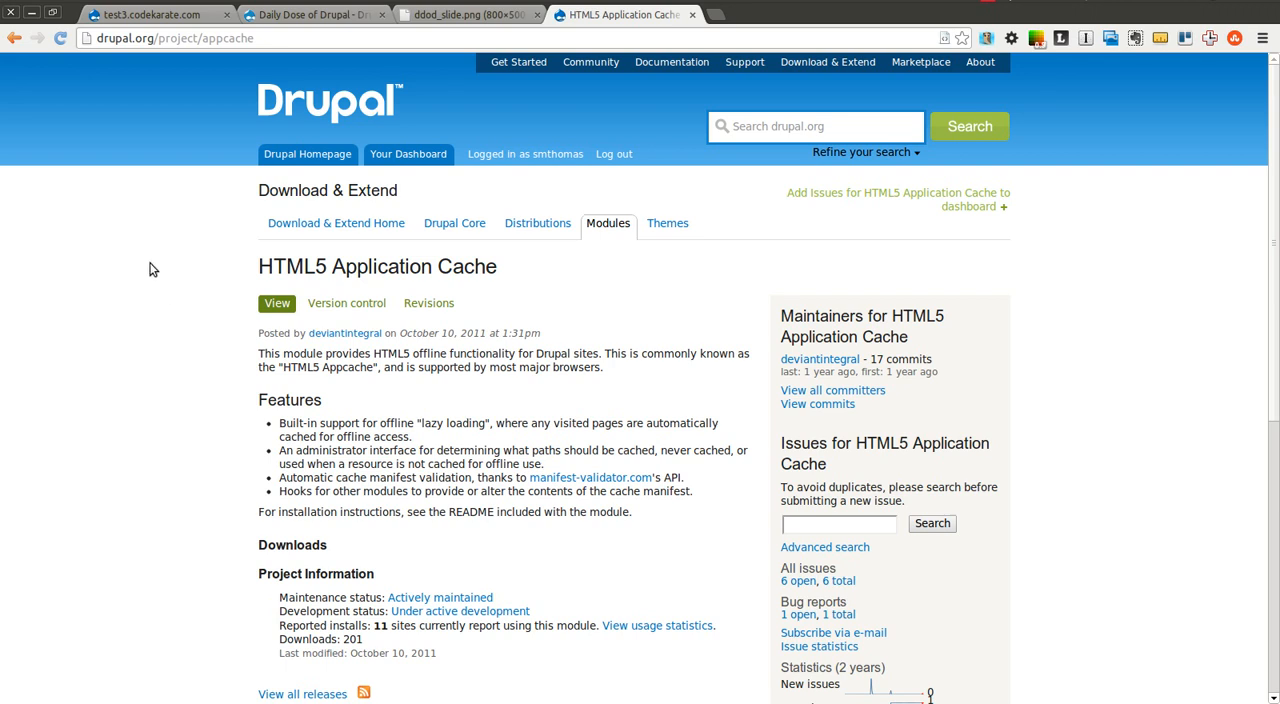
pyautogui.moveTo(576, 292)
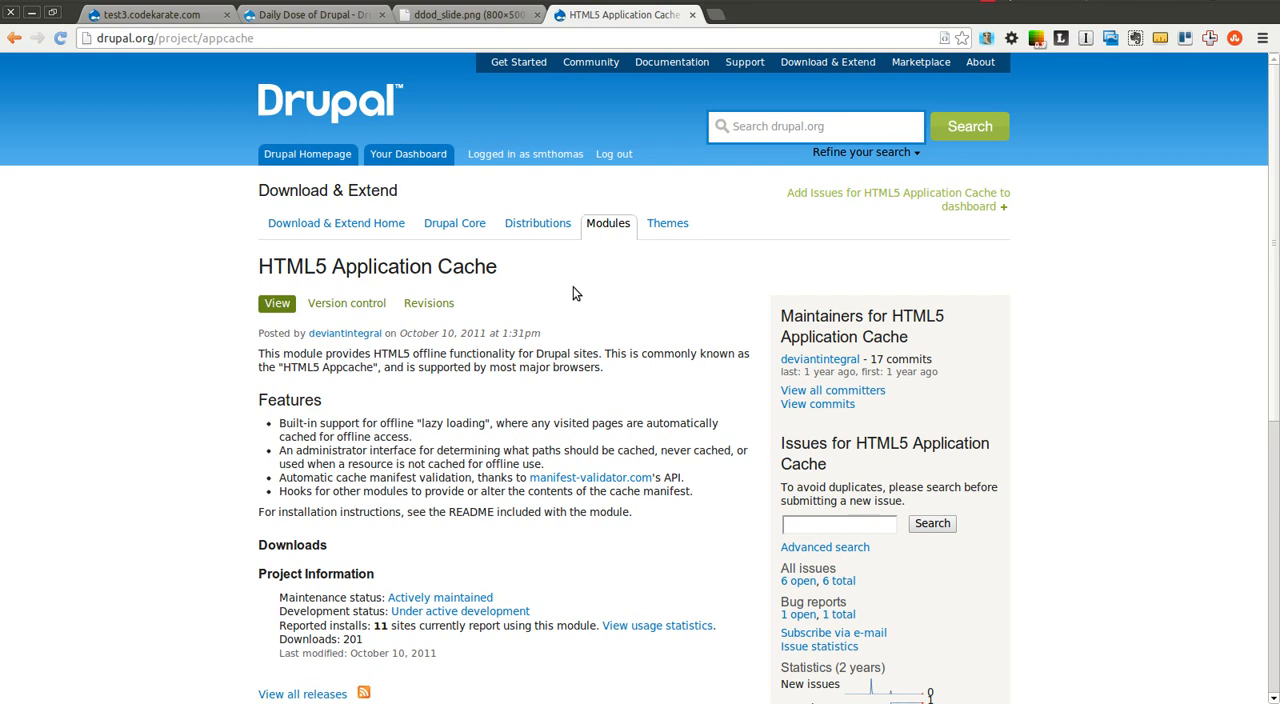
pyautogui.moveTo(552, 288)
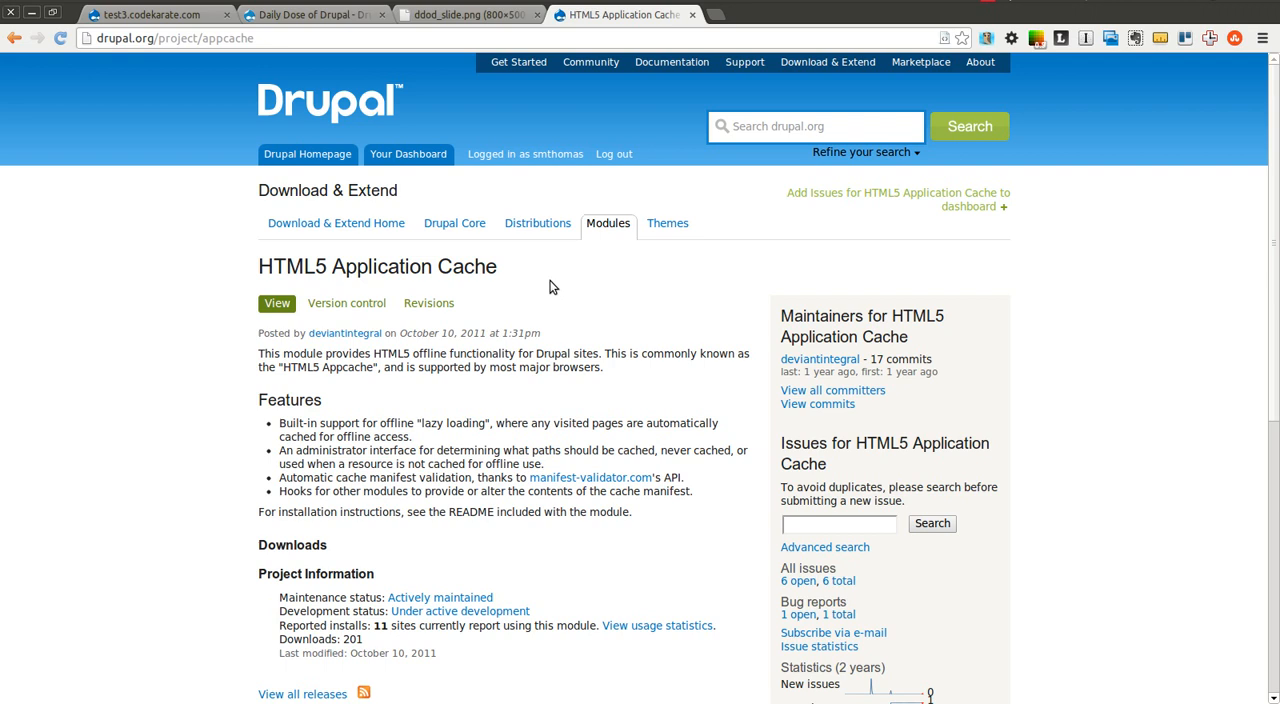
pyautogui.moveTo(536, 272)
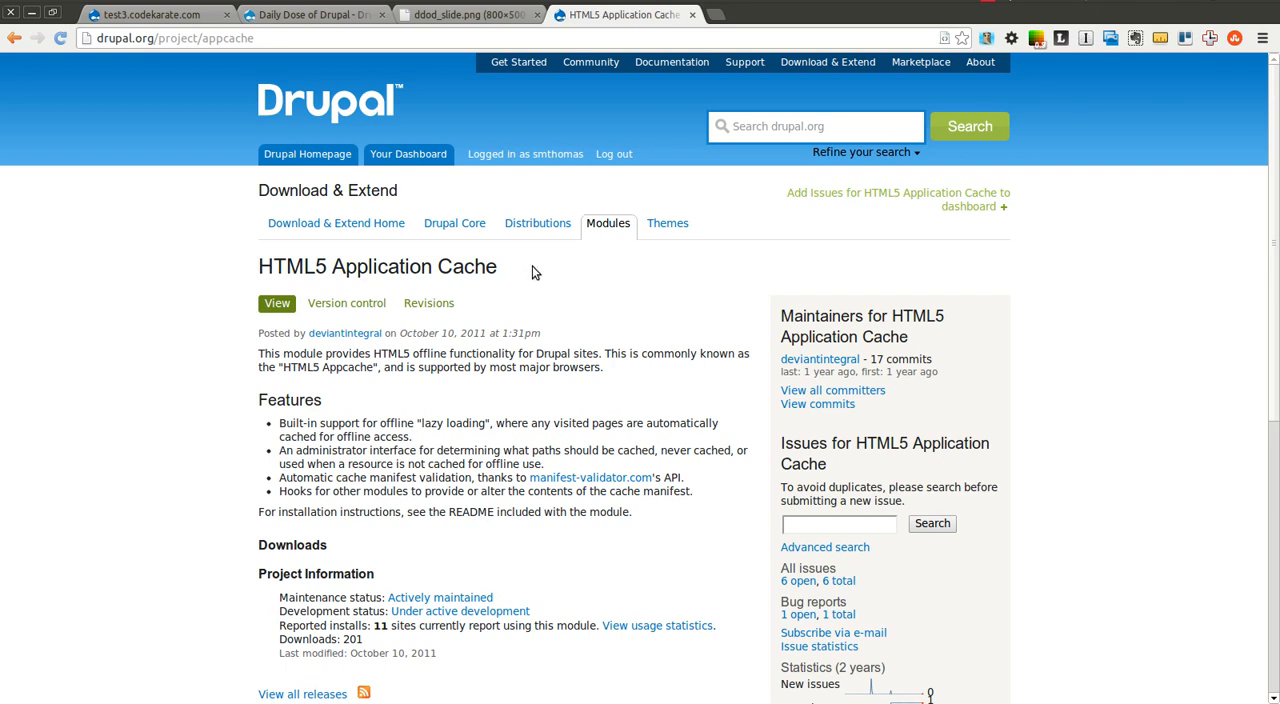
pyautogui.moveTo(528, 272)
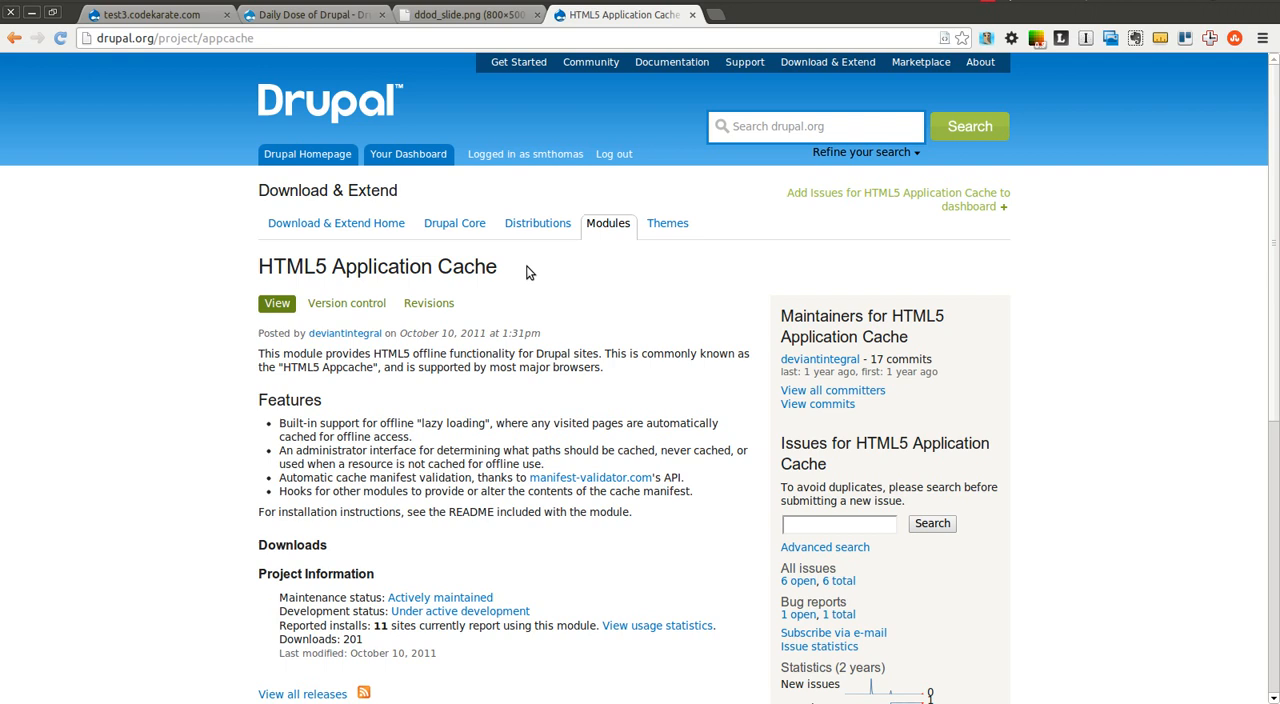
pyautogui.moveTo(714, 260)
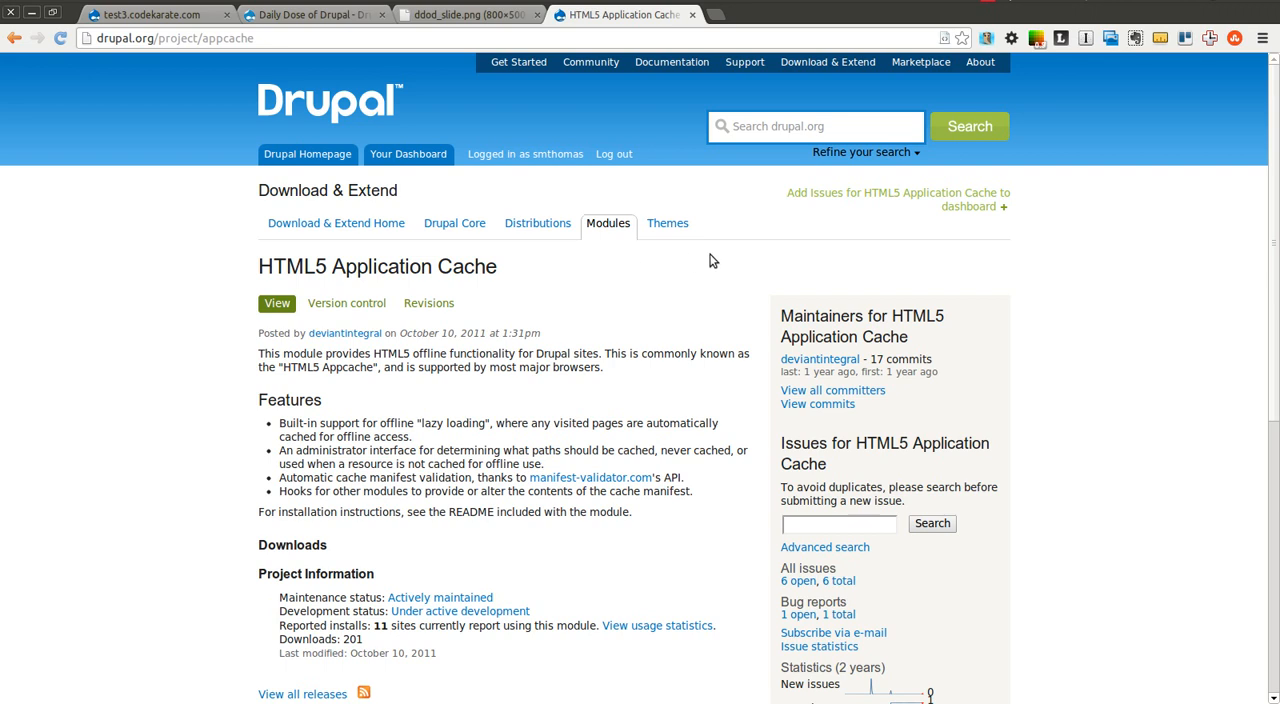
pyautogui.moveTo(644, 304)
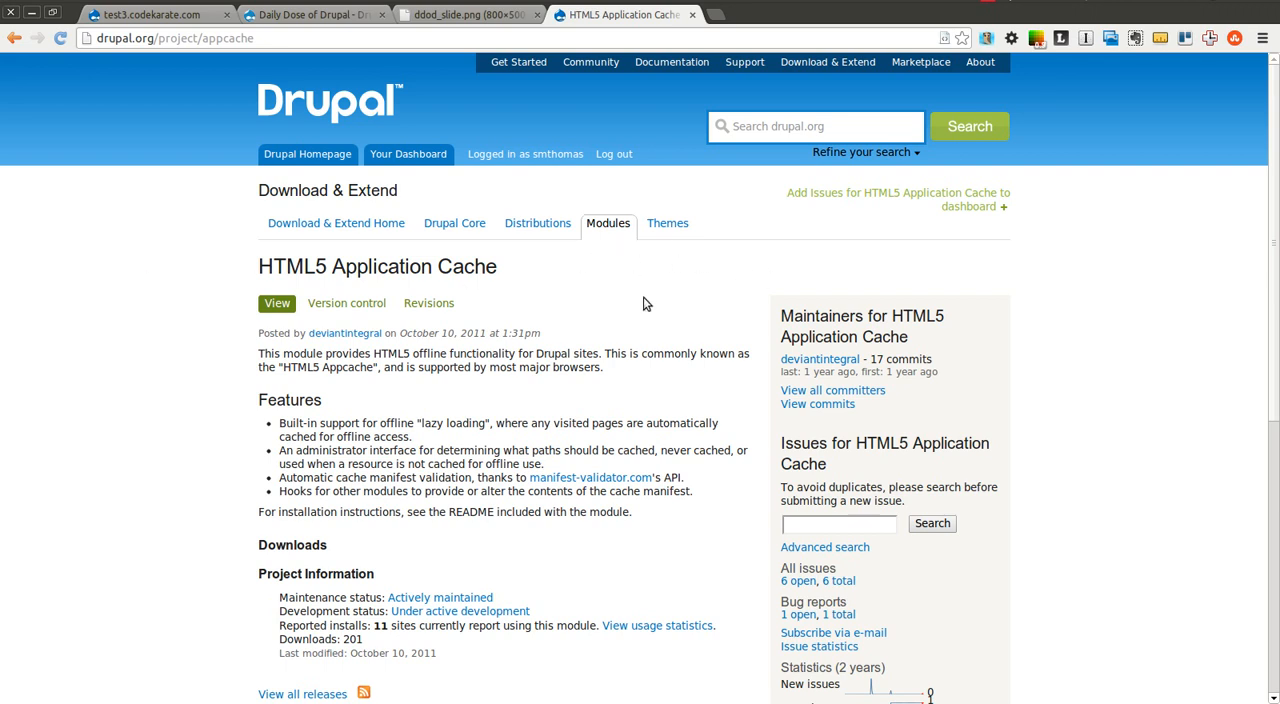
pyautogui.moveTo(192, 272)
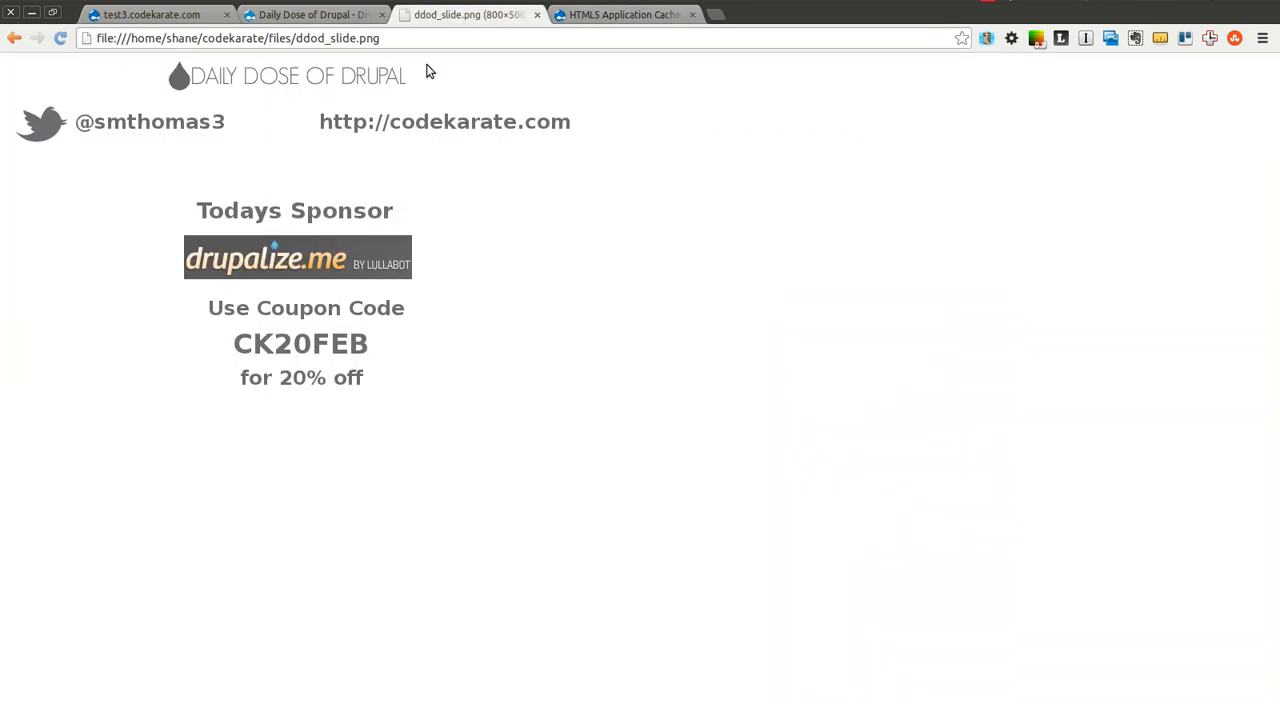
pyautogui.moveTo(108, 138)
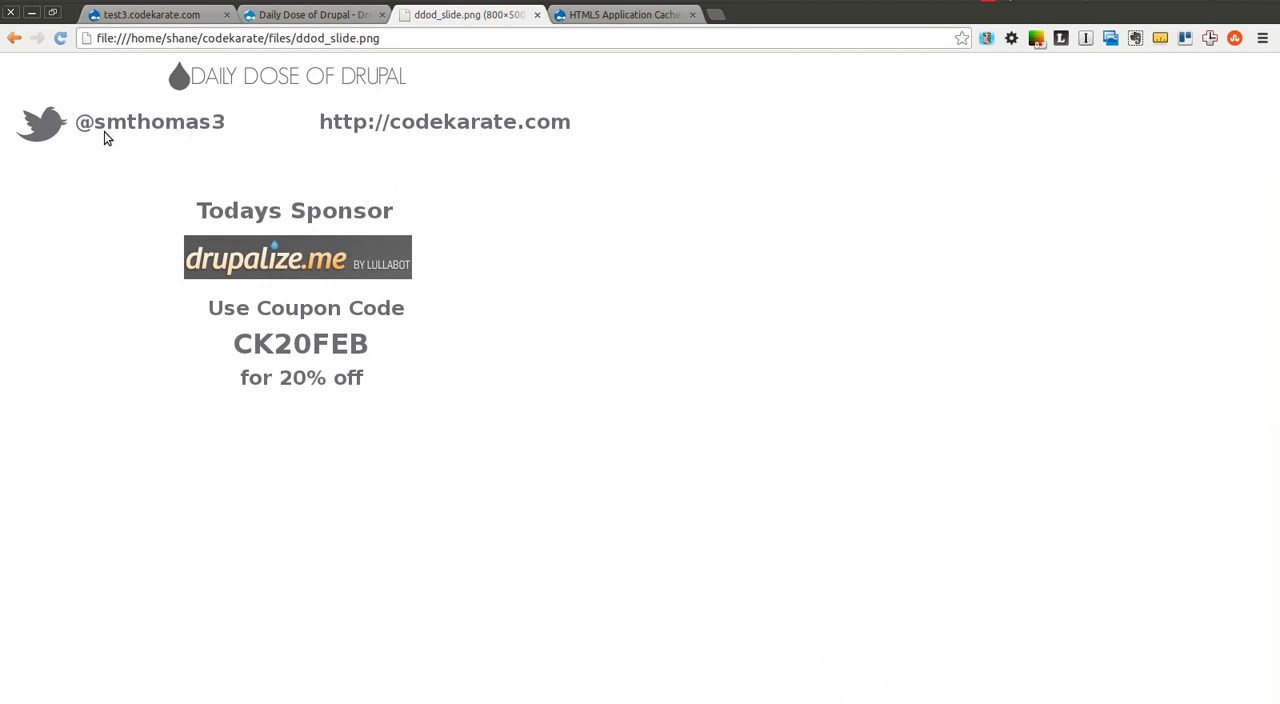
pyautogui.moveTo(296, 176)
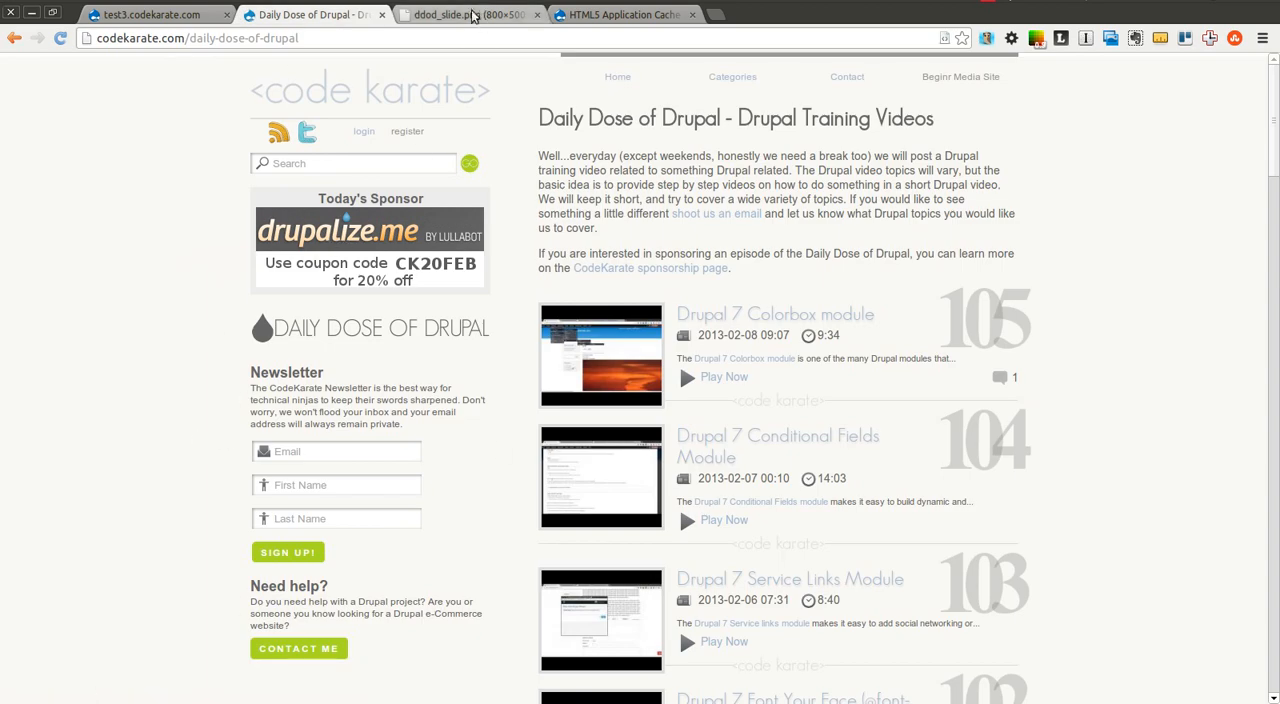
# - Show the ddod_slide.png sponsor slide, then return to the test3.codekarate.com homepage
pyautogui.click(470, 14)
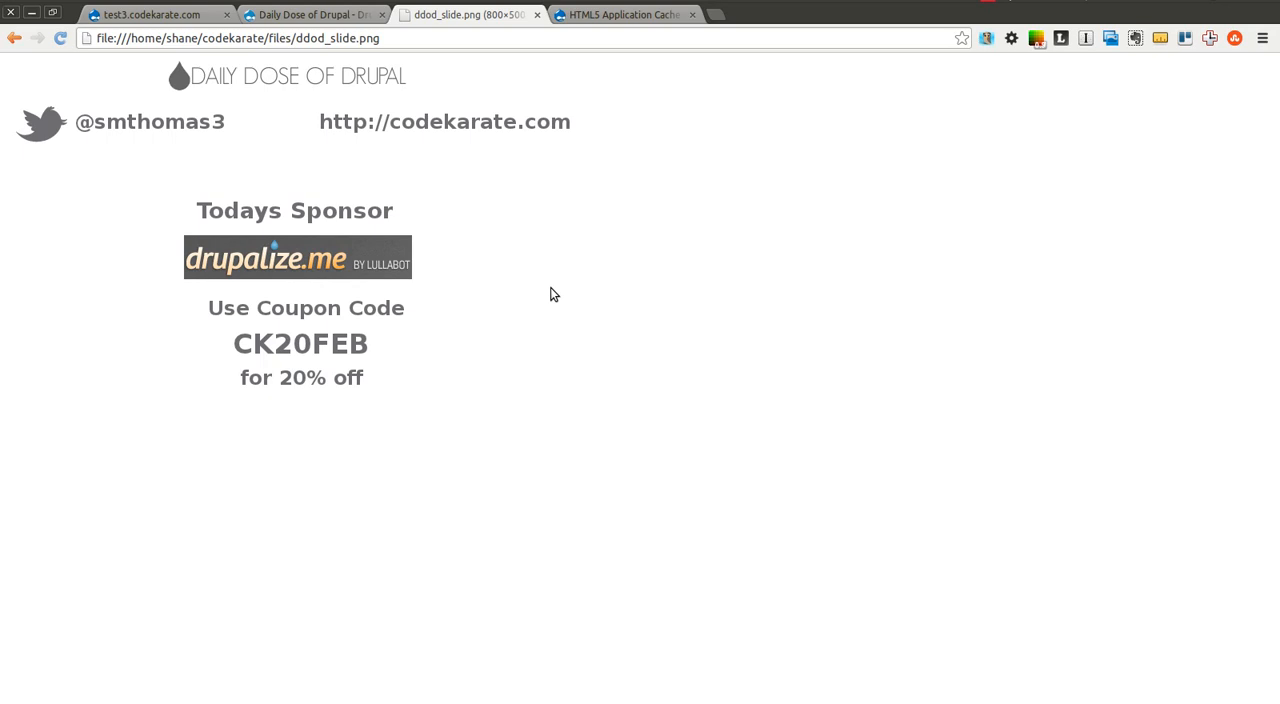
pyautogui.moveTo(258, 336)
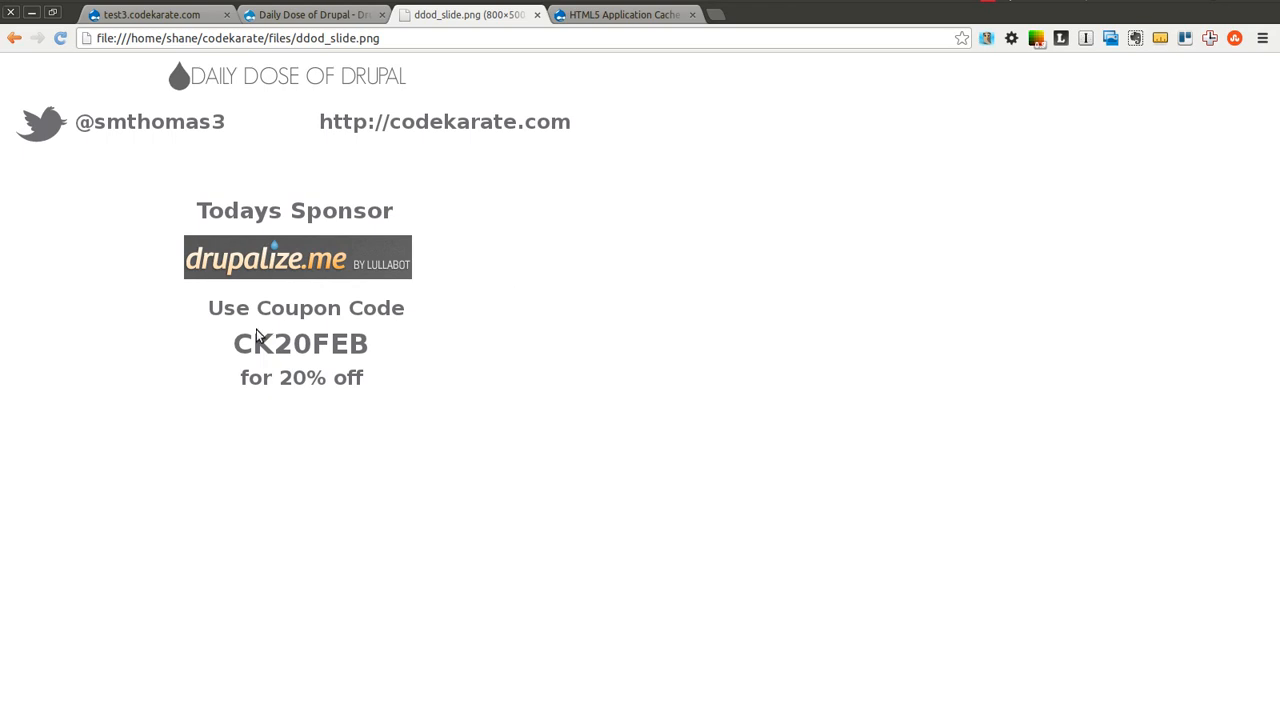
pyautogui.moveTo(312, 350)
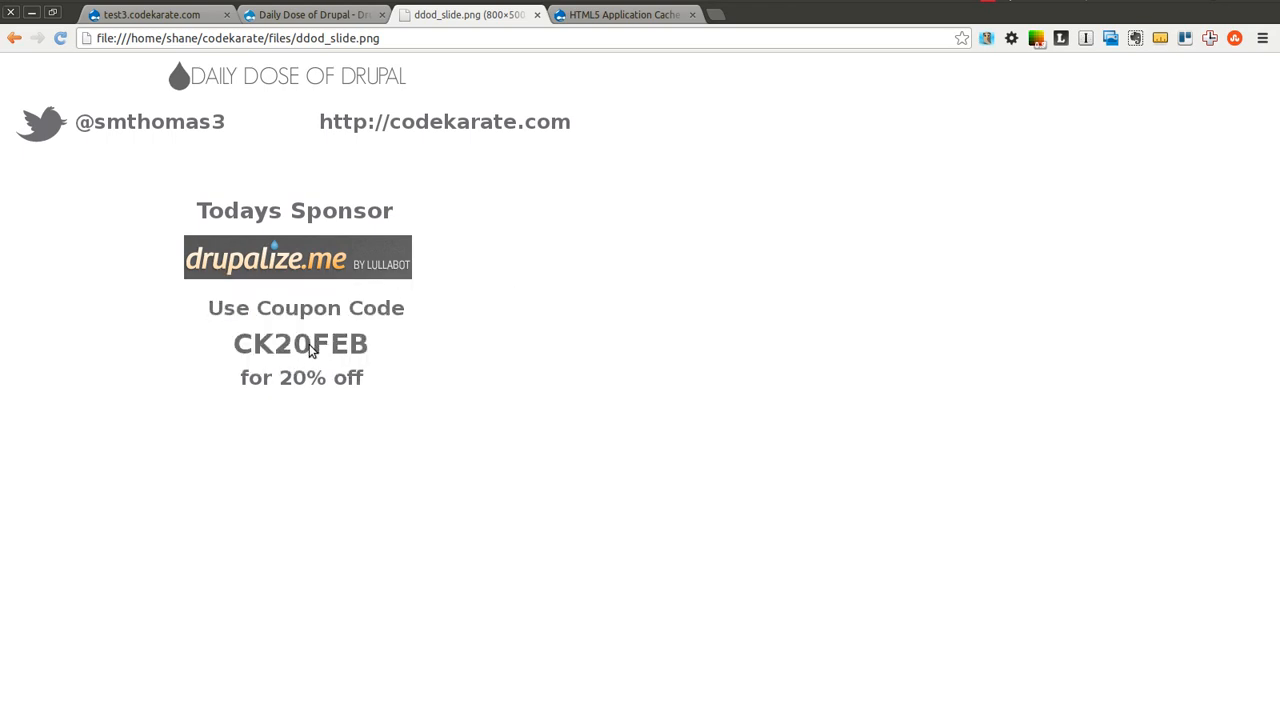
pyautogui.moveTo(504, 384)
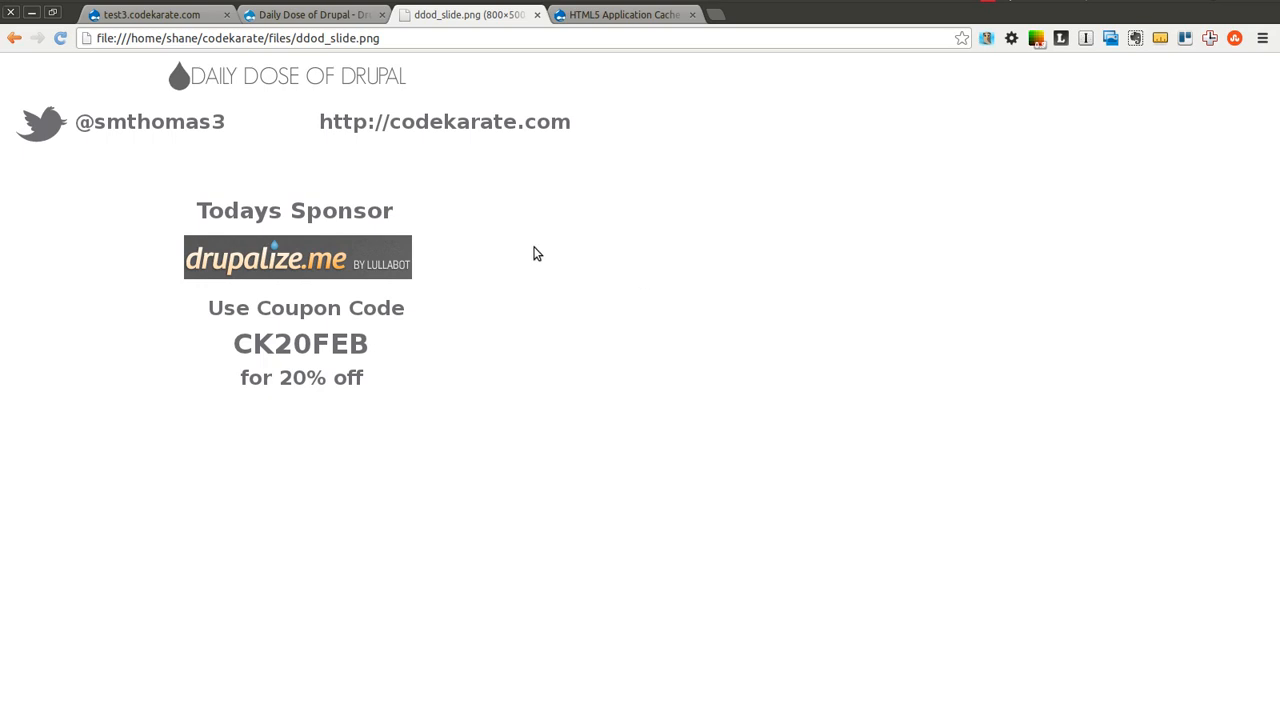
pyautogui.moveTo(294, 28)
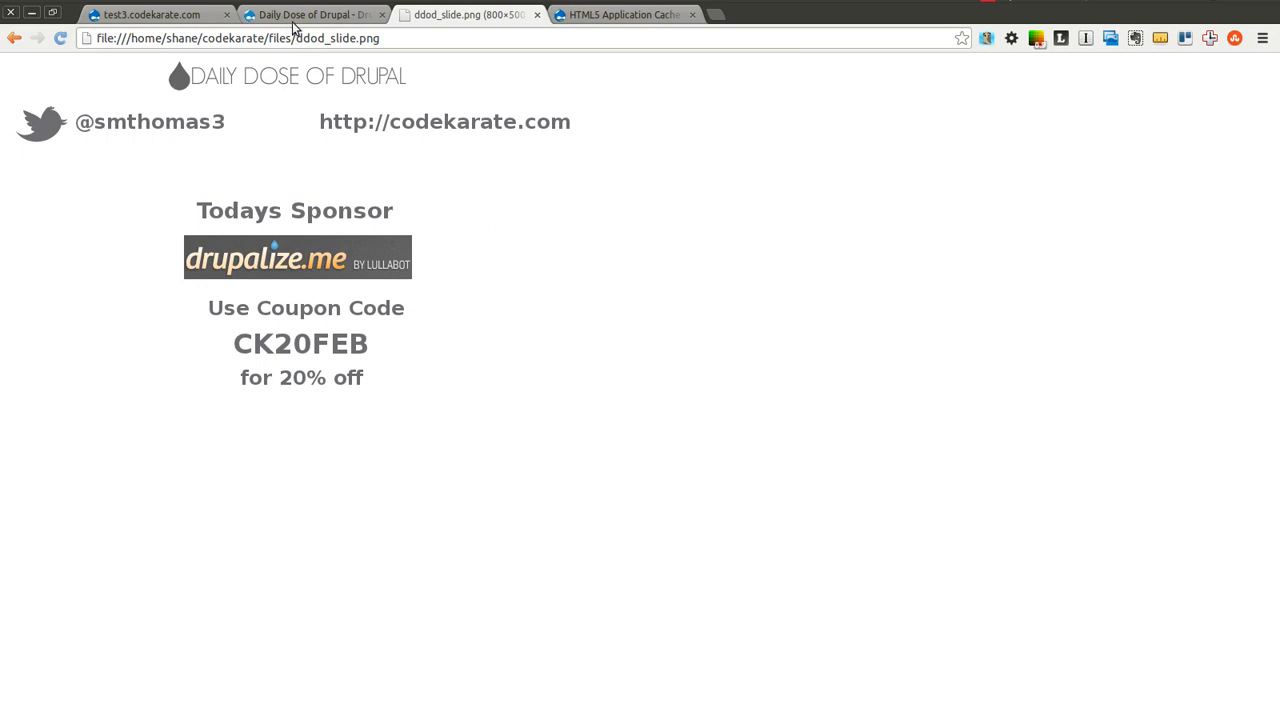
pyautogui.click(150, 14)
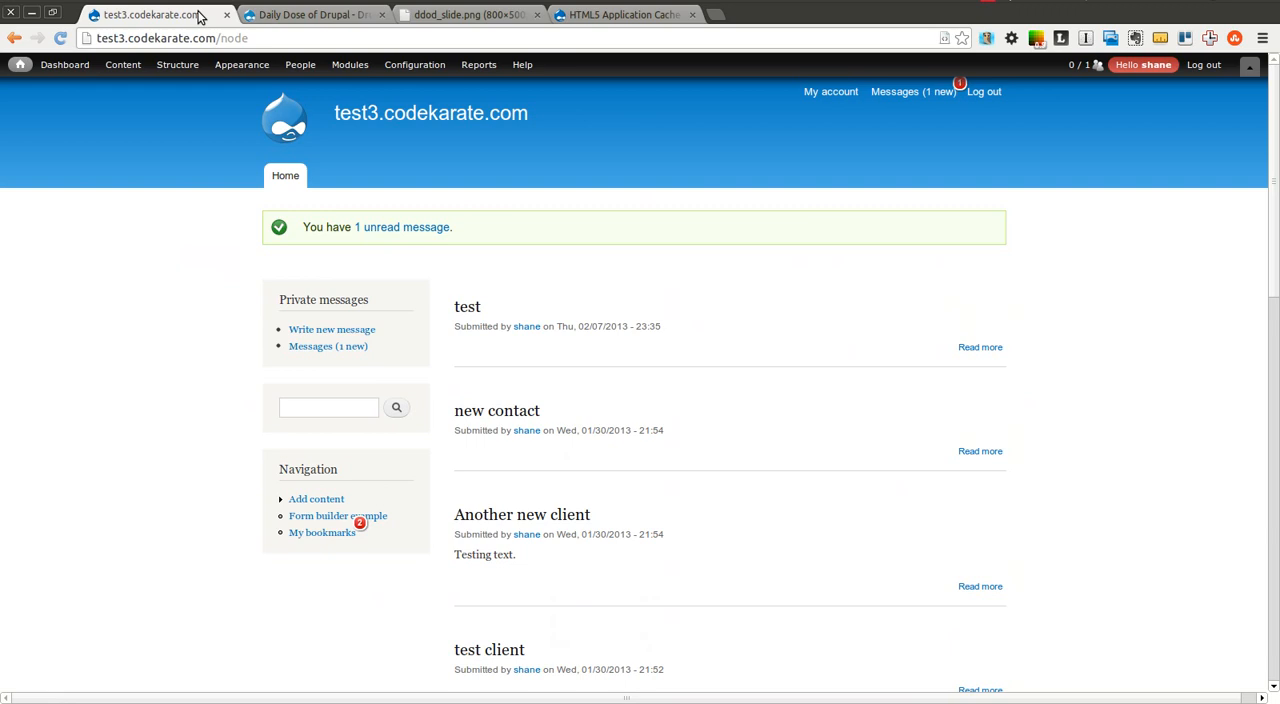
# - Return to the HTML5 Application Cache project page and bring its Downloads and Project Information into view
pyautogui.click(620, 14)
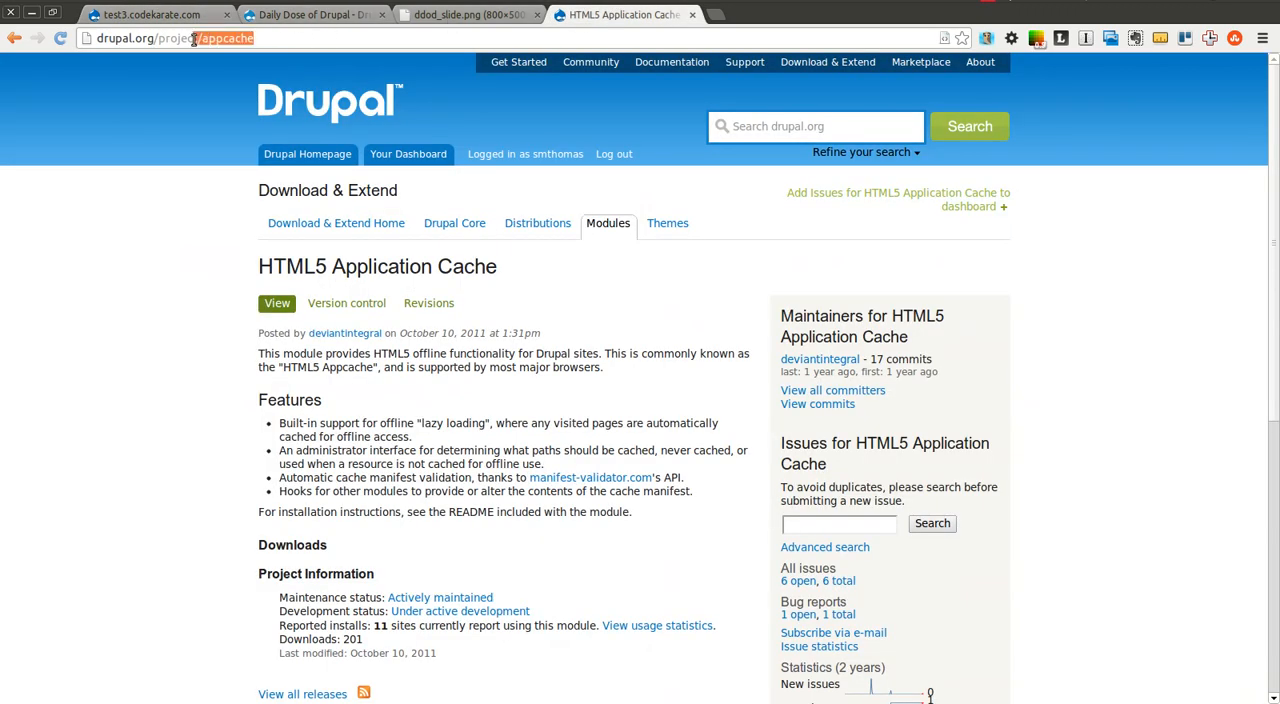
pyautogui.moveTo(928, 280)
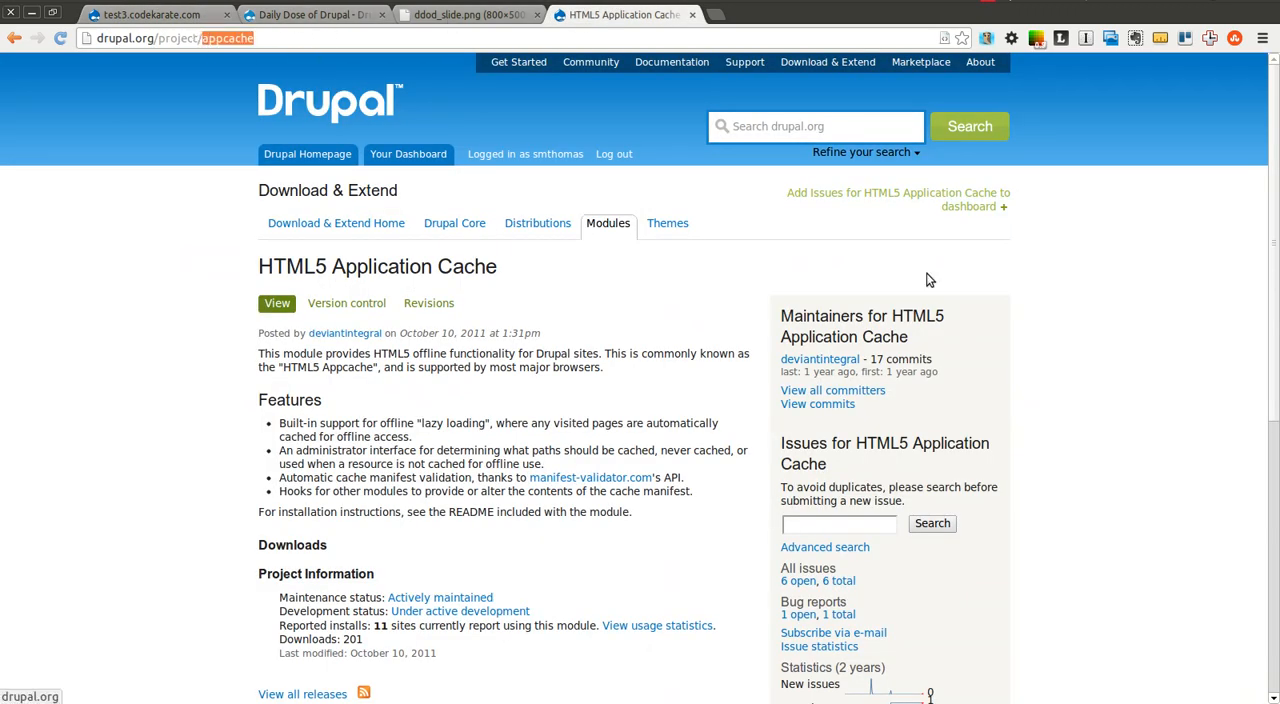
pyautogui.scroll(-3)
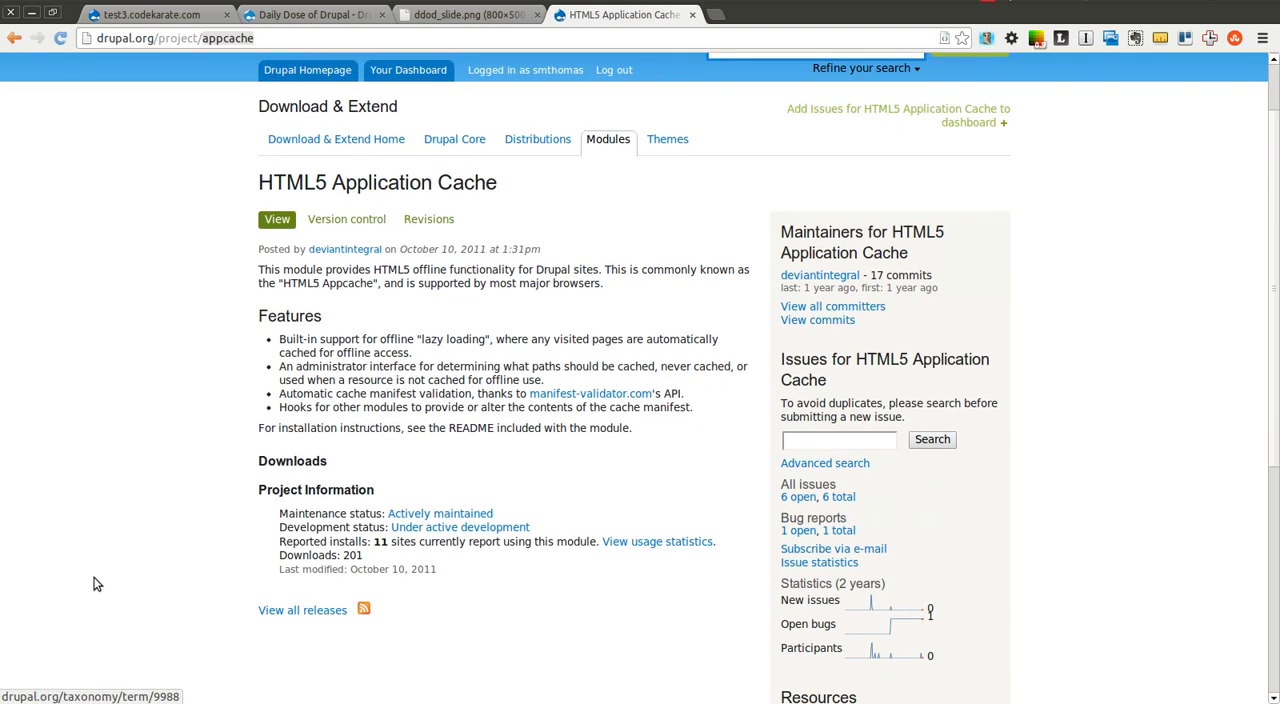
pyautogui.moveTo(490, 596)
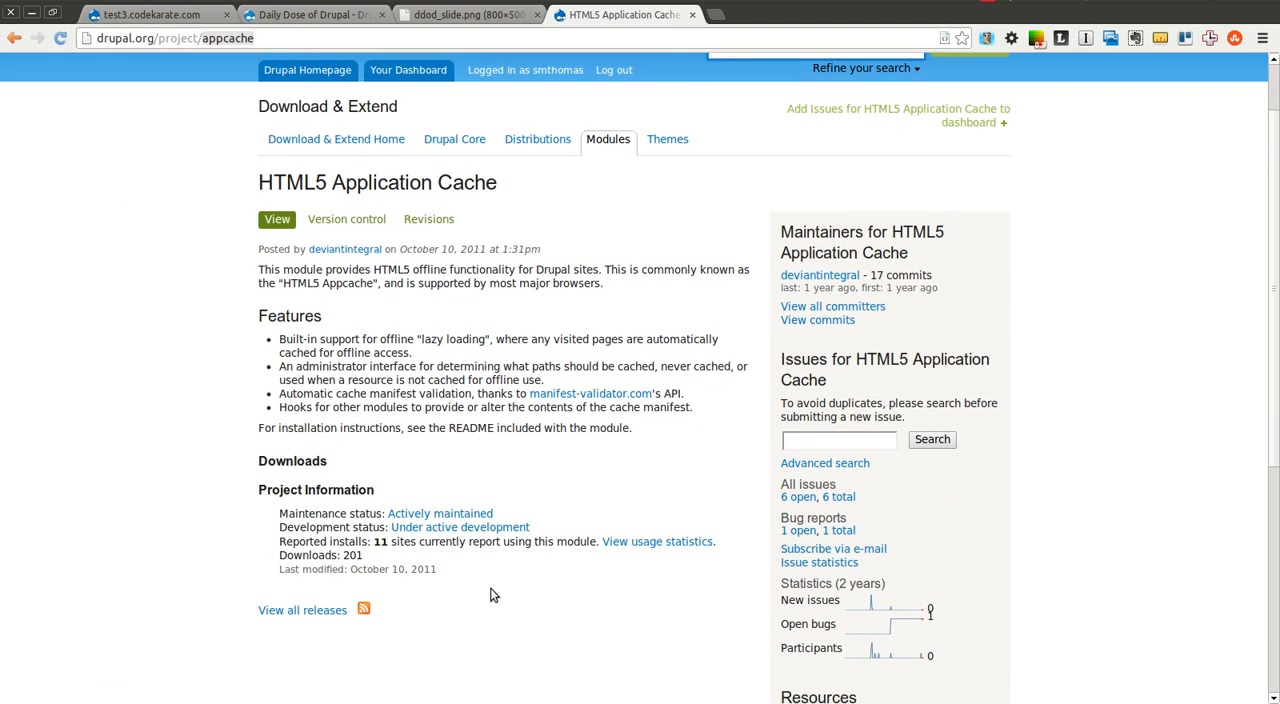
pyautogui.moveTo(314, 484)
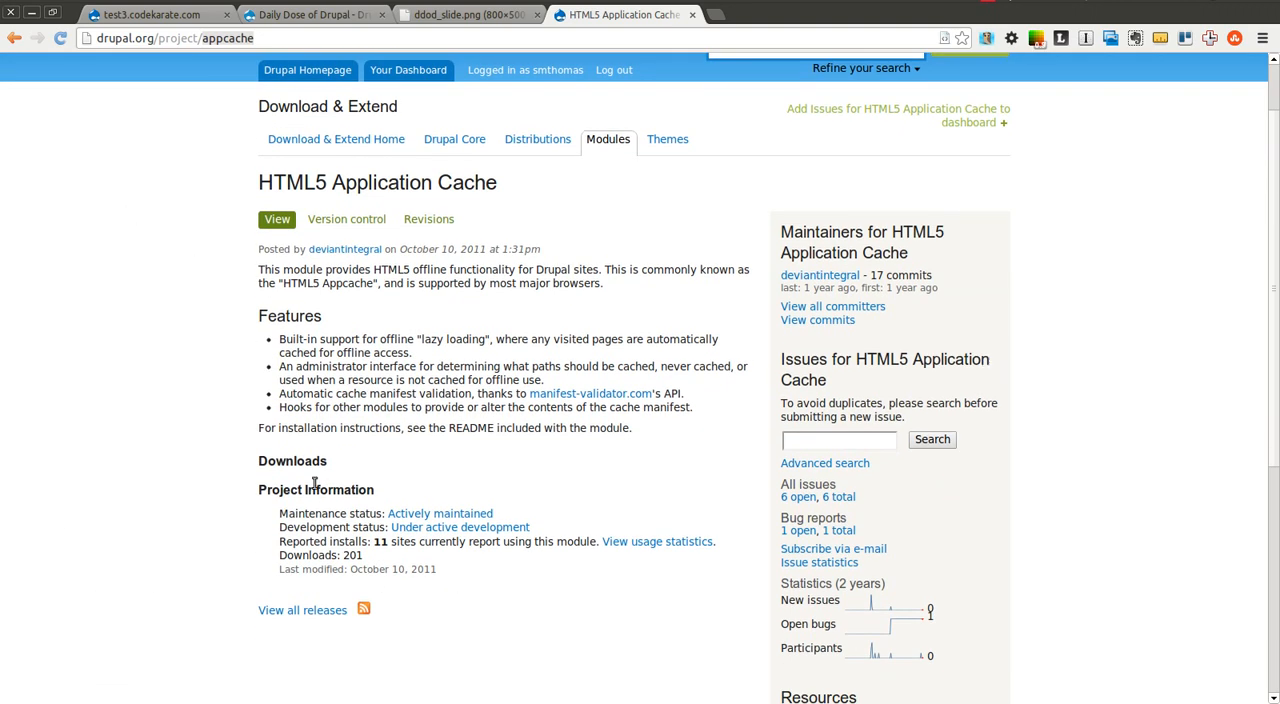
pyautogui.moveTo(210, 400)
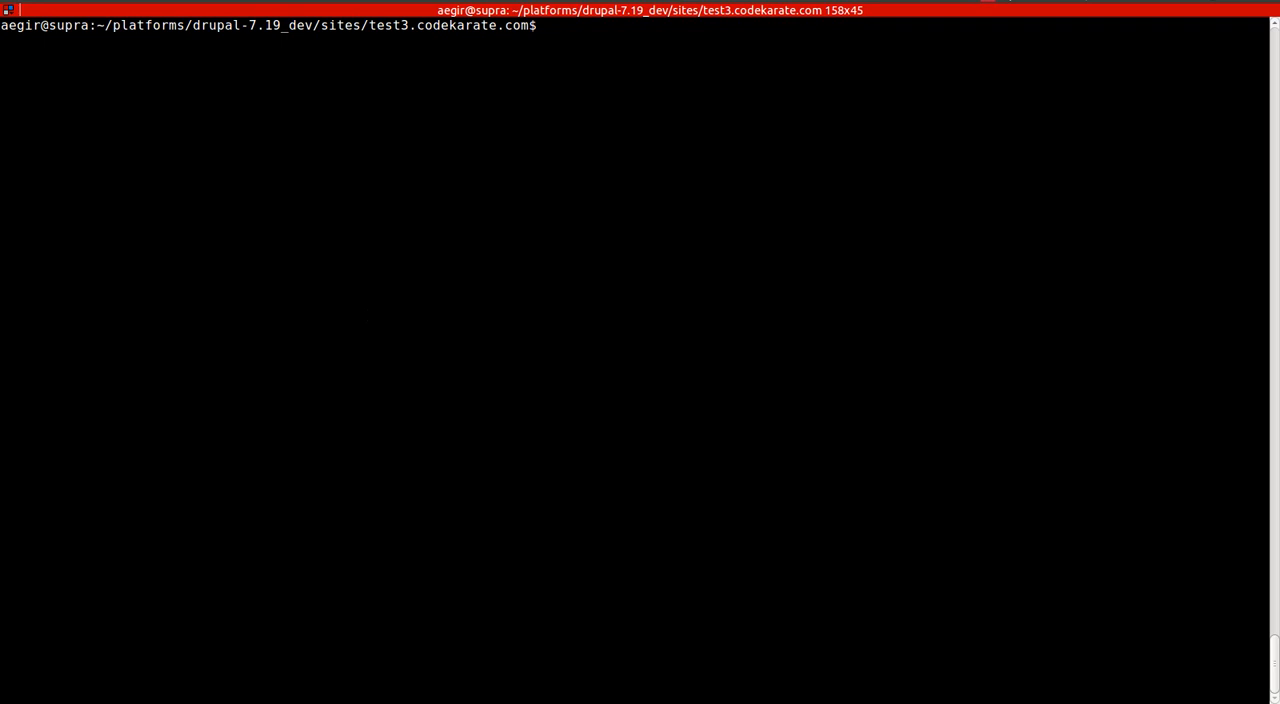
# - Download appcache with 'drush dl appcache' choosing release 1, and view all releases on drupal.org
pyautogui.write('drush dl appcache')
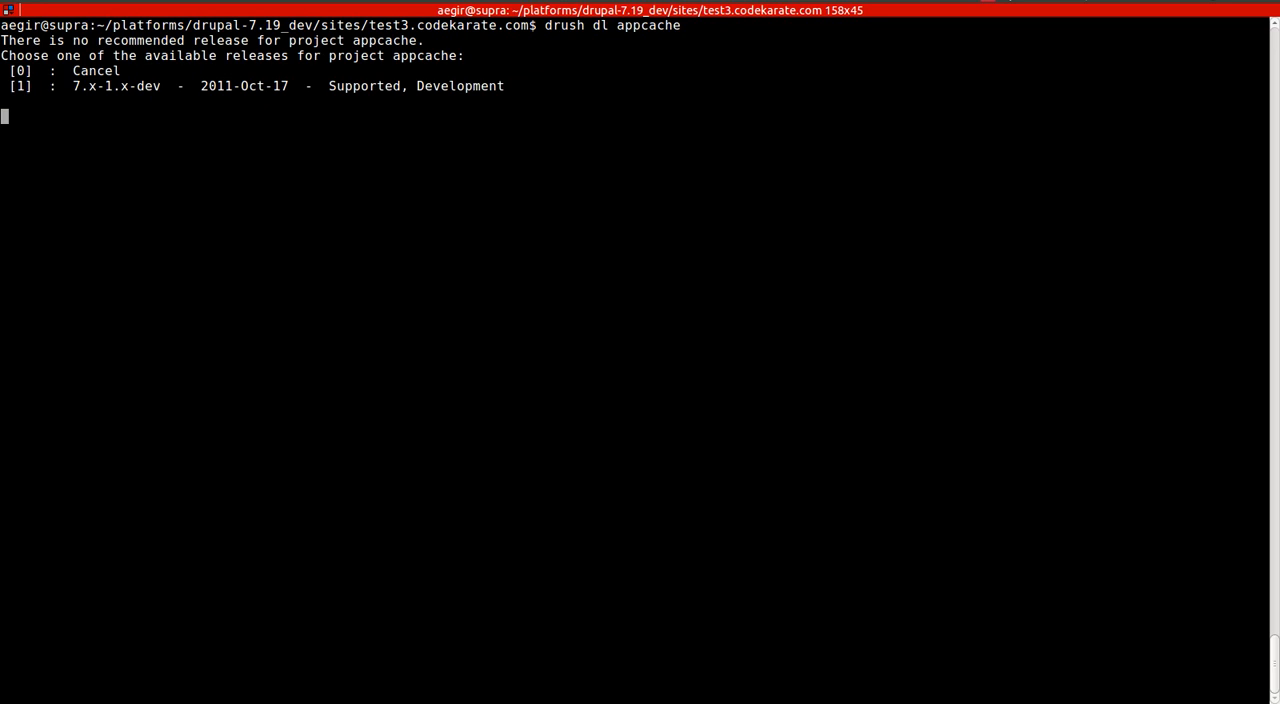
pyautogui.write('1')
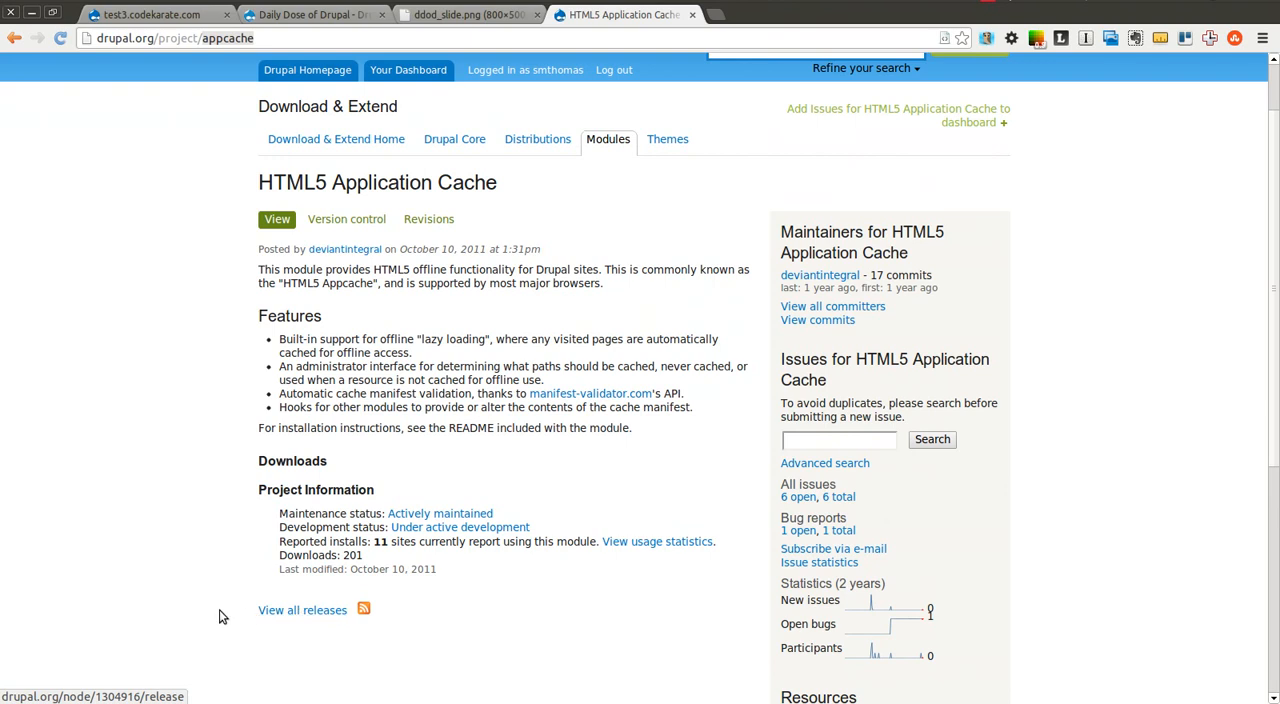
pyautogui.click(302, 610)
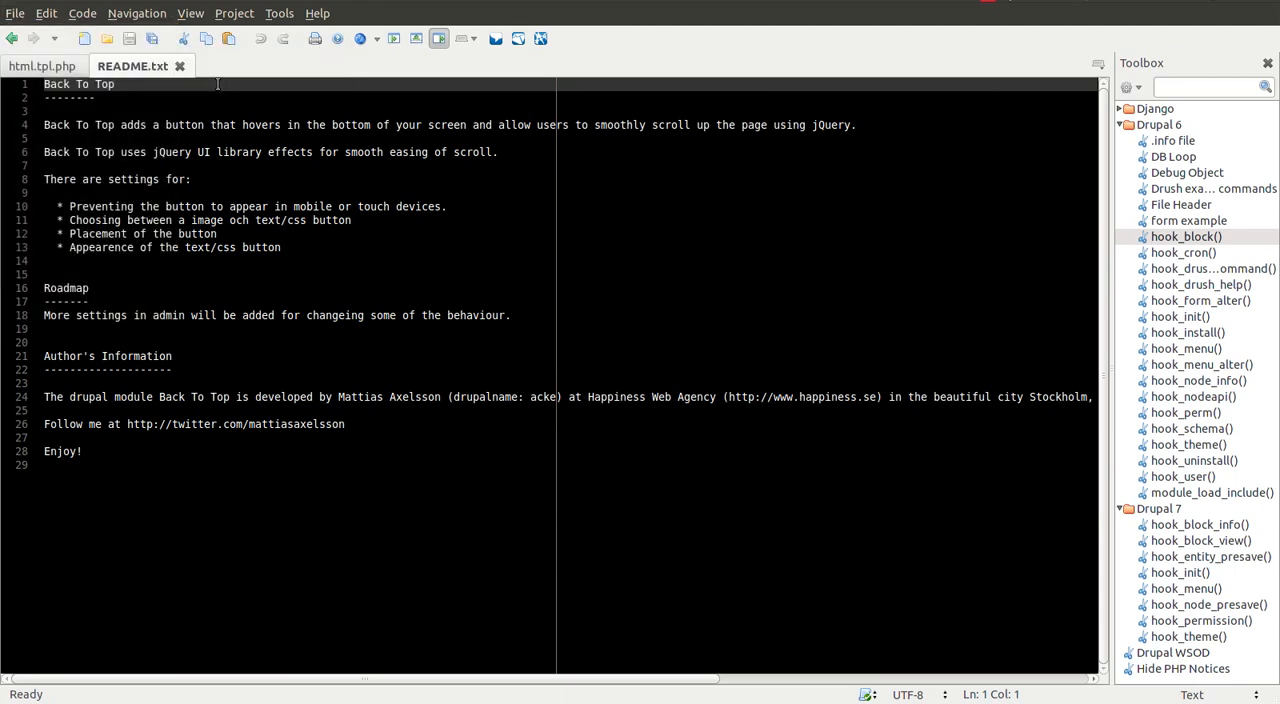
# - Open the appcache module's README.txt from the site's modules folder
pyautogui.click(106, 38)
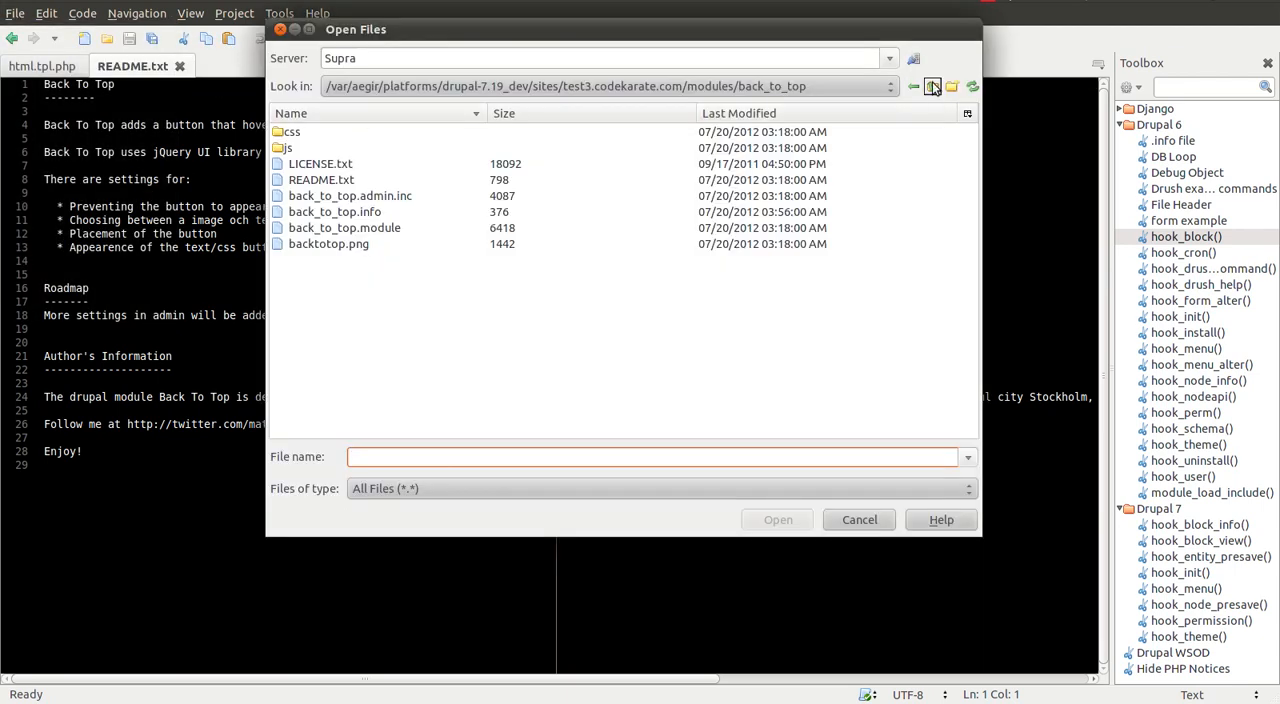
pyautogui.click(932, 86)
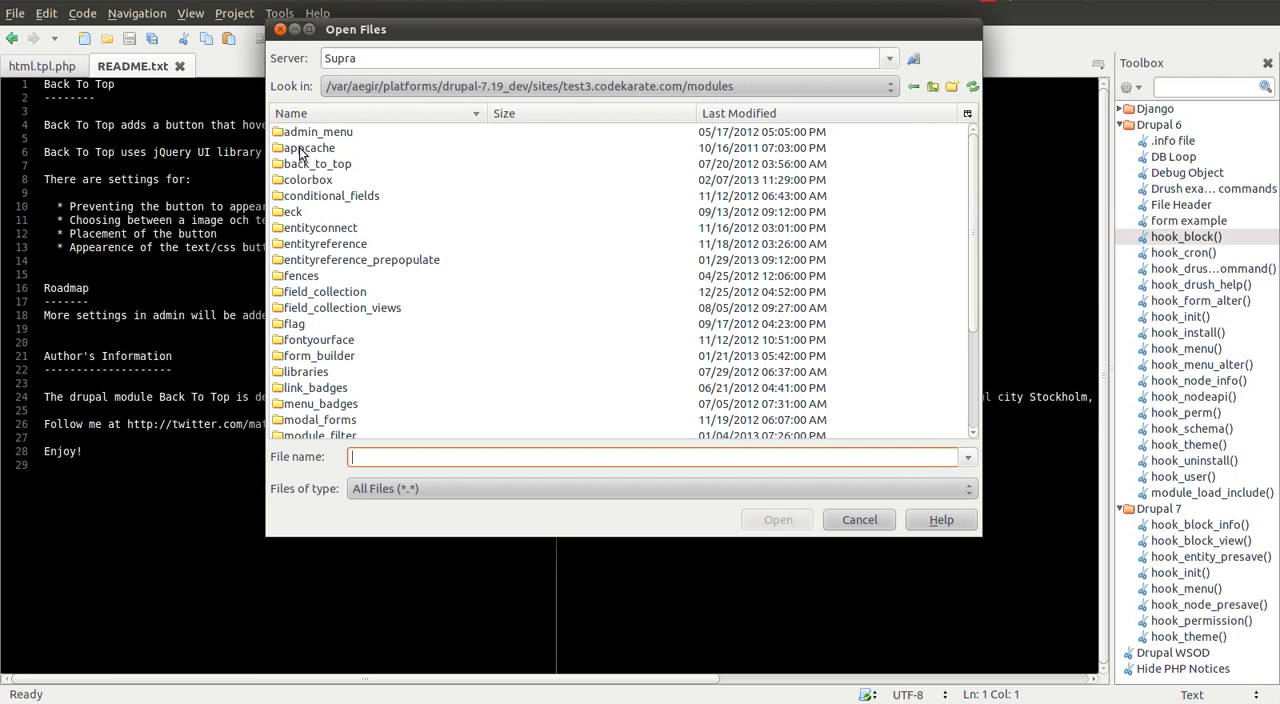
pyautogui.doubleClick(308, 148)
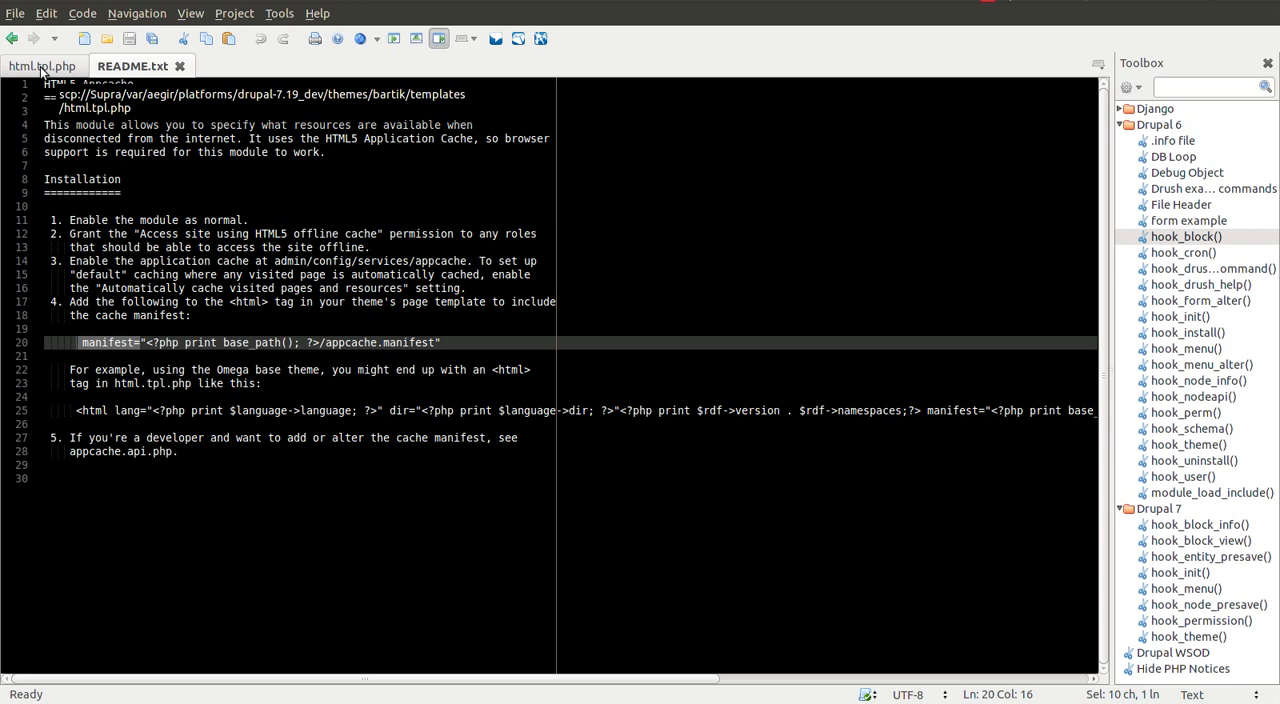
# - Review Bartik's html.tpl.php, then select the manifest="..." attribute line in the Appcache README
pyautogui.click(40, 66)
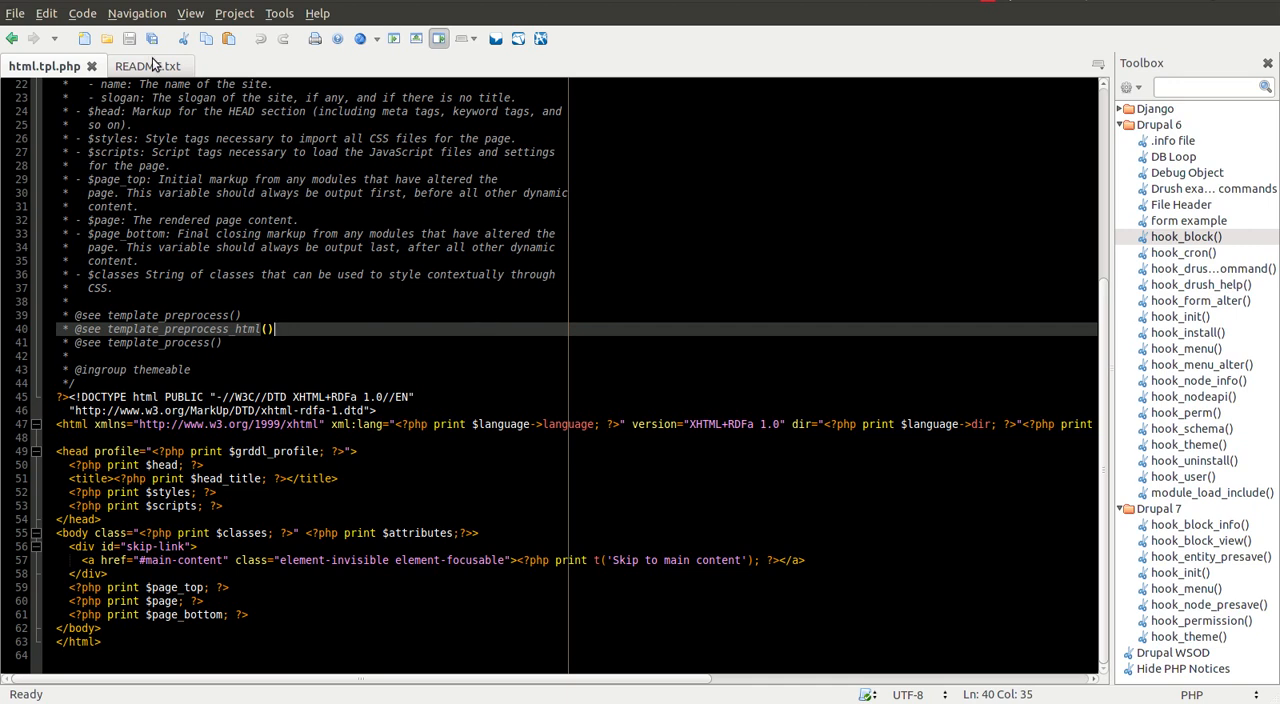
pyautogui.click(140, 66)
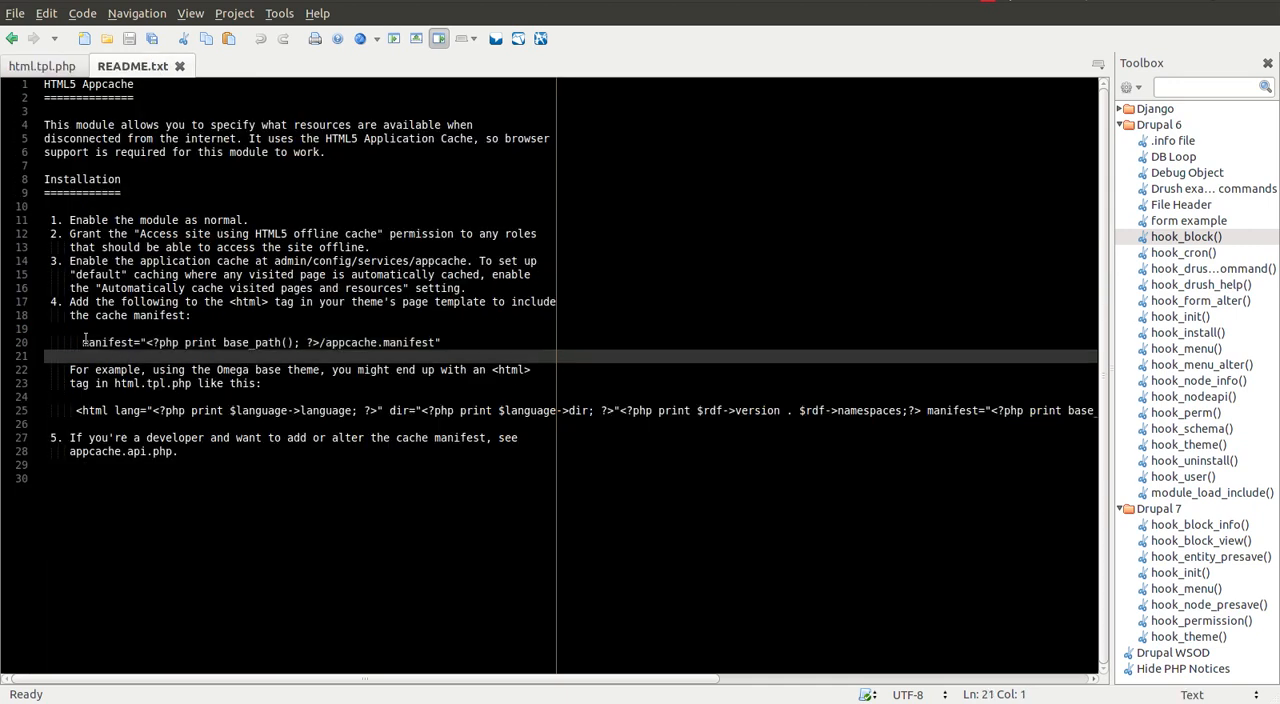
pyautogui.moveTo(84, 342); pyautogui.dragTo(440, 342)
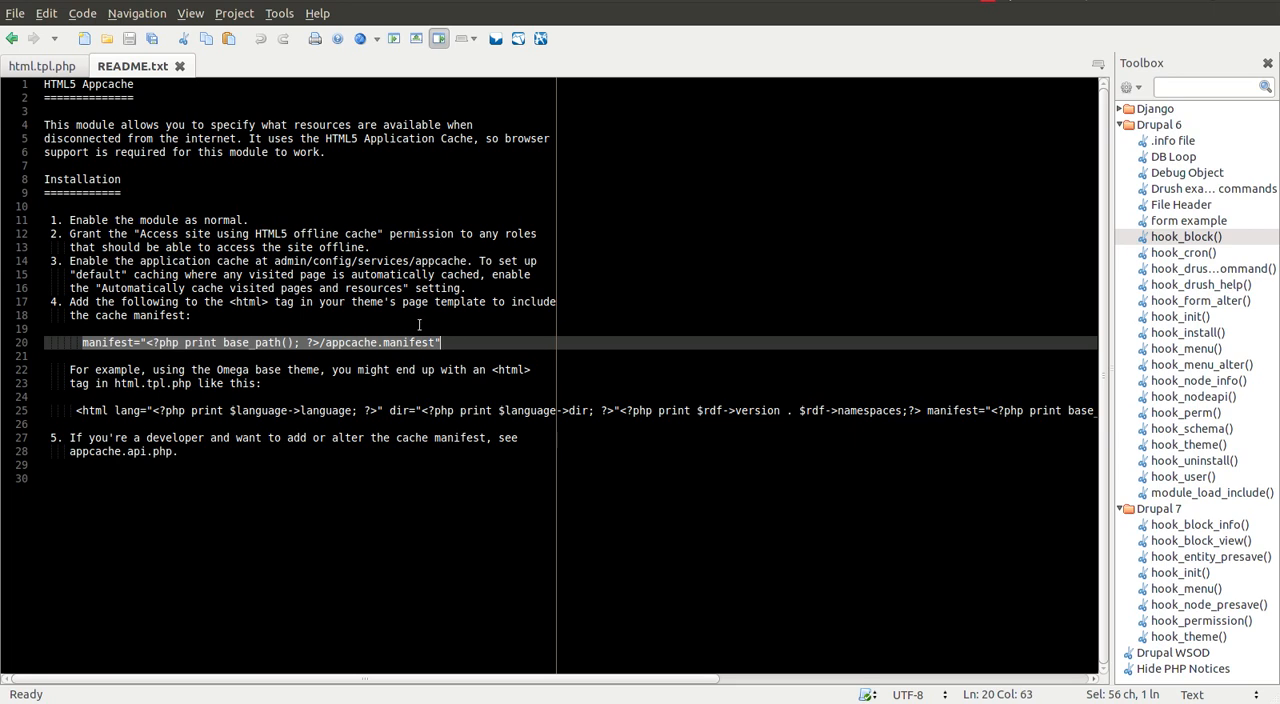
pyautogui.click(40, 66)
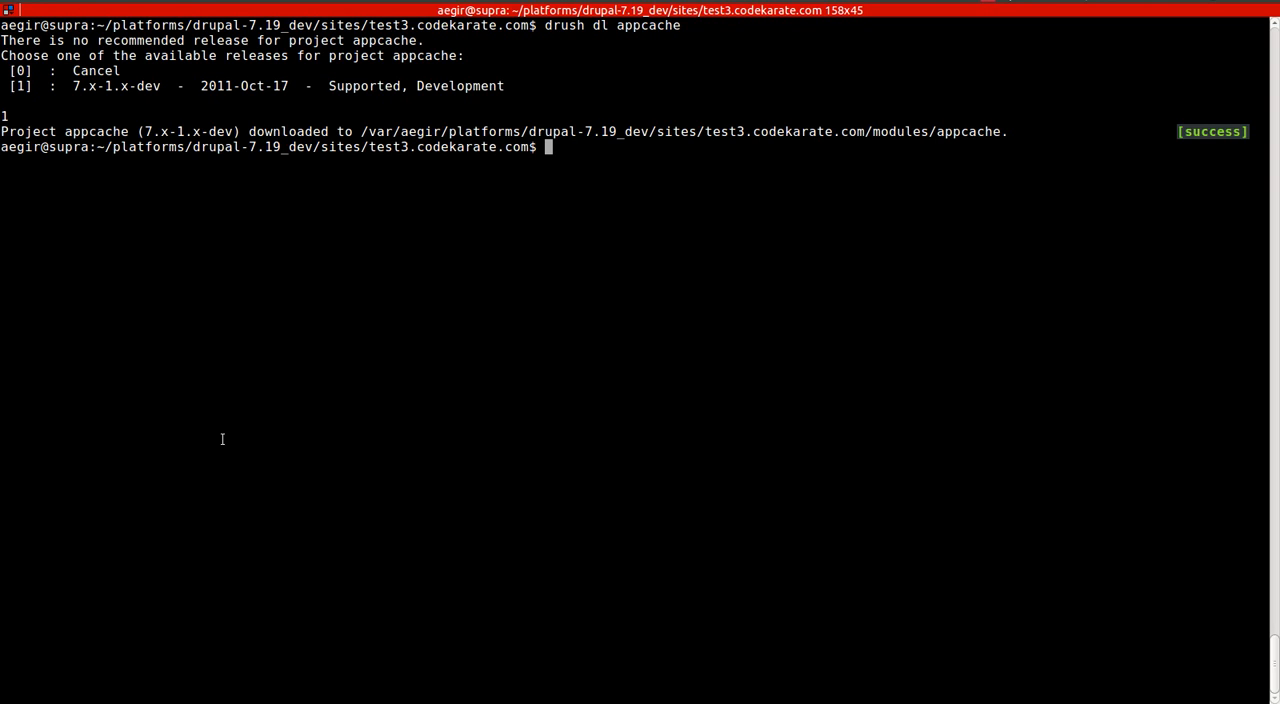
# - Clear caches with 'drush cc', then enable HTML5 Appcache on the Modules page filtered by 'app' and save
pyautogui.write('drush cc')
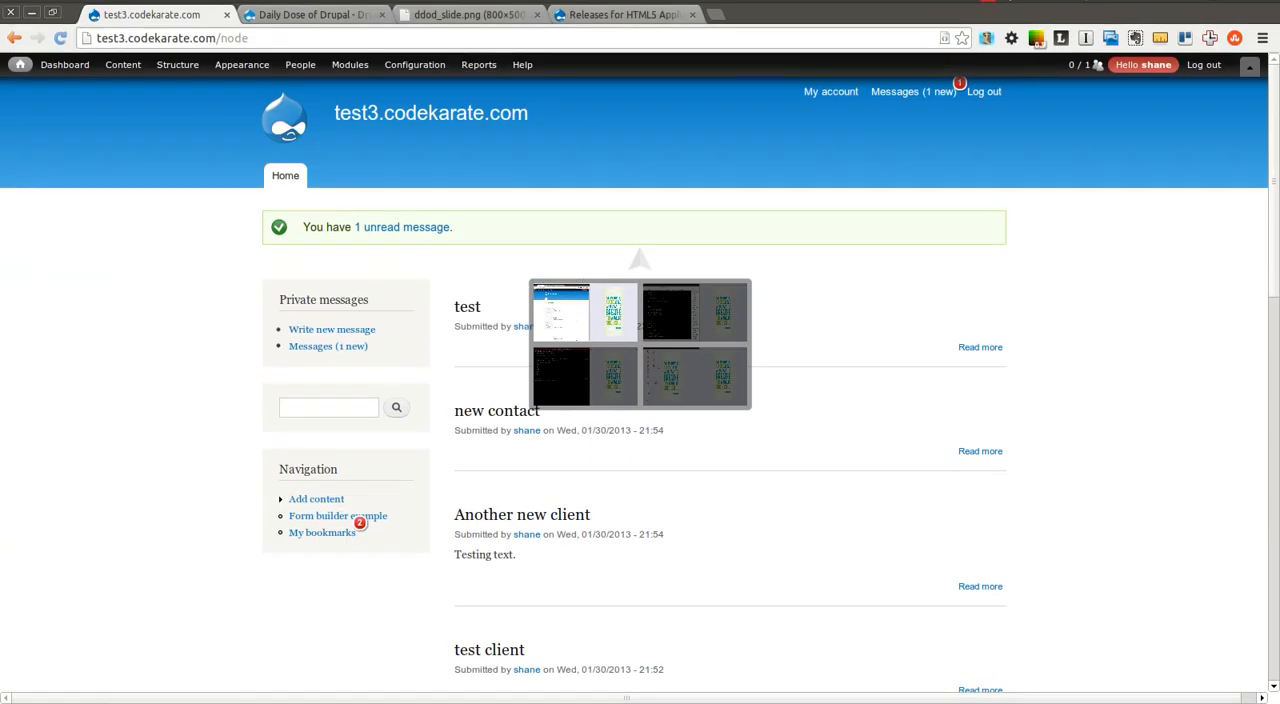
pyautogui.click(348, 64)
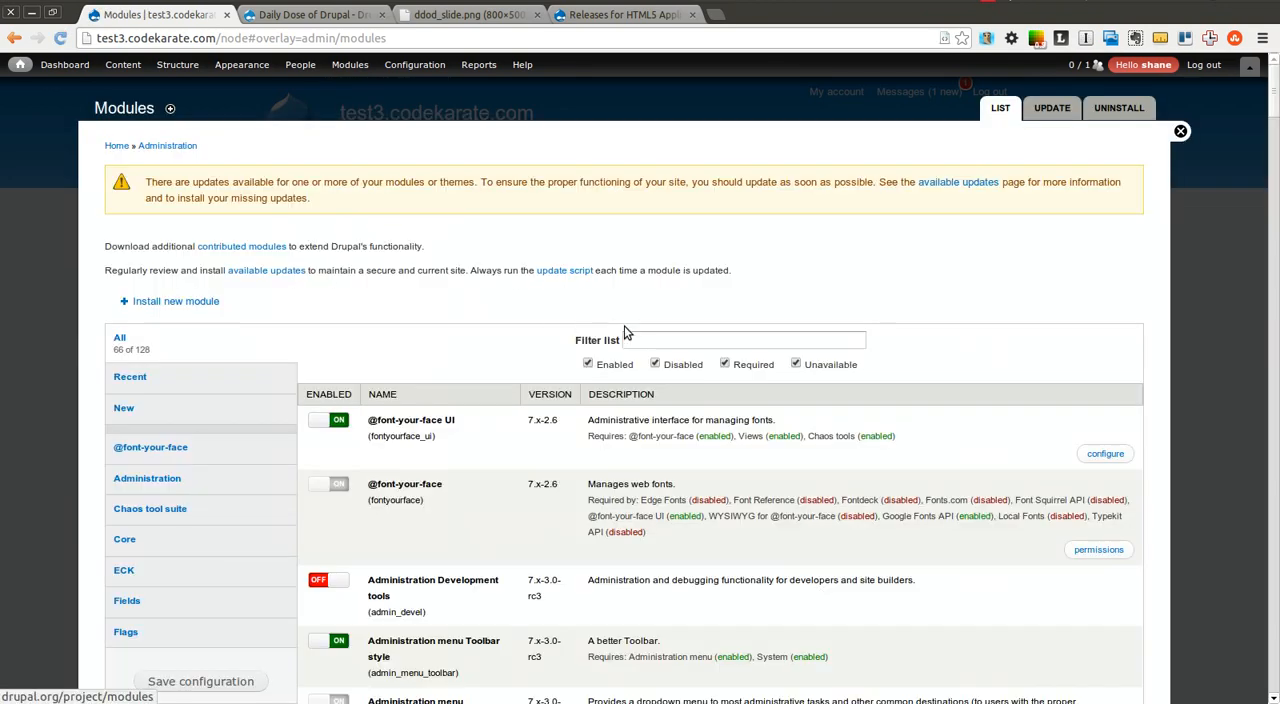
pyautogui.write('app')
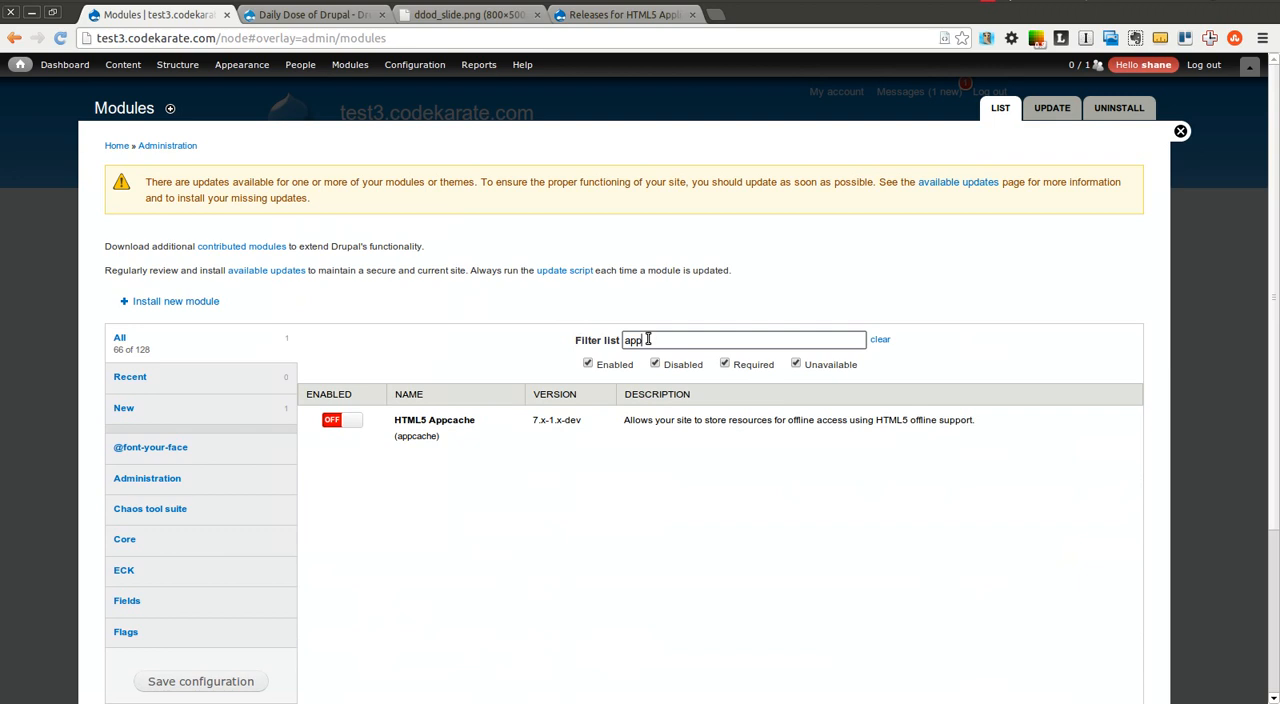
pyautogui.click(340, 420)
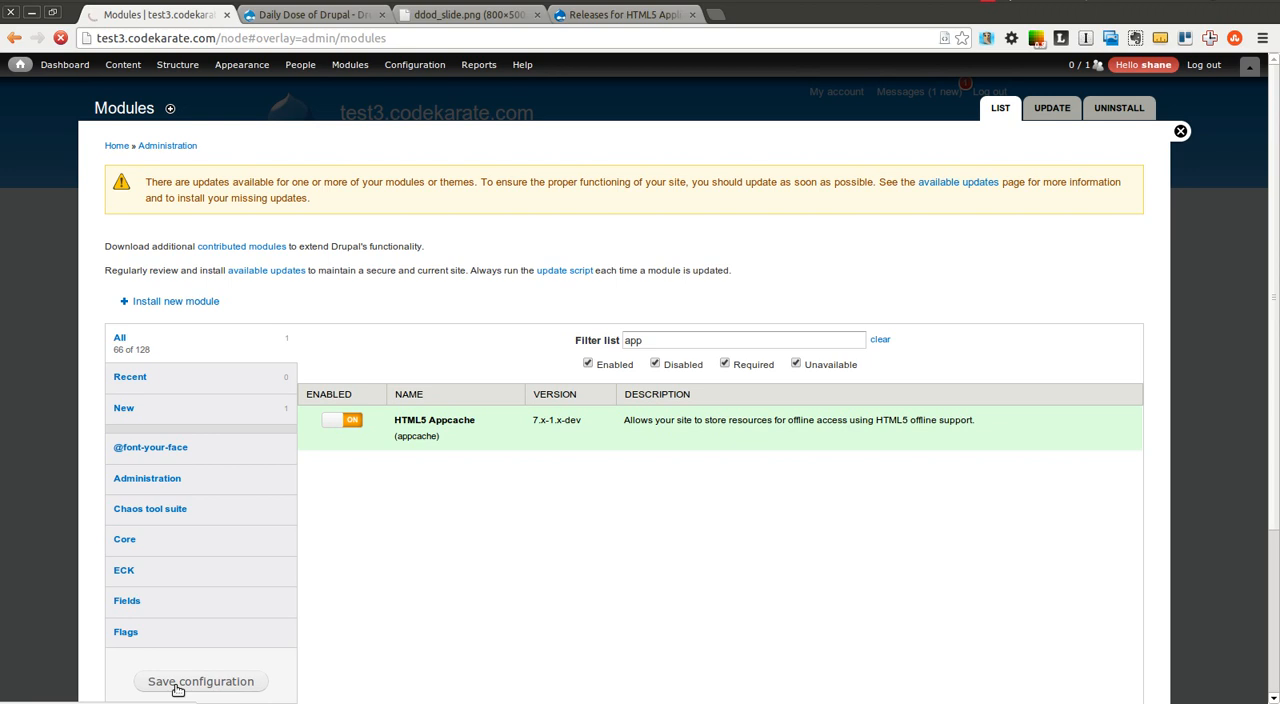
pyautogui.click(200, 680)
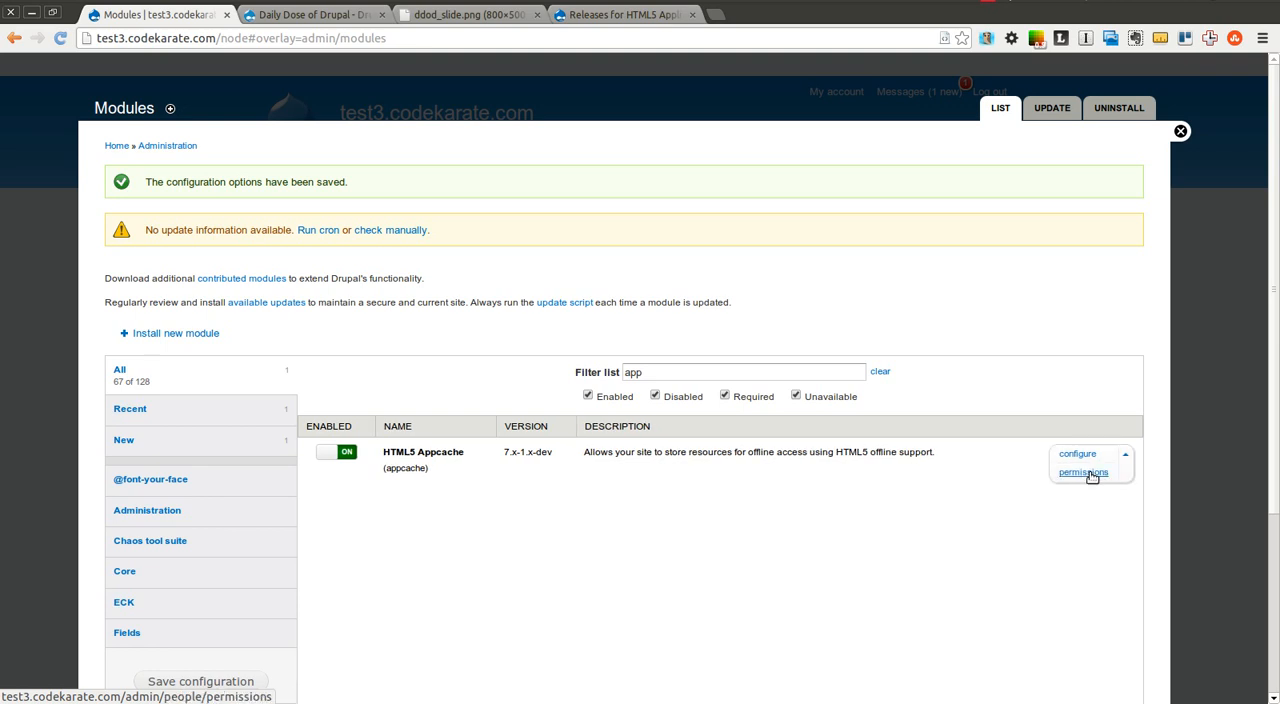
# - Grant 'Access site using HTML5 offline cache' to Anonymous and Authenticated users in HTML5 Appcache permissions
pyautogui.click(1084, 472)
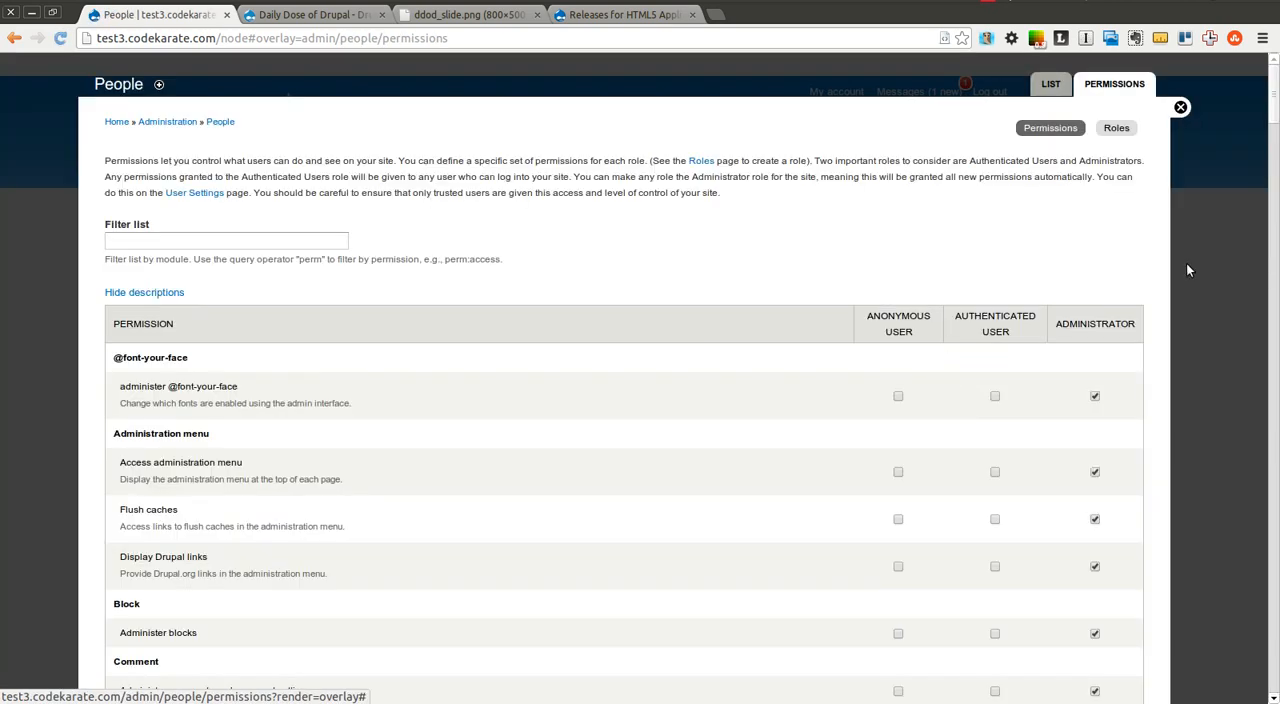
pyautogui.scroll(-3)
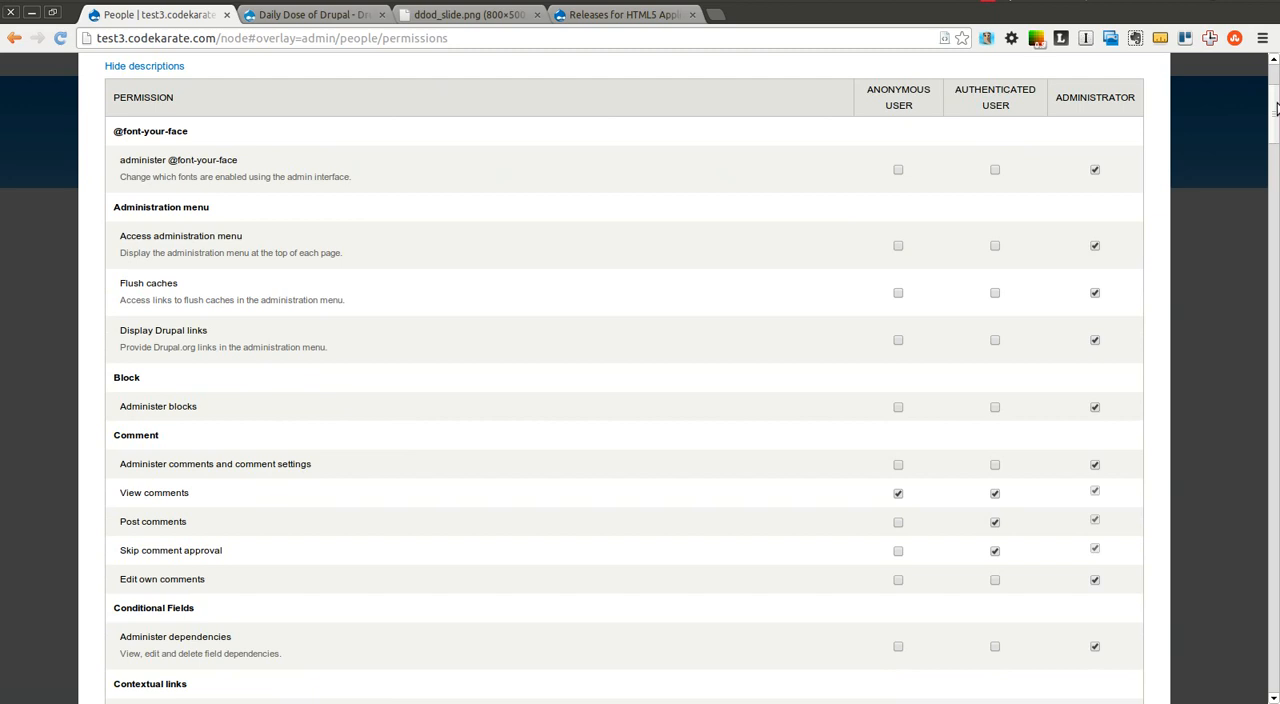
pyautogui.scroll(-3)
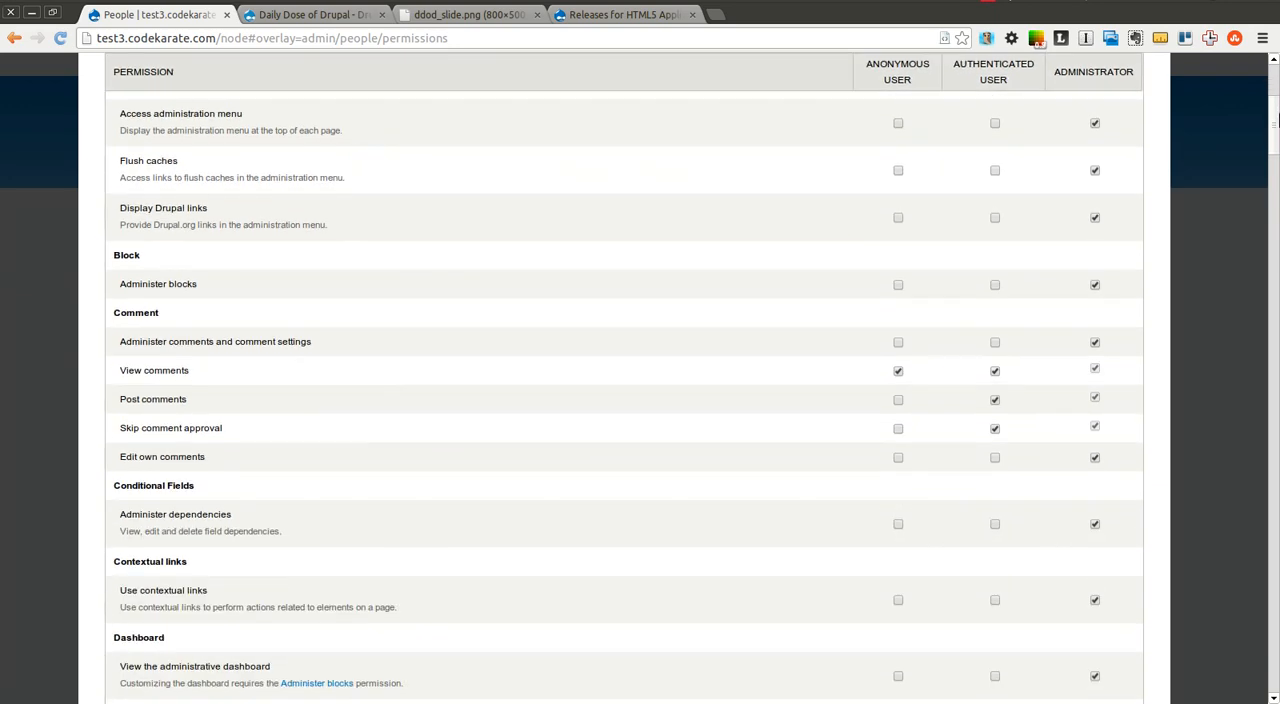
pyautogui.scroll(-3)
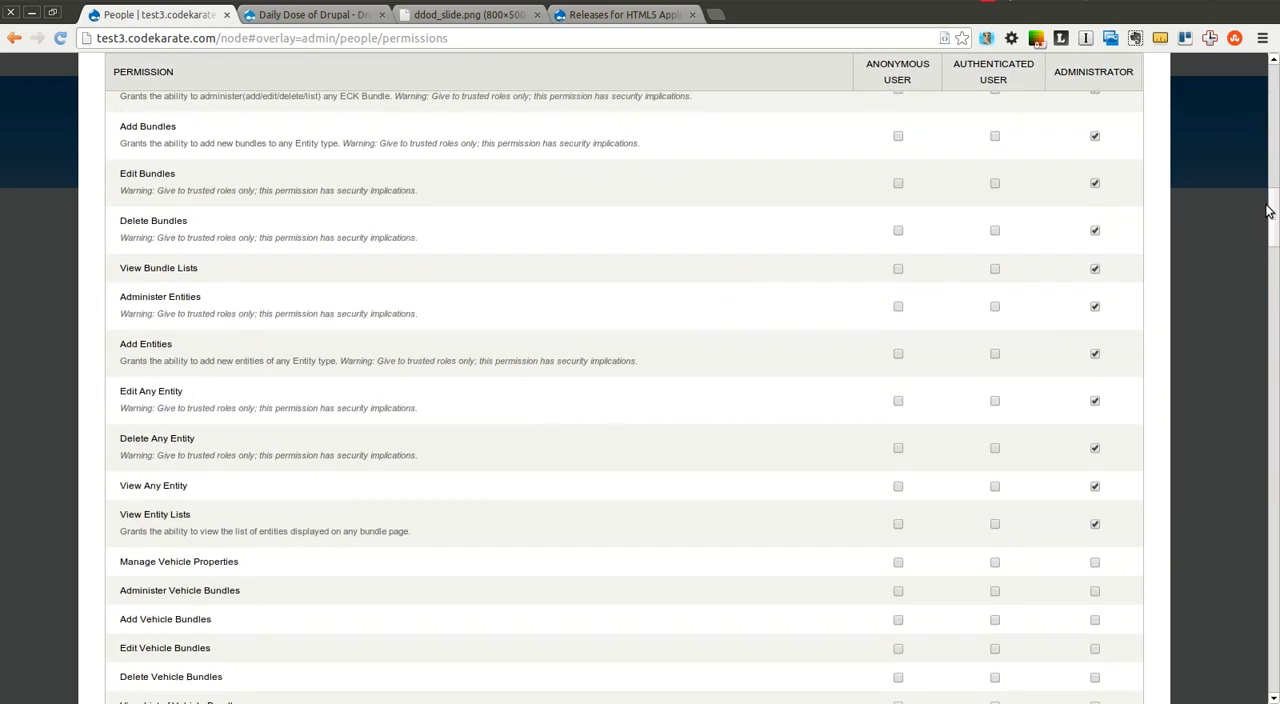
pyautogui.scroll(-3)
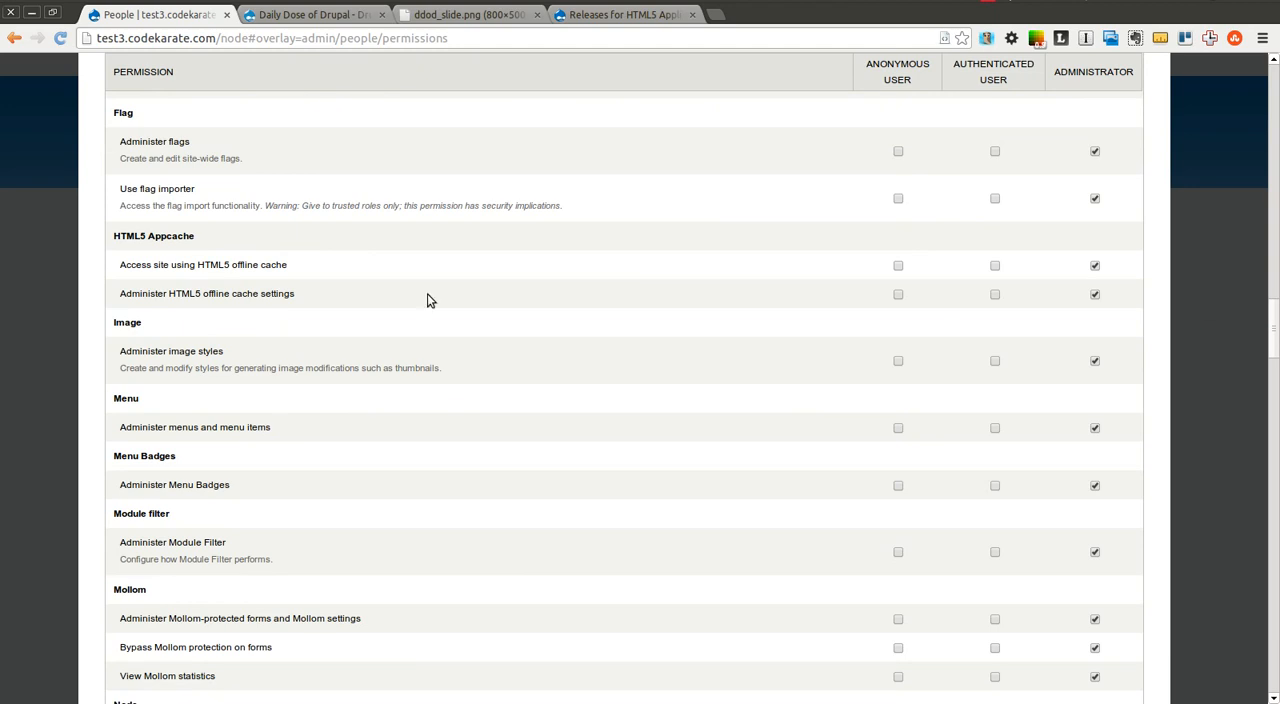
pyautogui.moveTo(898, 264)
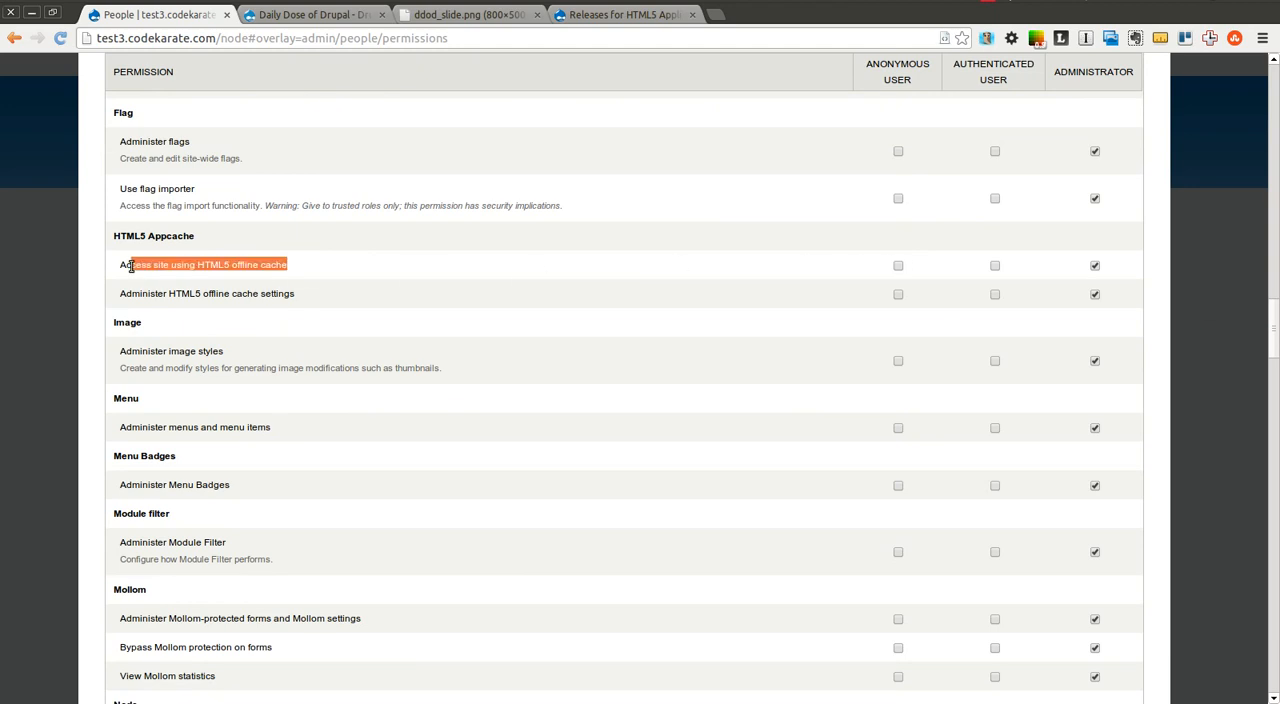
pyautogui.click(896, 264)
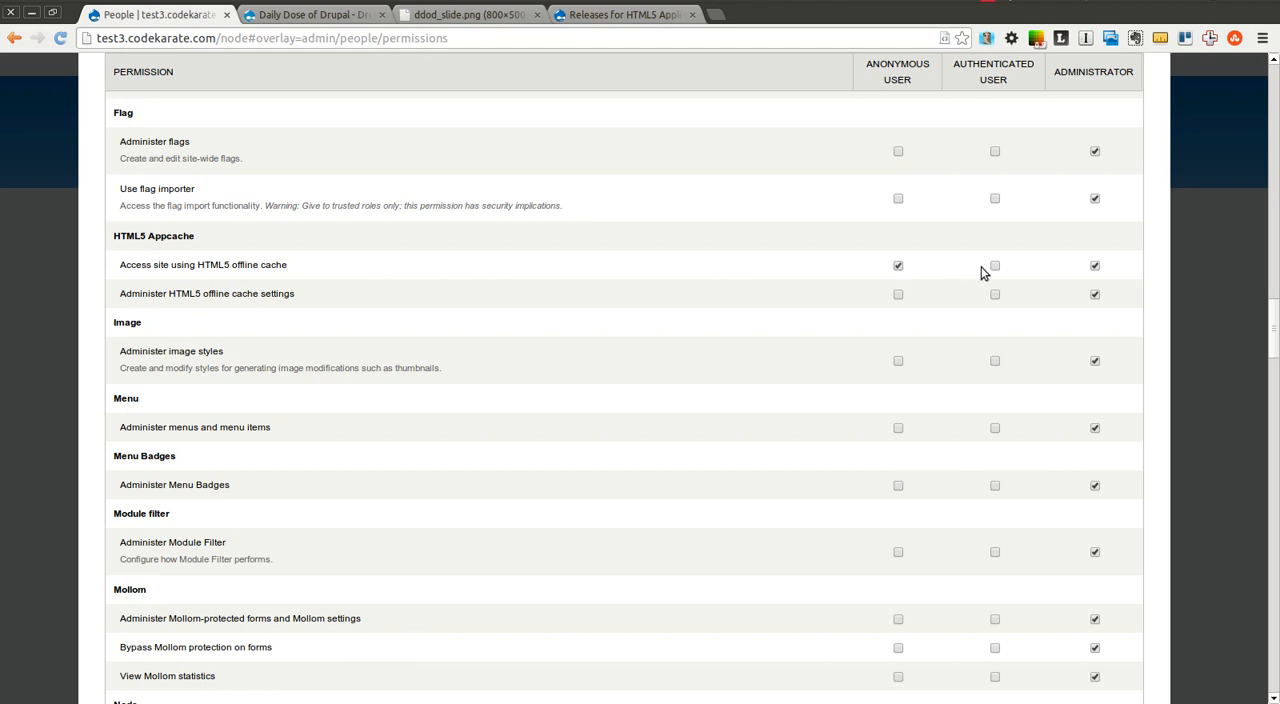
pyautogui.click(994, 264)
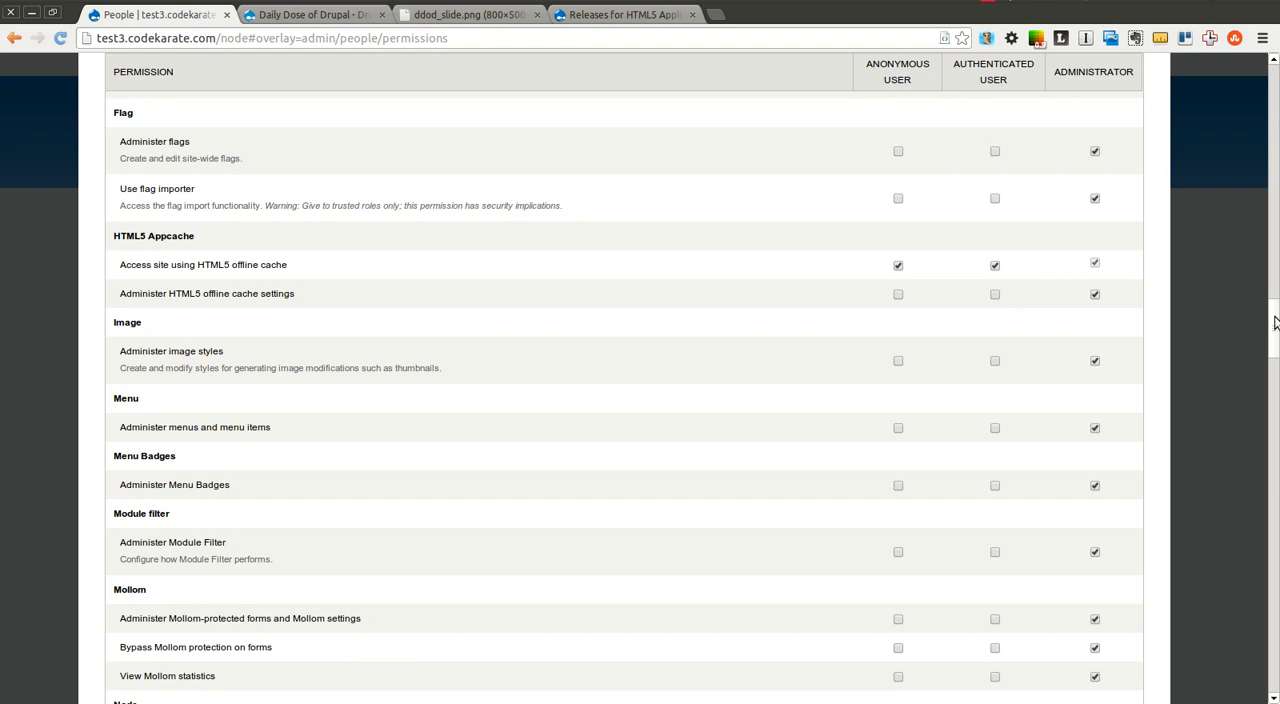
# - Save the permission changes and return to the site's home page
pyautogui.scroll(-3)
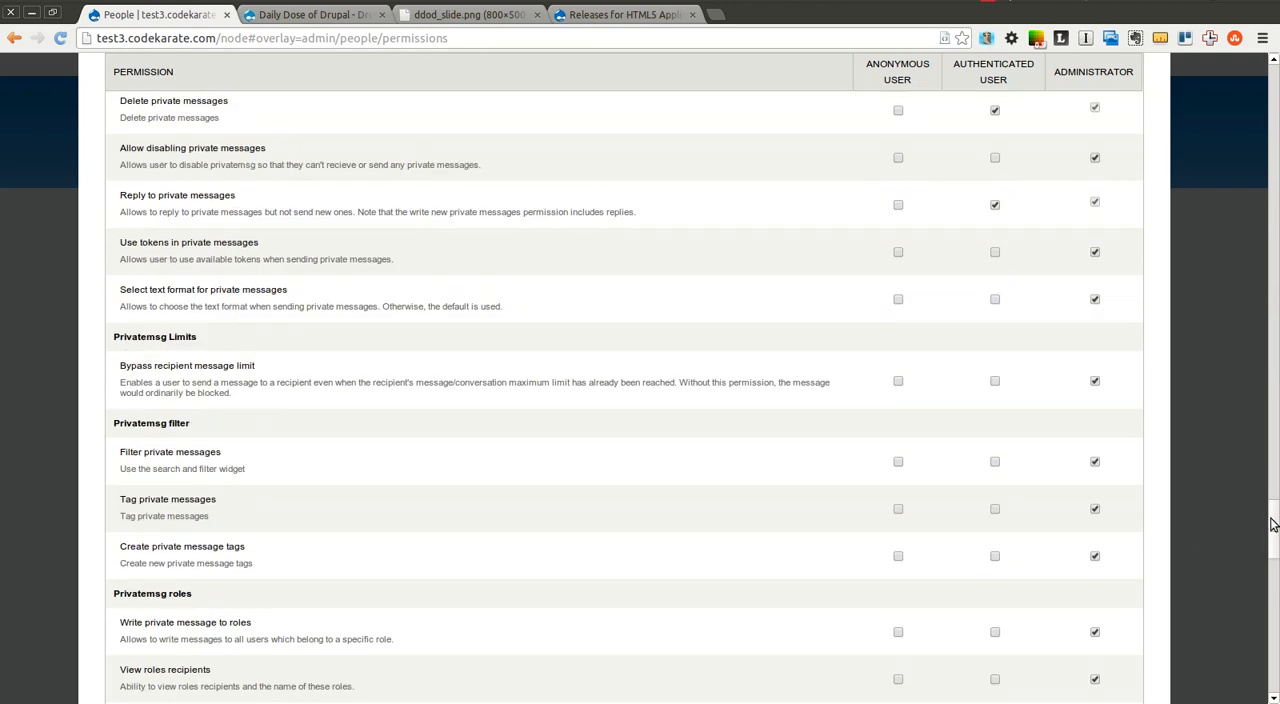
pyautogui.click(168, 628)
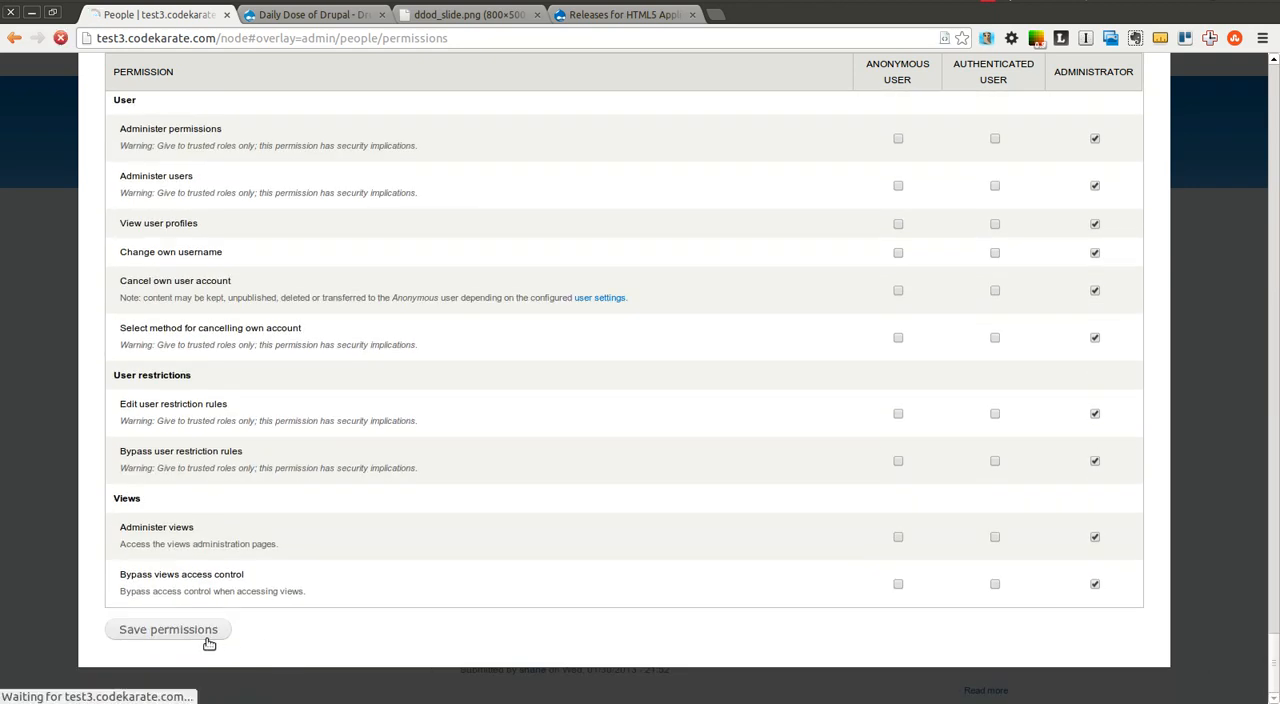
pyautogui.click(168, 628)
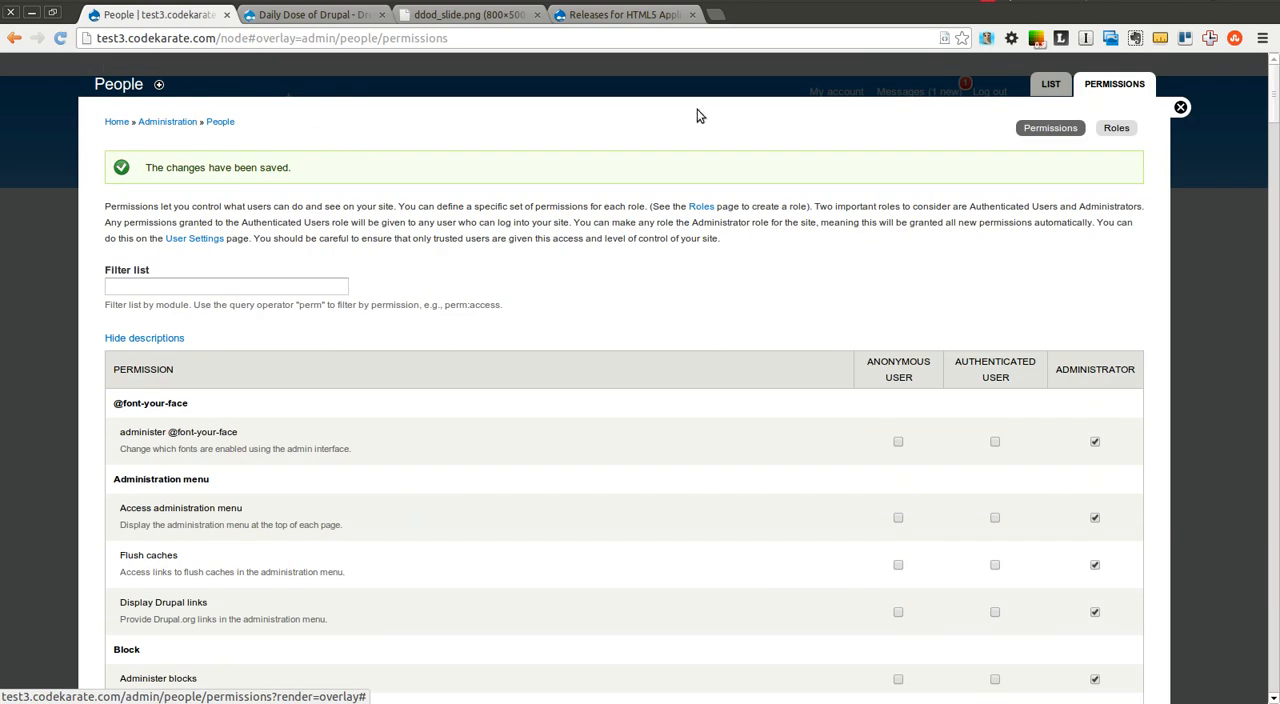
pyautogui.click(1180, 108)
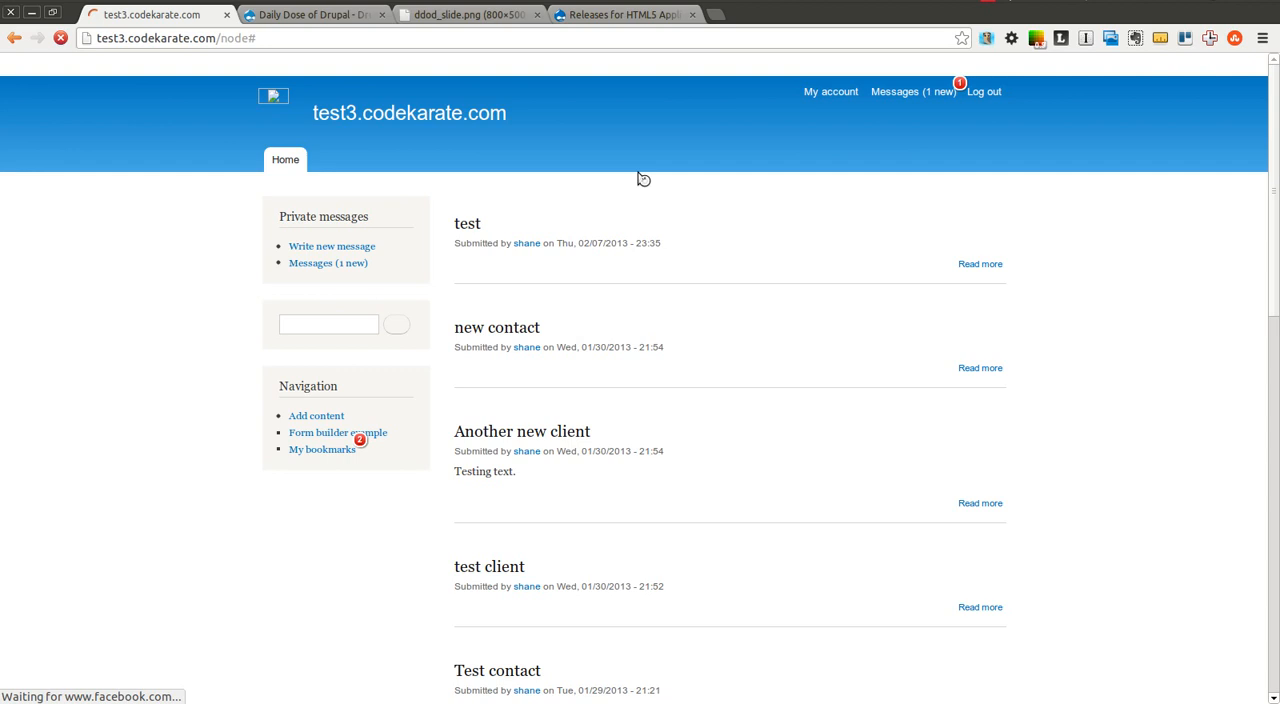
pyautogui.moveTo(1212, 152)
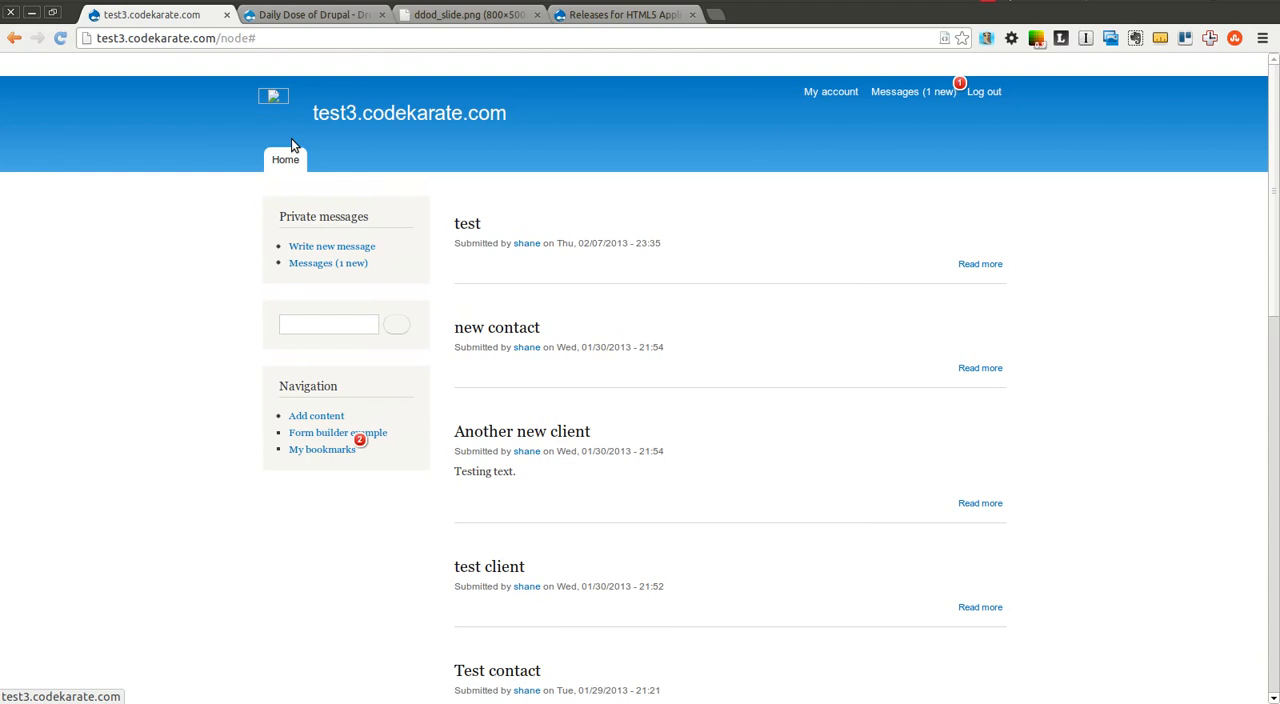
pyautogui.moveTo(270, 140)
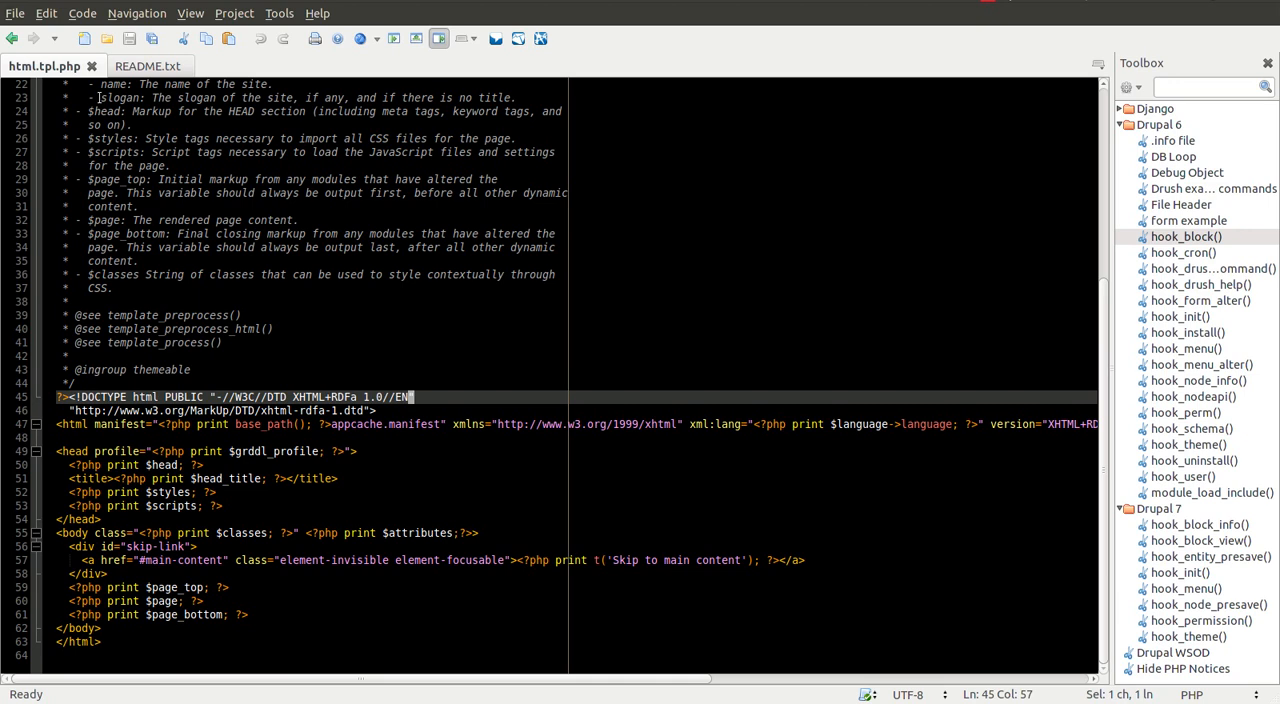
pyautogui.click(16, 12)
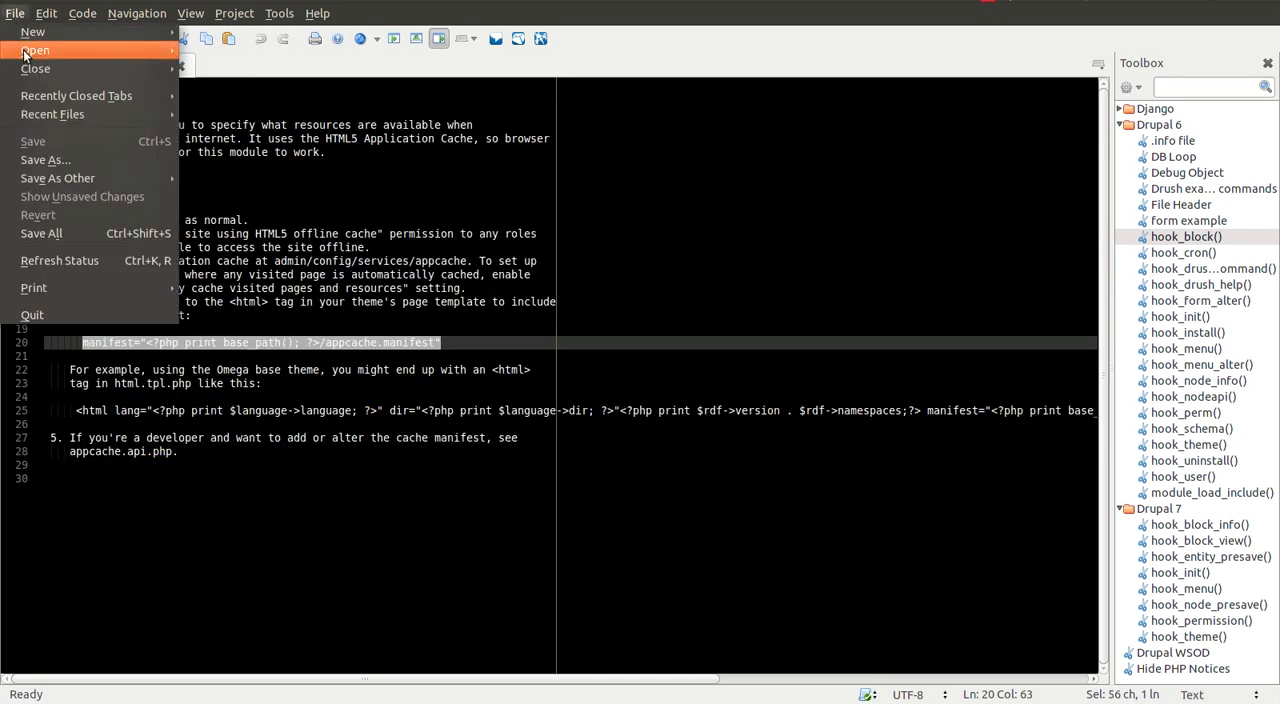
pyautogui.click(36, 50)
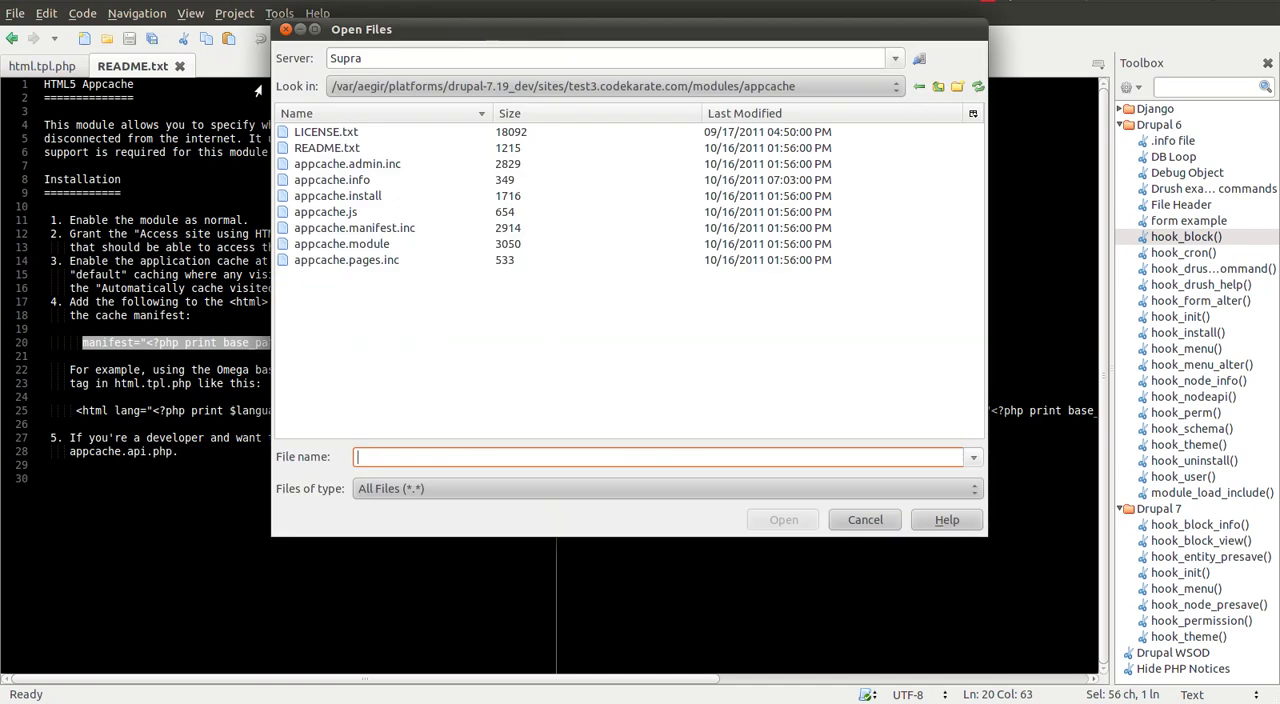
pyautogui.click(864, 520)
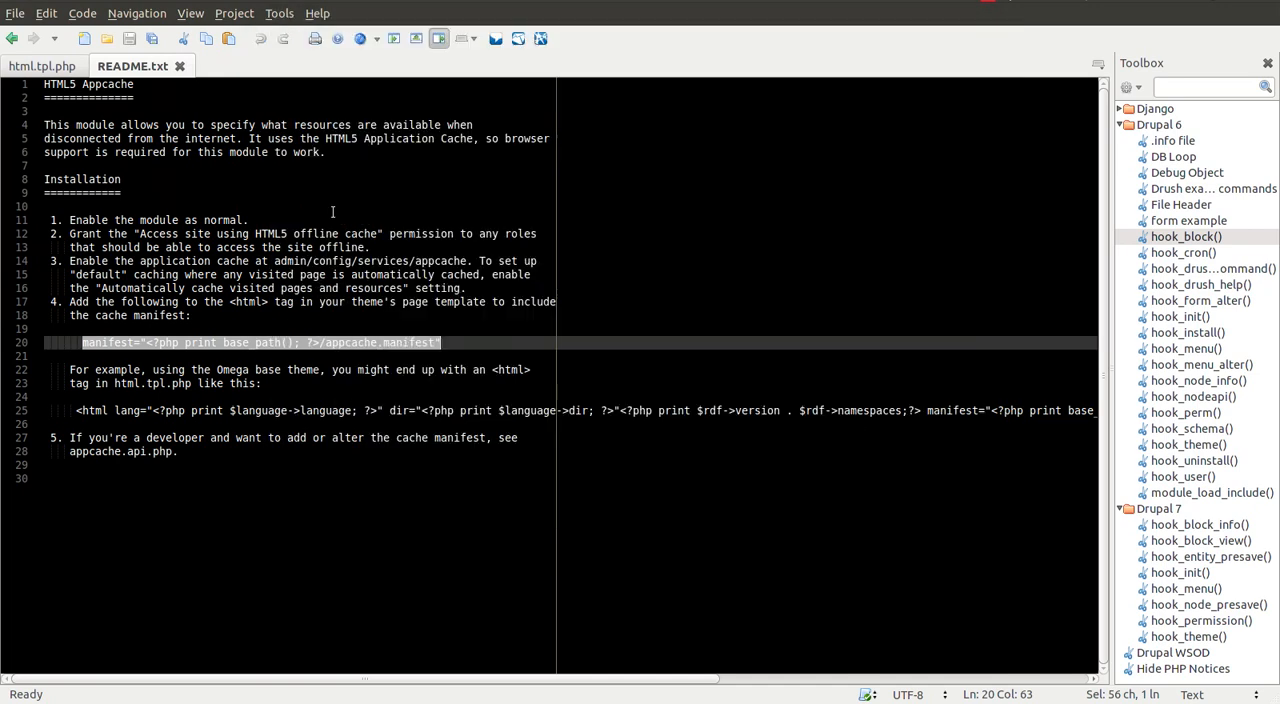
pyautogui.click(216, 66)
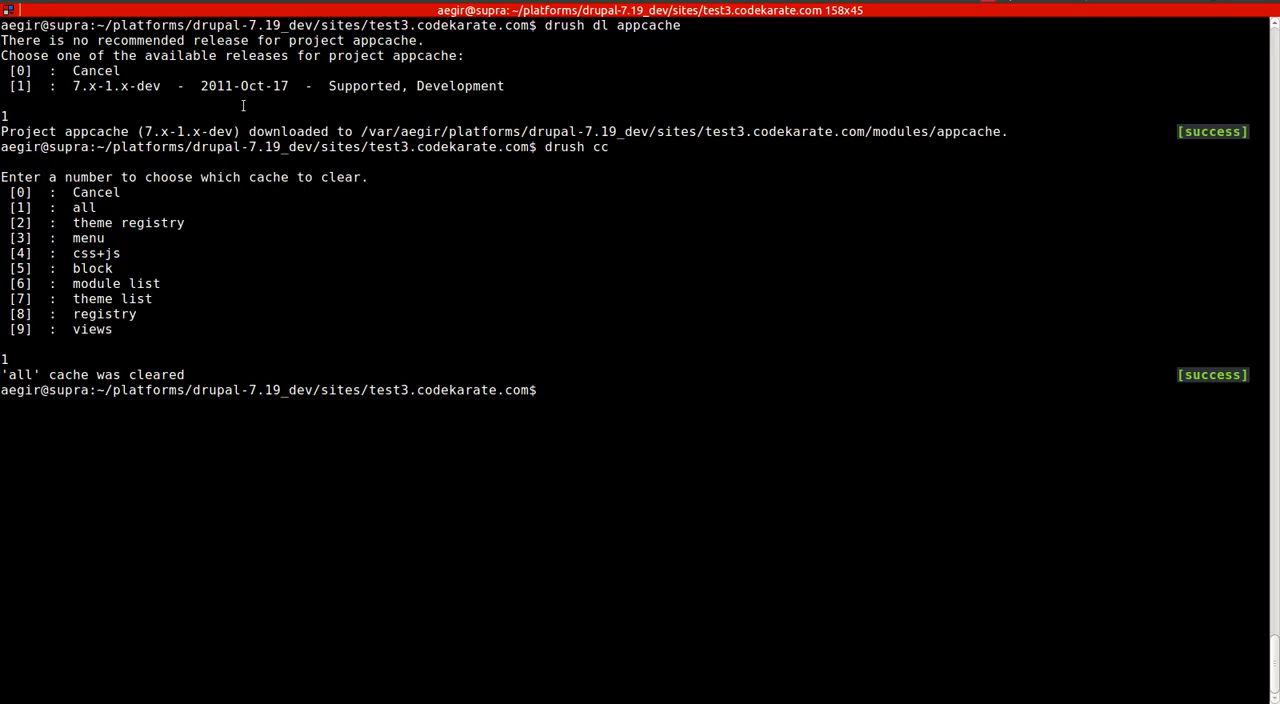
# - Run 'drush cc' and choose 1 to clear all of the test3 site's caches
pyautogui.write('drush cc')
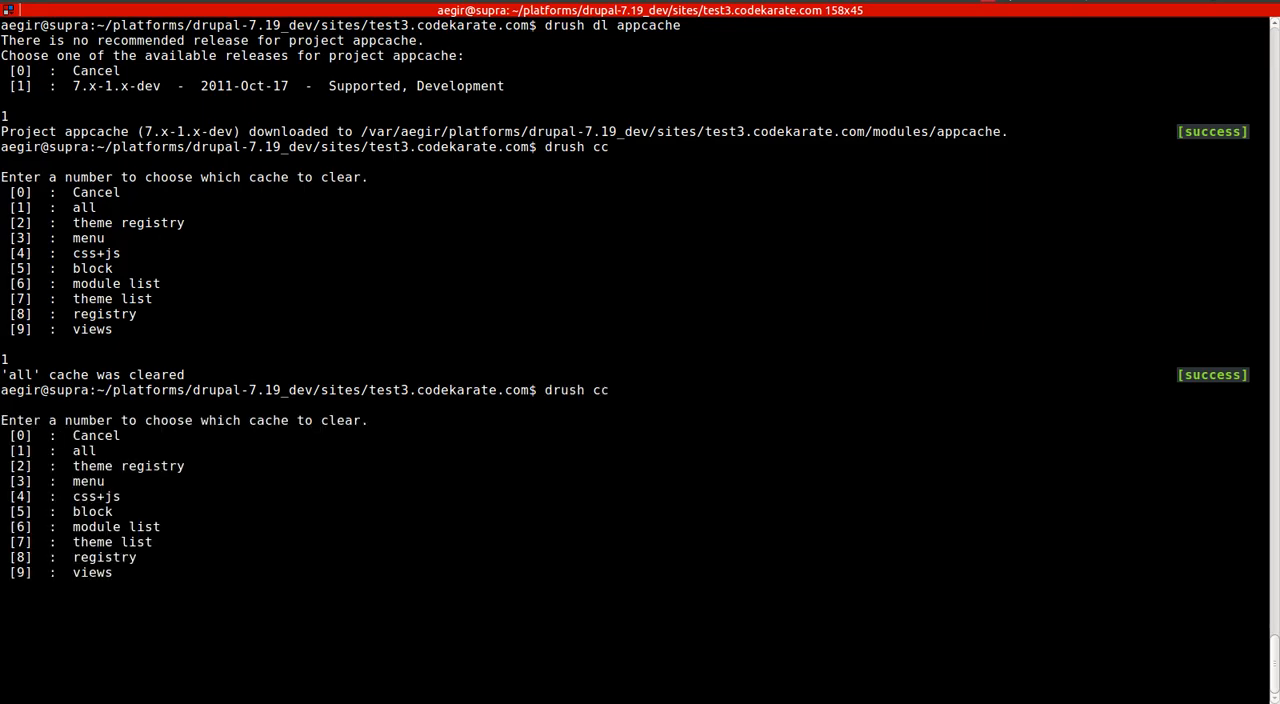
pyautogui.write('1')
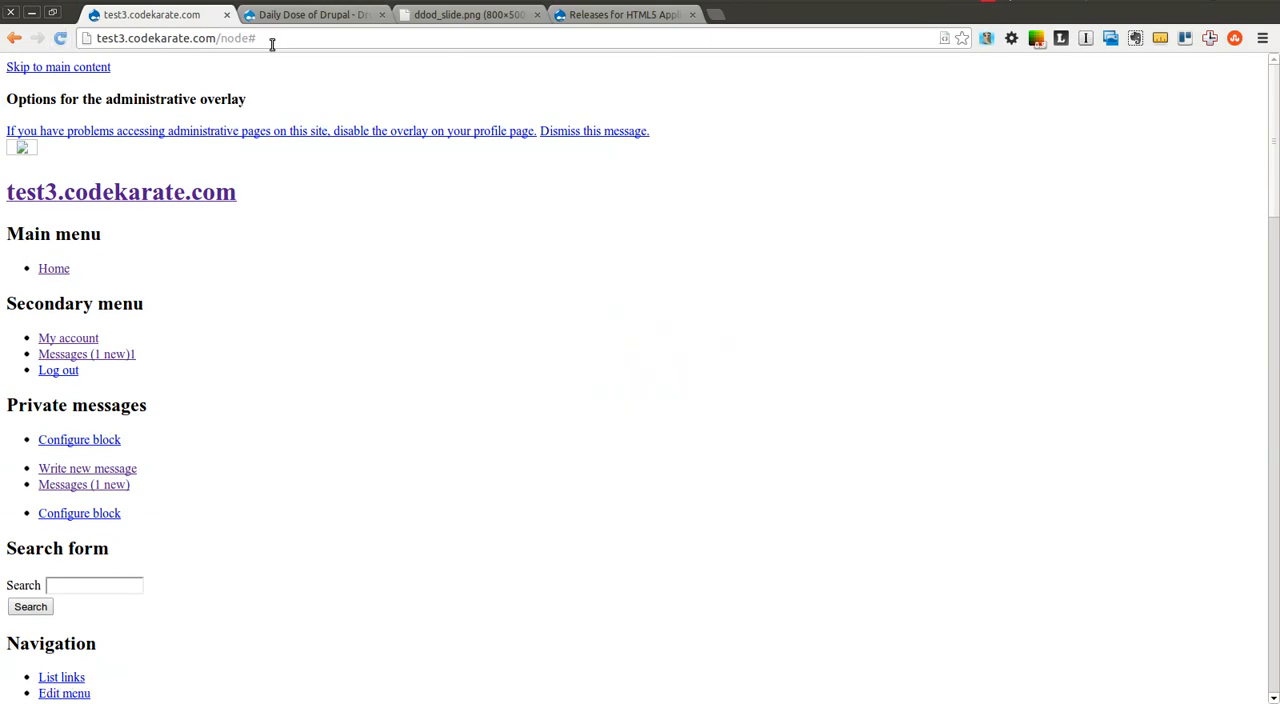
# - Go to /admin, then list the site's modules filtered by 'app'
pyautogui.write('/admin')
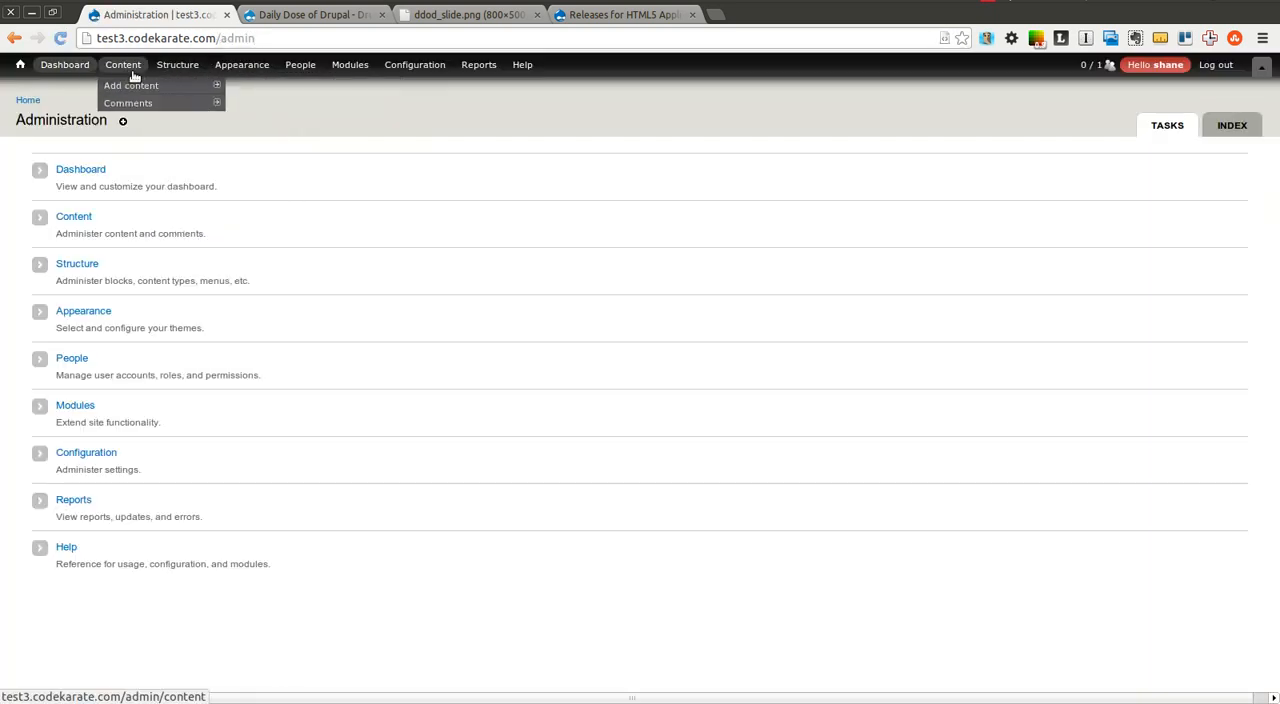
pyautogui.click(414, 64)
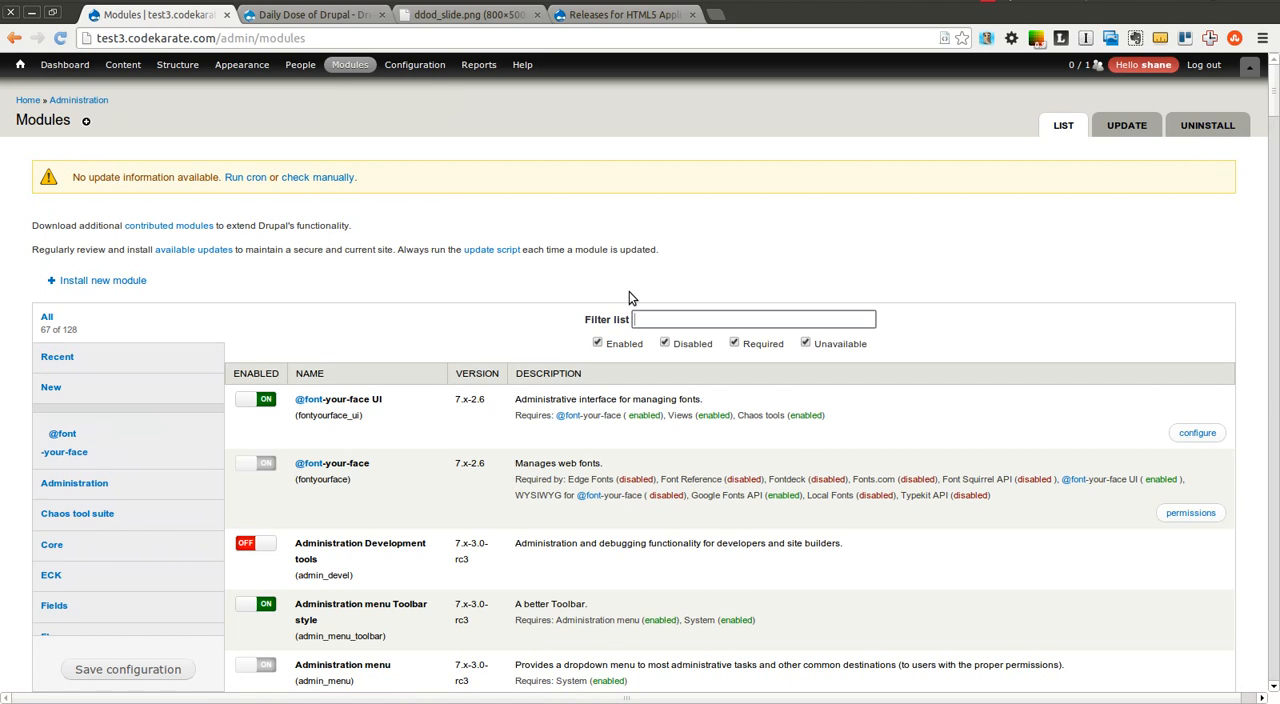
pyautogui.write('app')
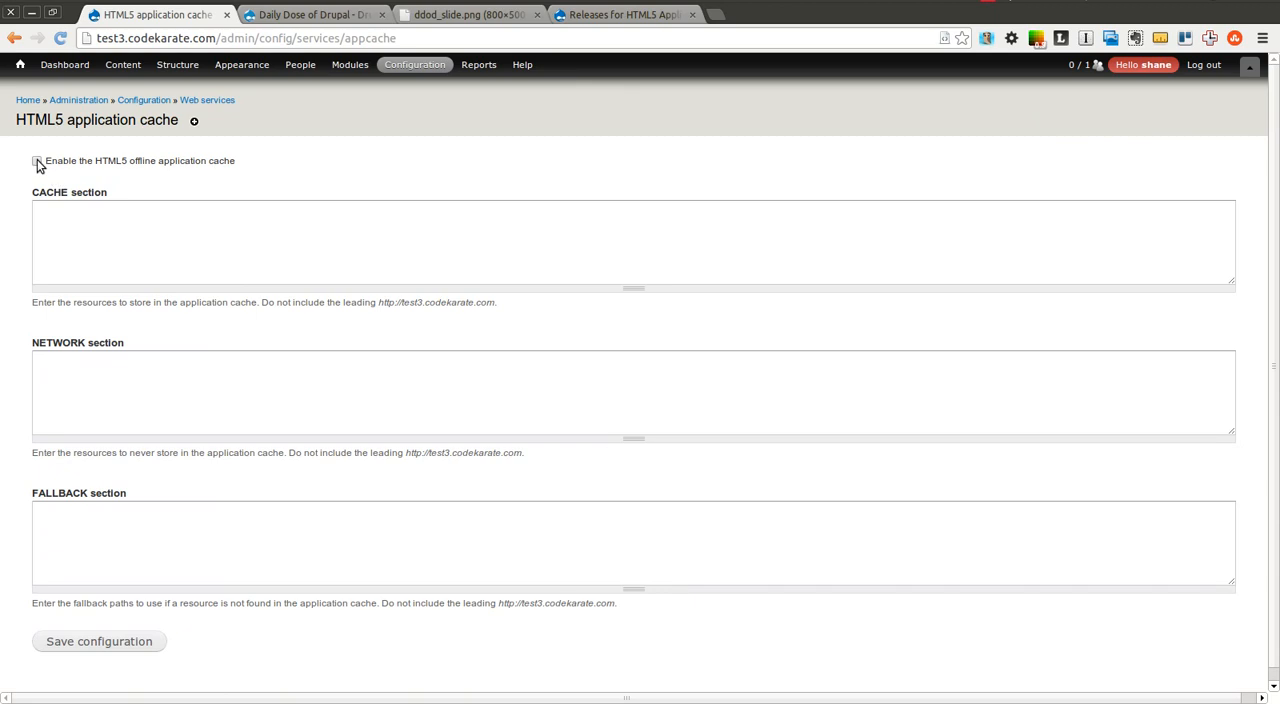
# - Enable the HTML5 offline application cache and automatic caching of visited pages and resources
pyautogui.click(36, 160)
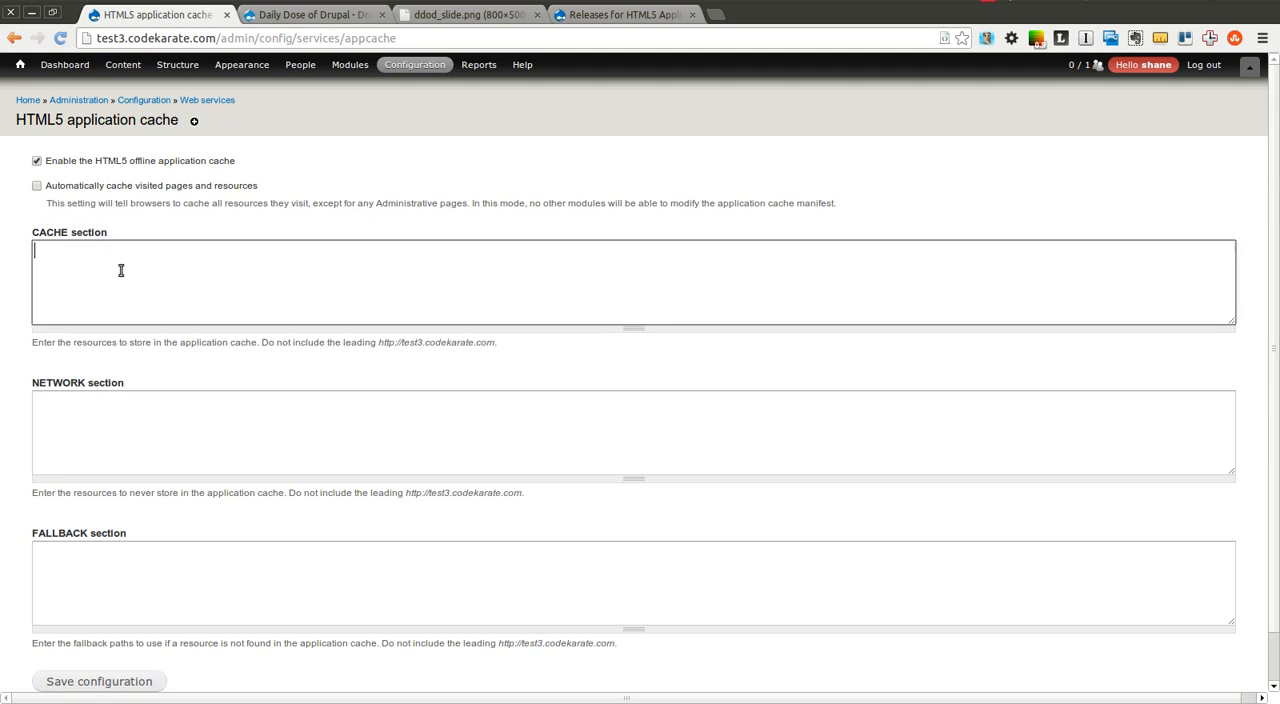
pyautogui.moveTo(128, 440)
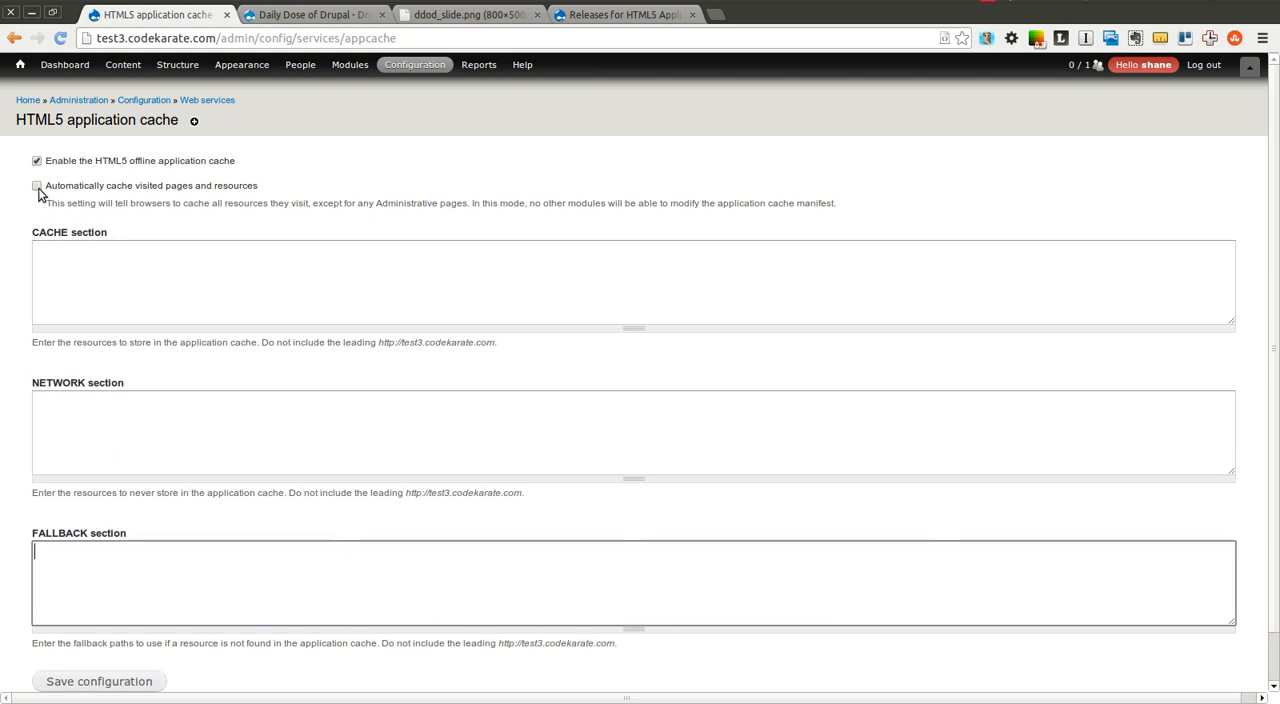
pyautogui.moveTo(104, 192)
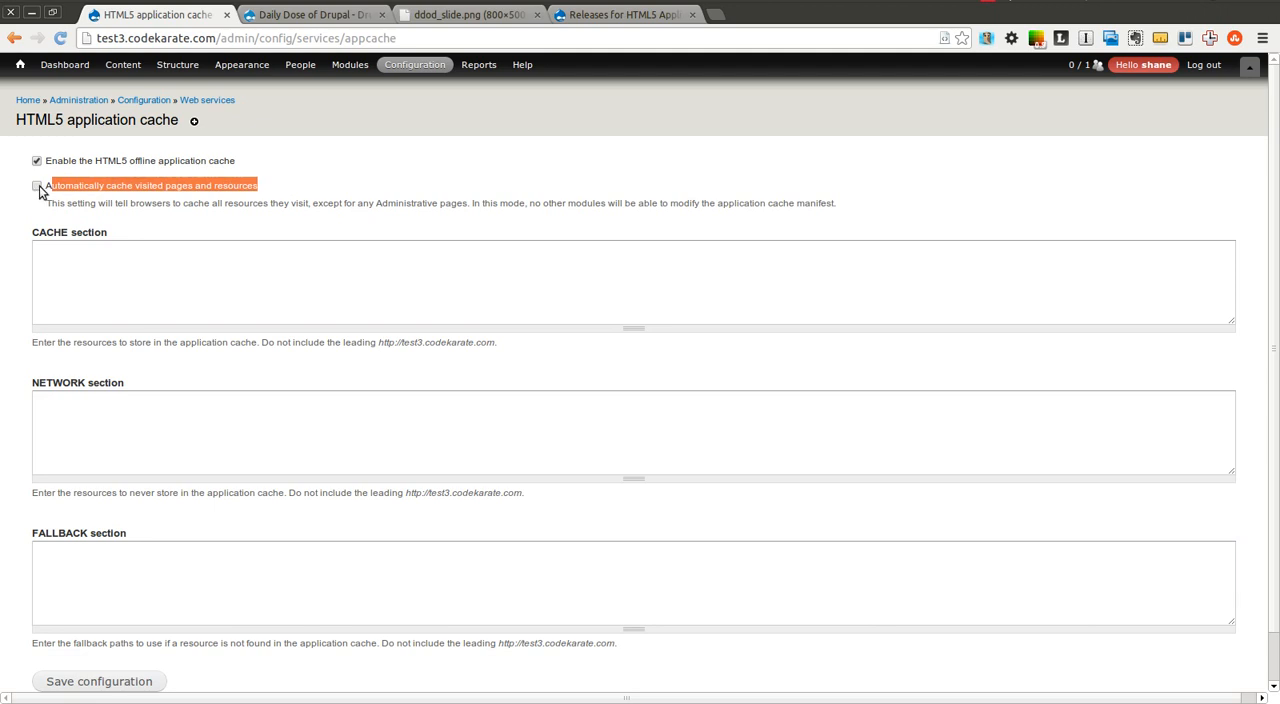
pyautogui.click(100, 680)
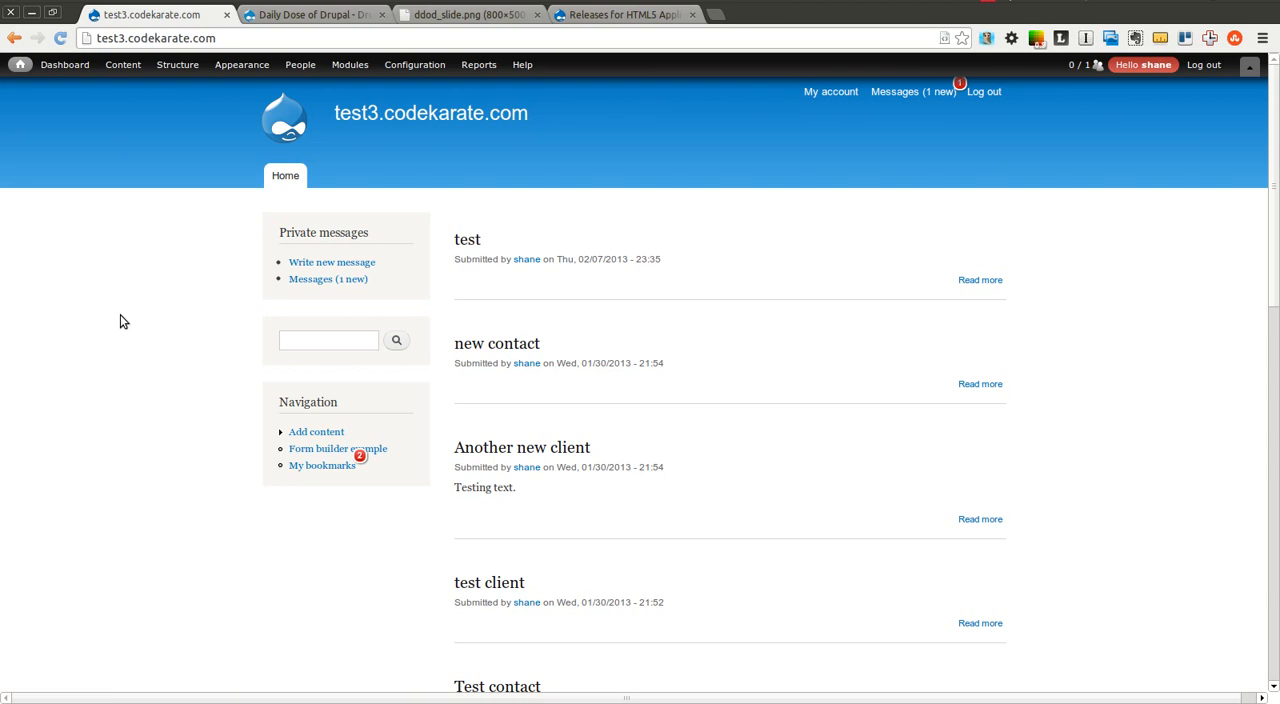
pyautogui.moveTo(528, 260)
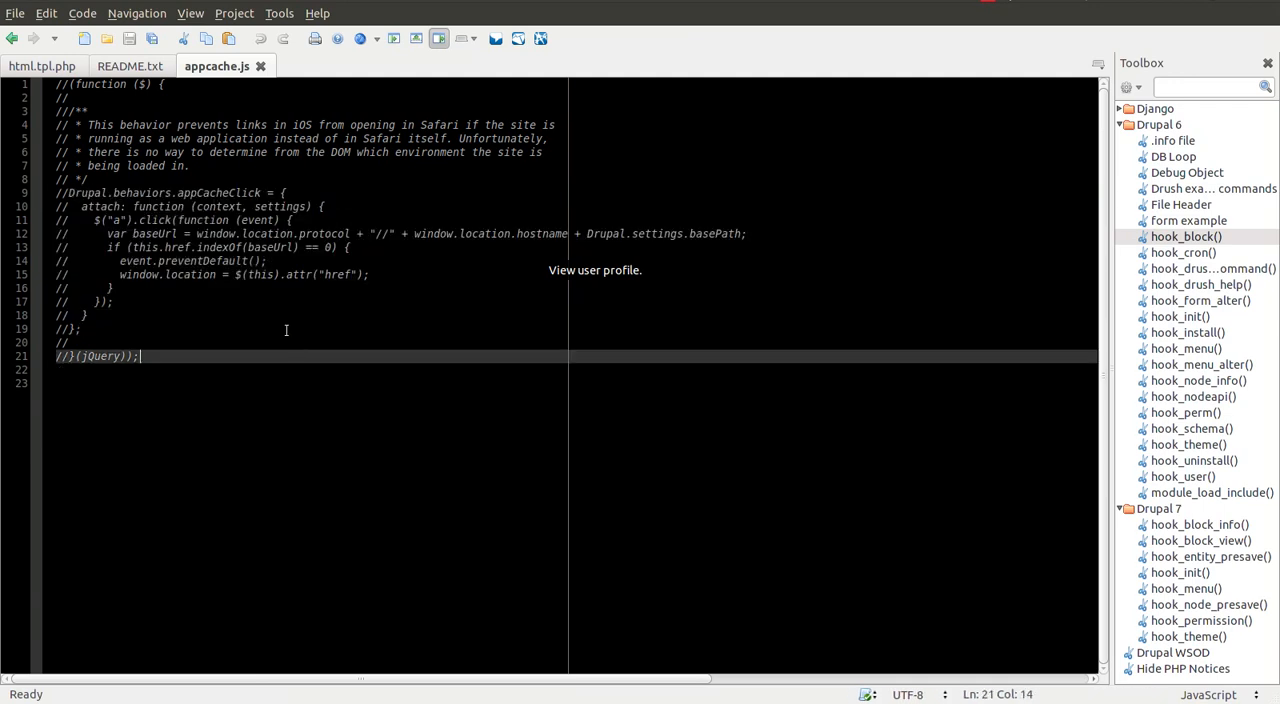
# - Check the manifest attribute in html.tpl.php, then select all of appcache.js
pyautogui.click(44, 66)
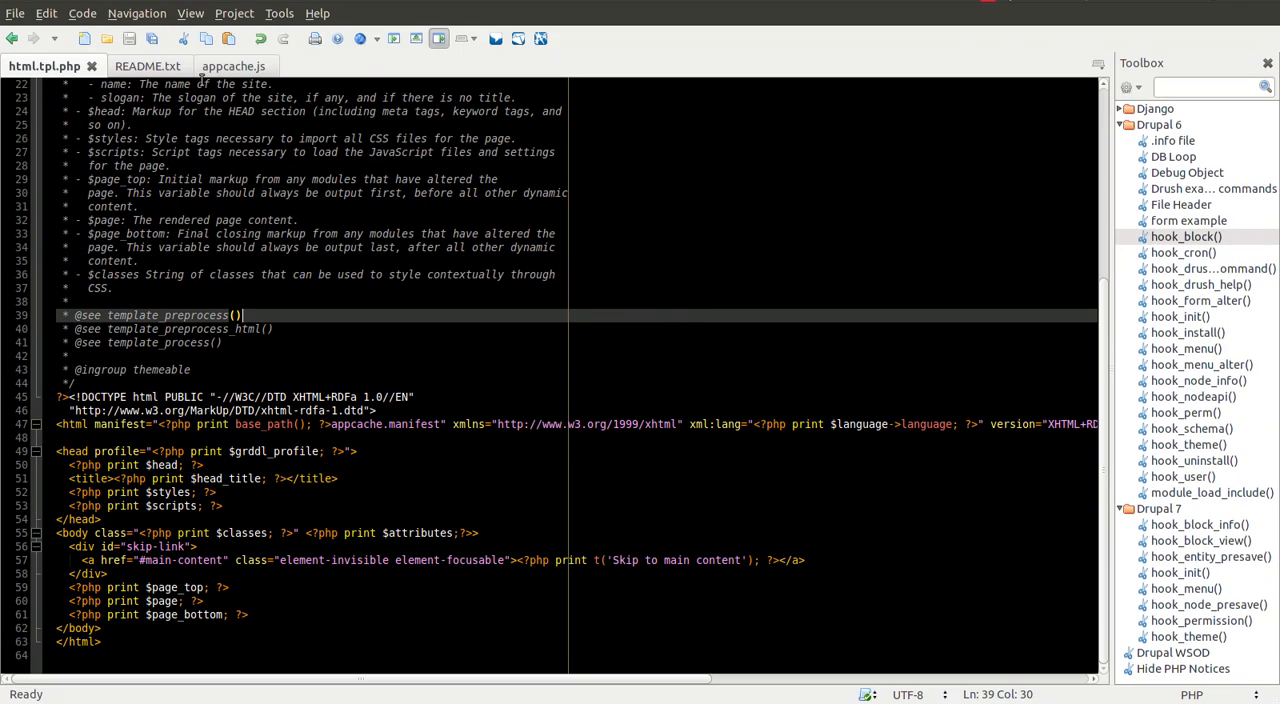
pyautogui.click(216, 66)
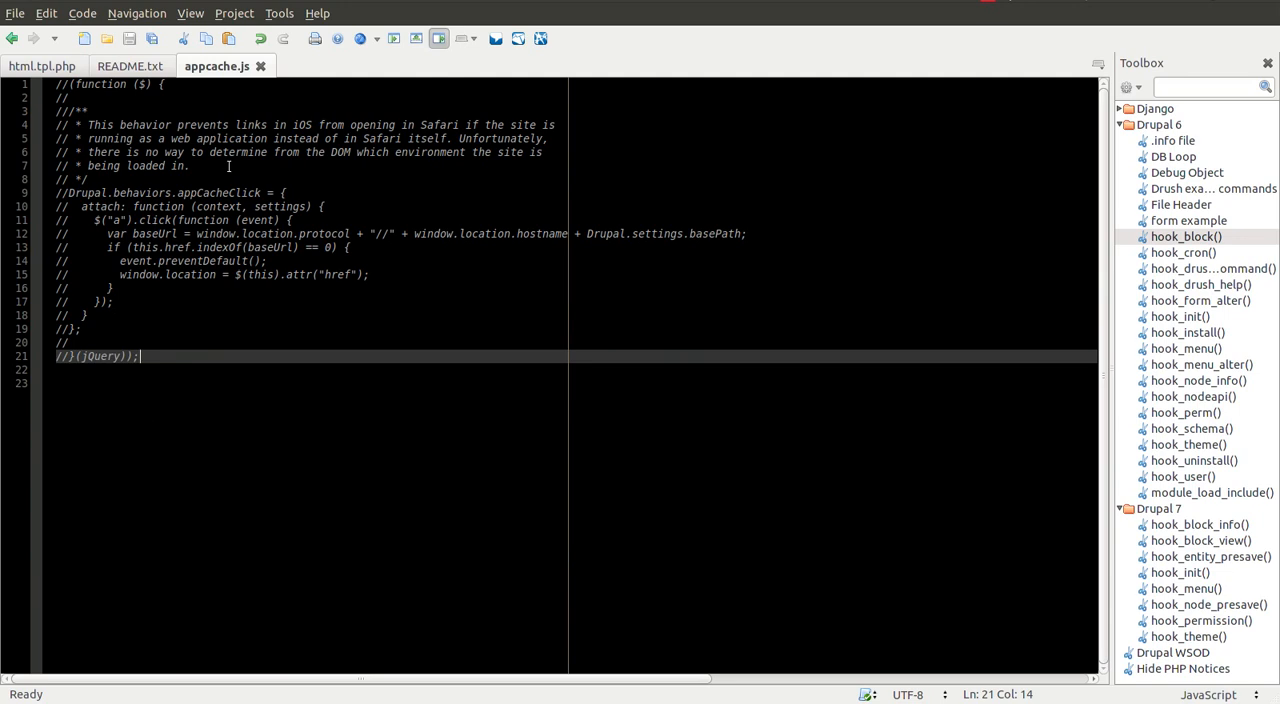
pyautogui.press('ctrl+a')
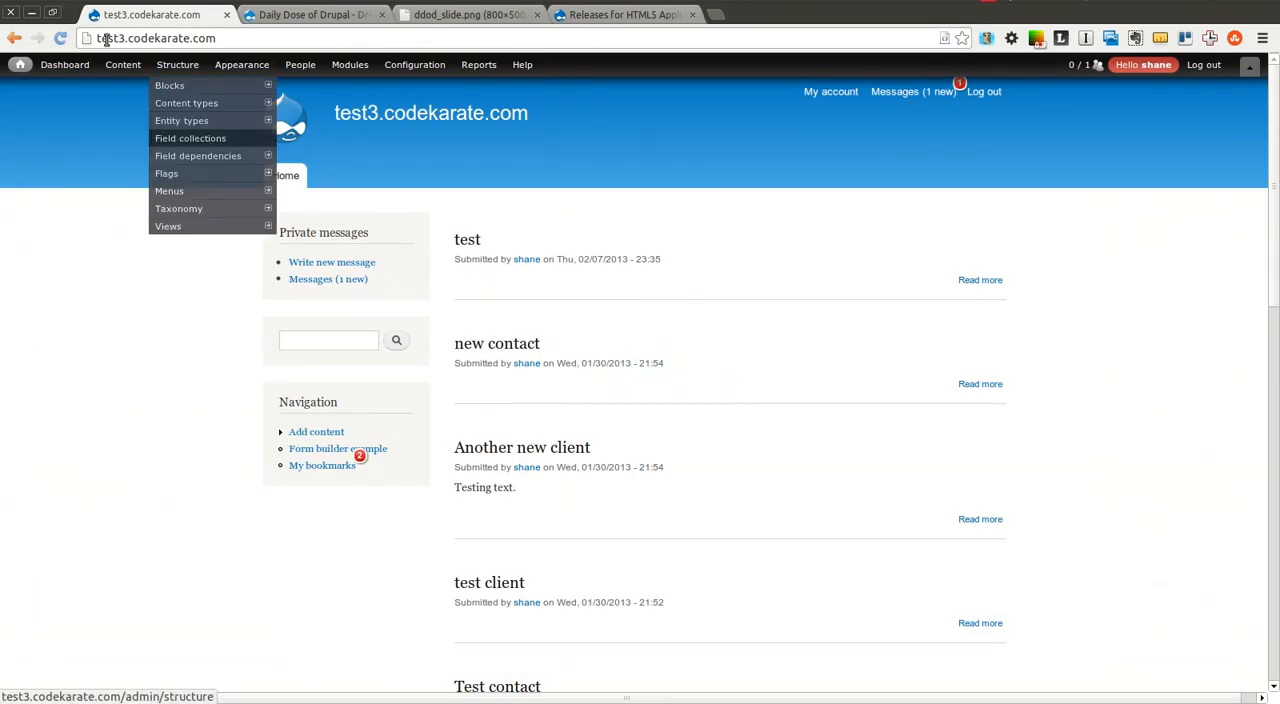
# - Reload the test3.codekarate.com home page in Chrome
pyautogui.click(124, 64)
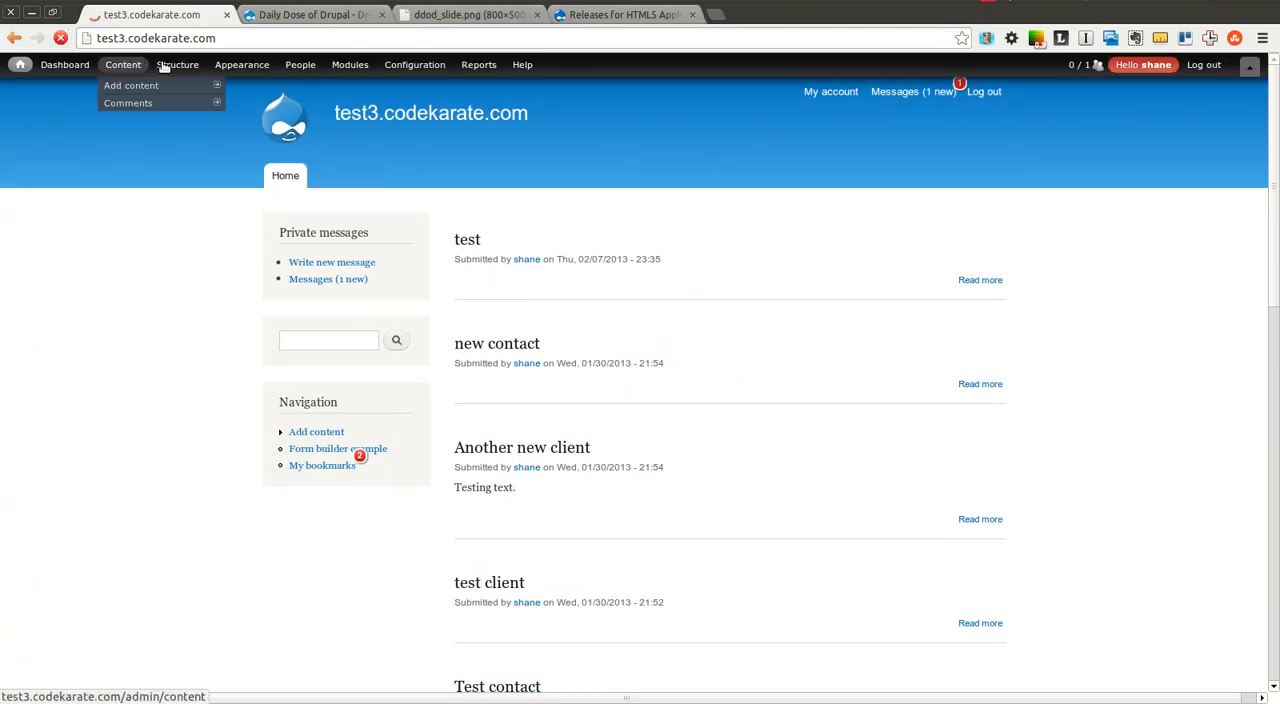
pyautogui.click(176, 64)
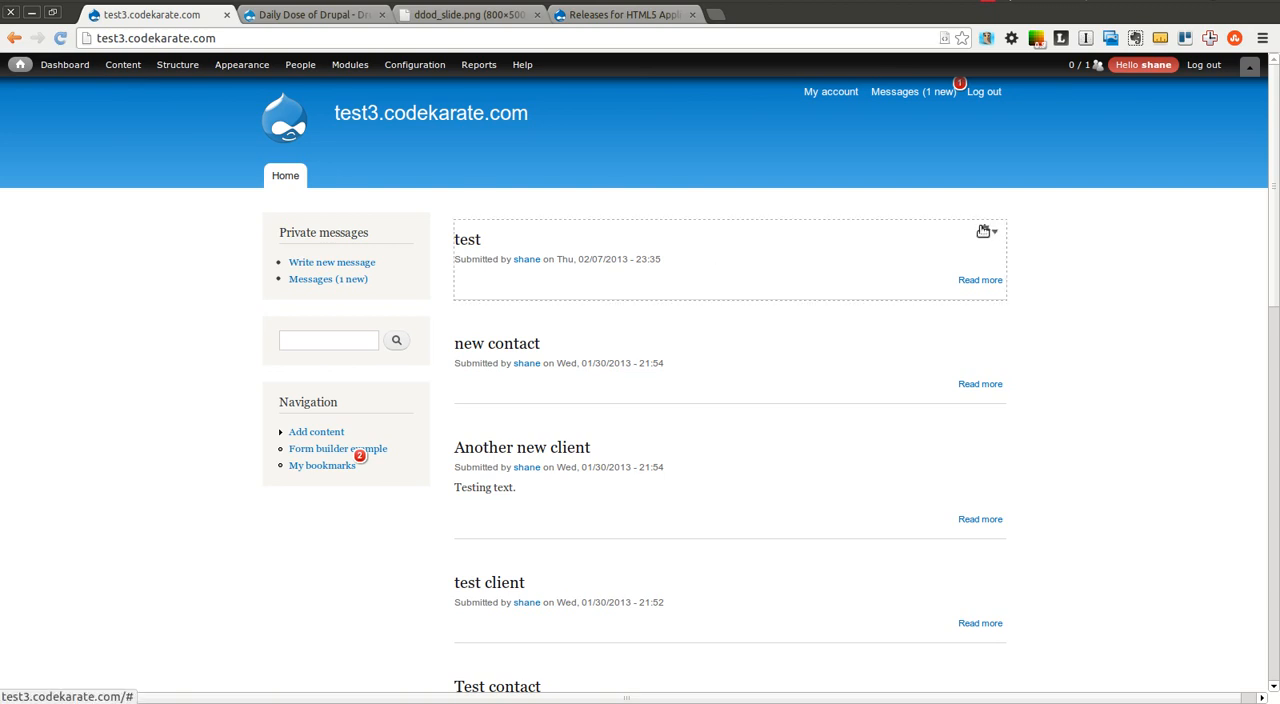
pyautogui.moveTo(1274, 122)
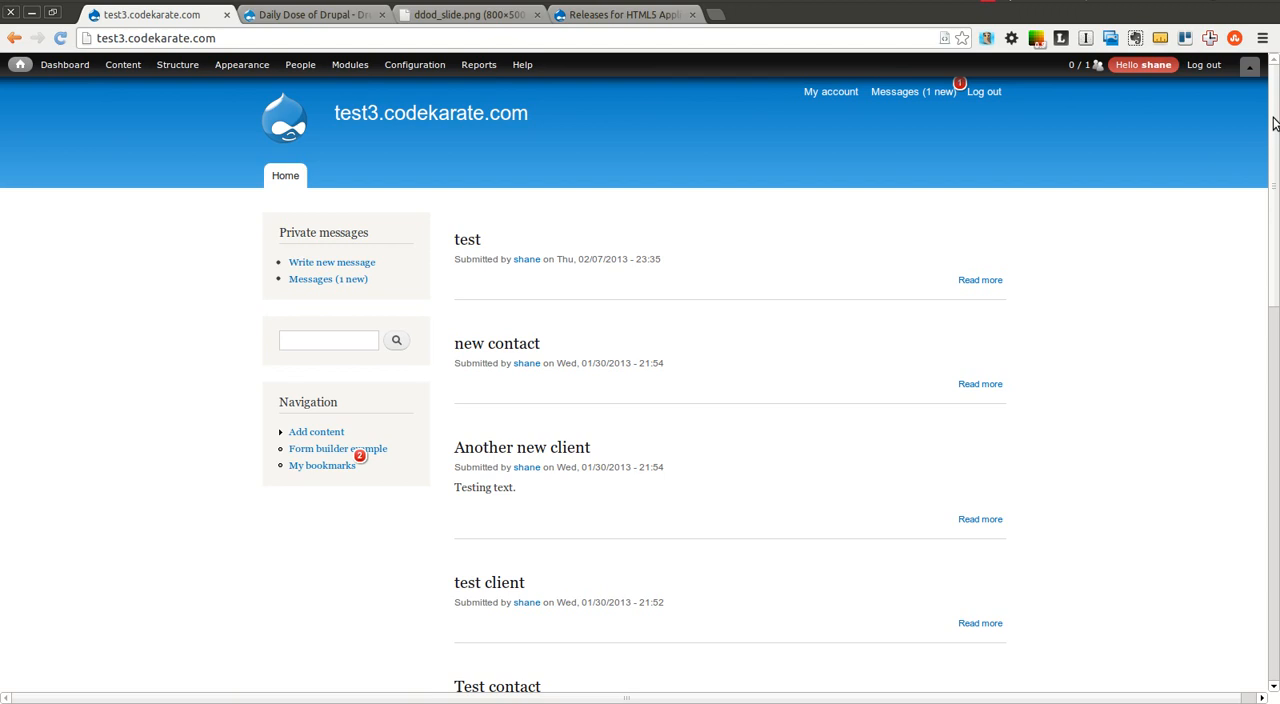
pyautogui.moveTo(676, 182)
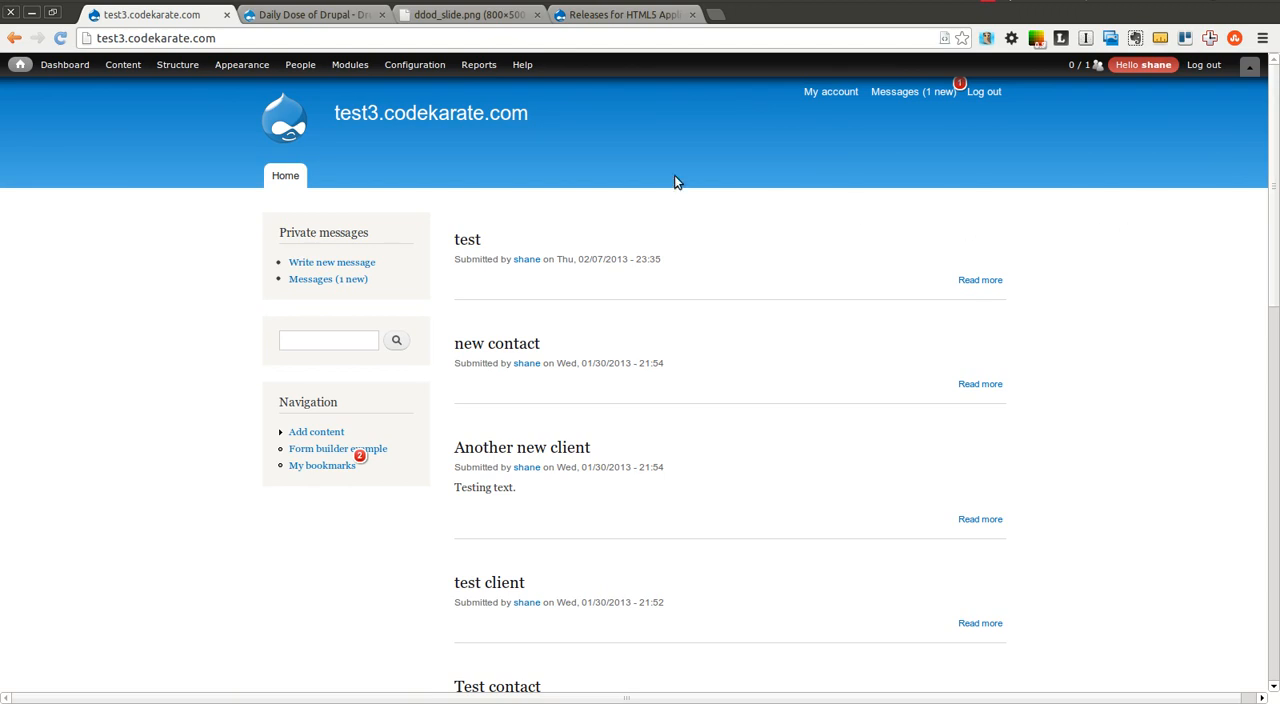
pyautogui.moveTo(472, 204)
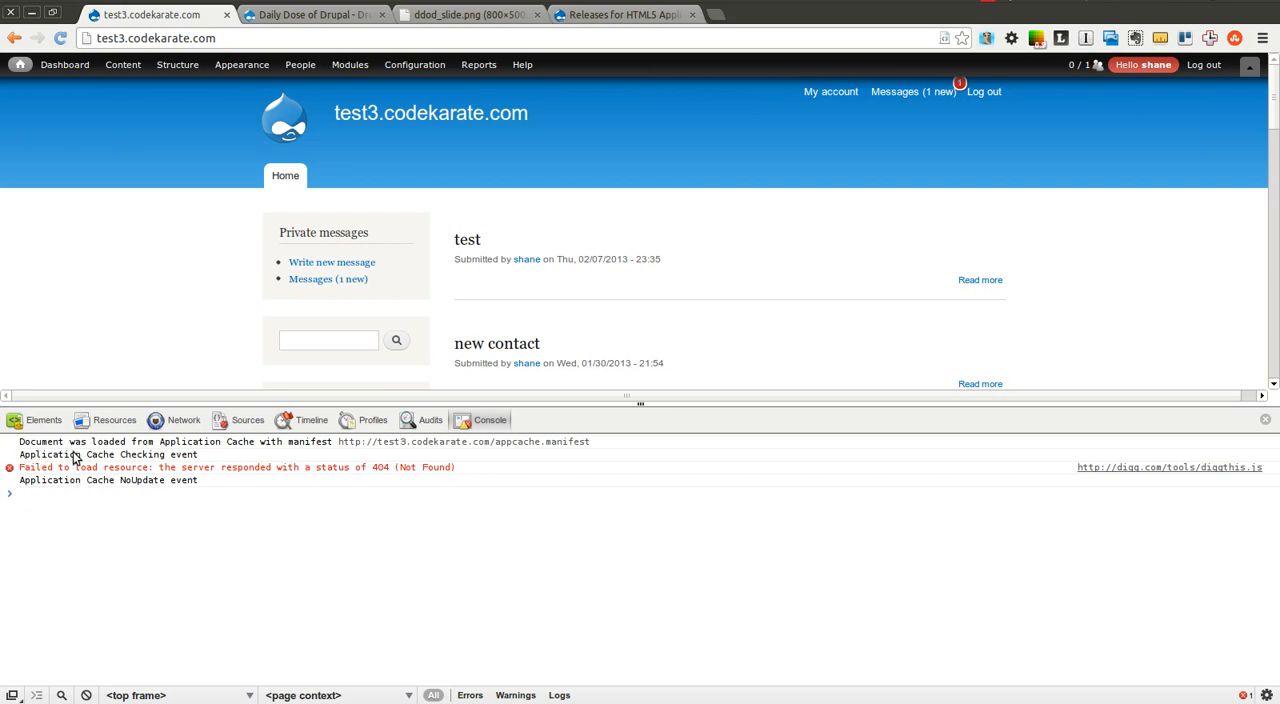
pyautogui.moveTo(480, 248)
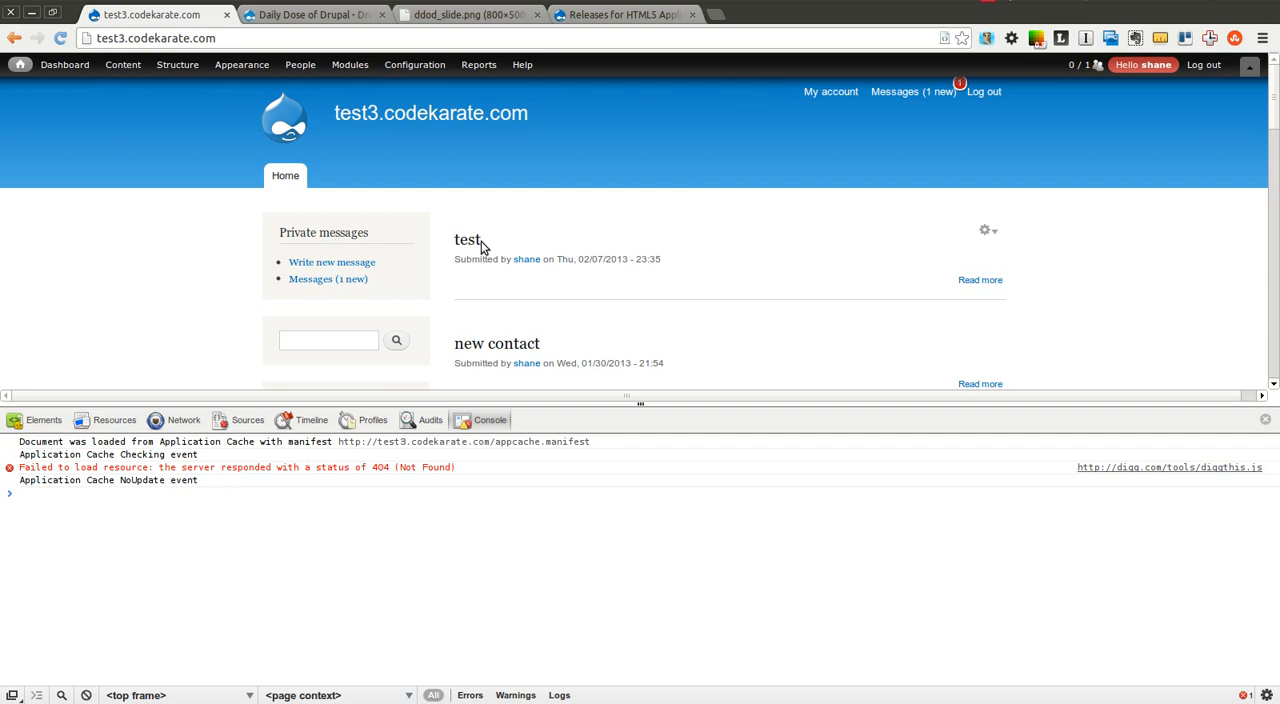
# - Visit the test post and the contact post so they are added as application cache master entries
pyautogui.click(468, 240)
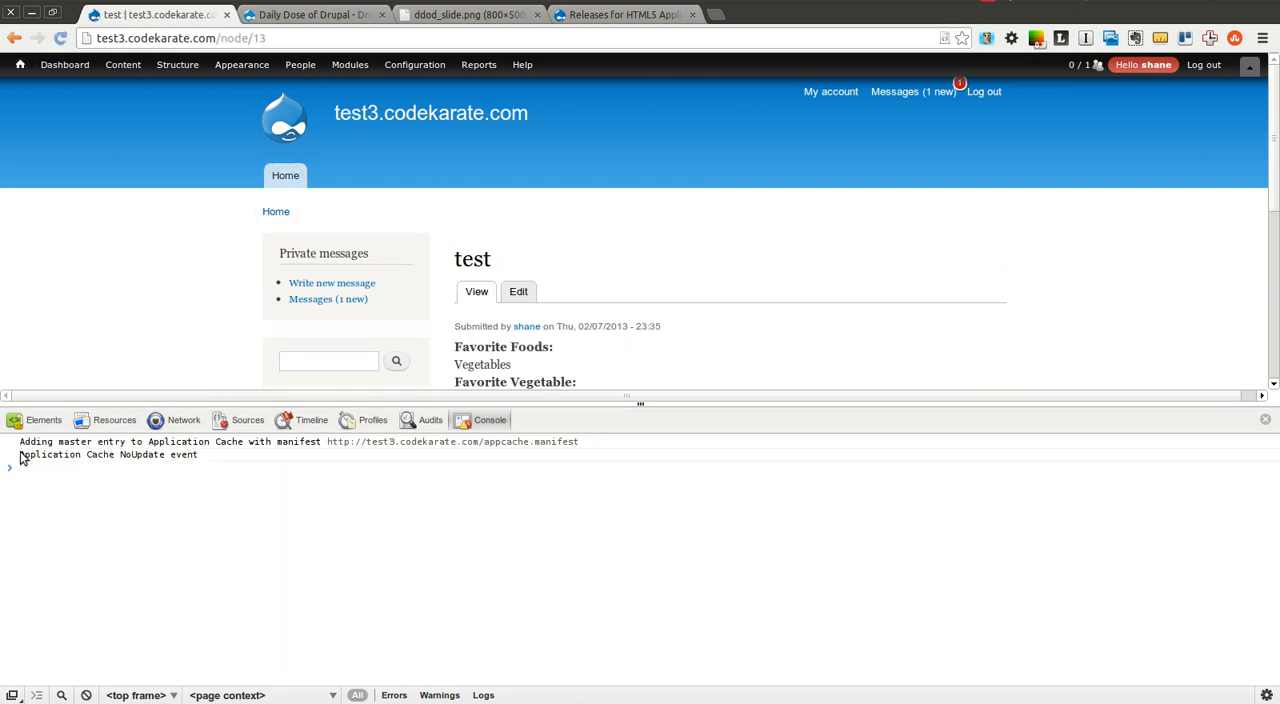
pyautogui.moveTo(150, 464)
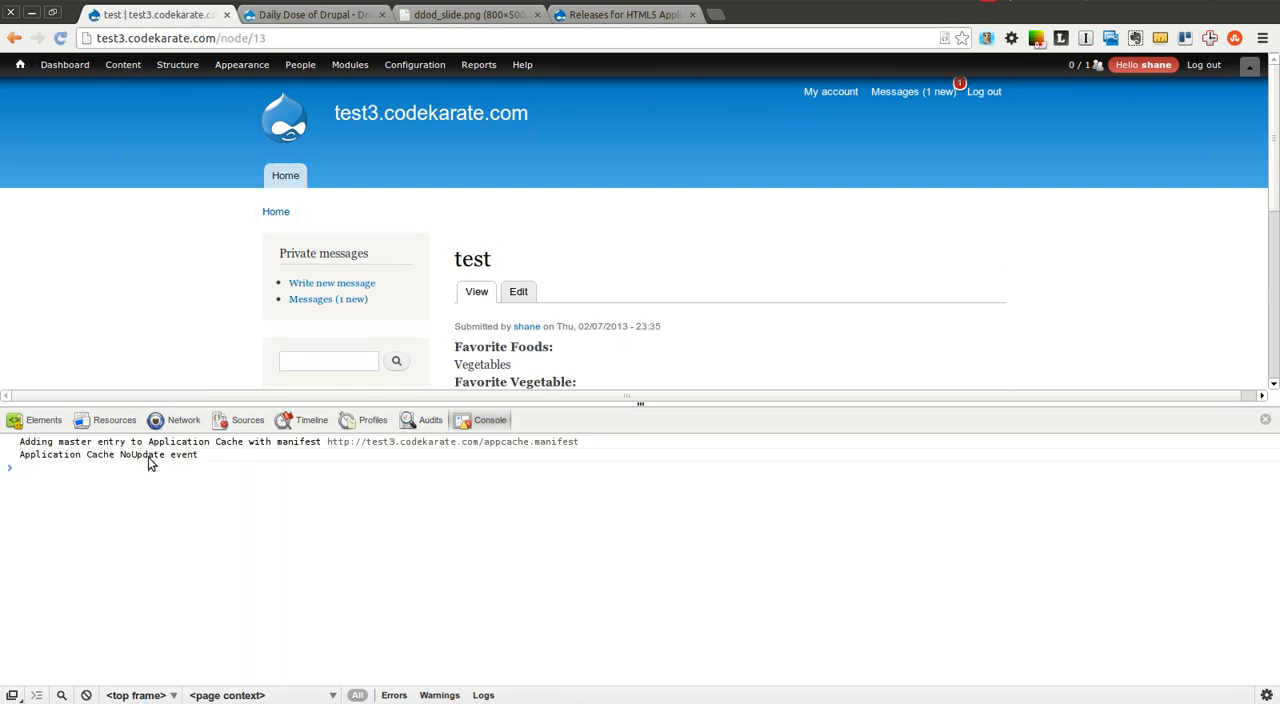
pyautogui.click(276, 212)
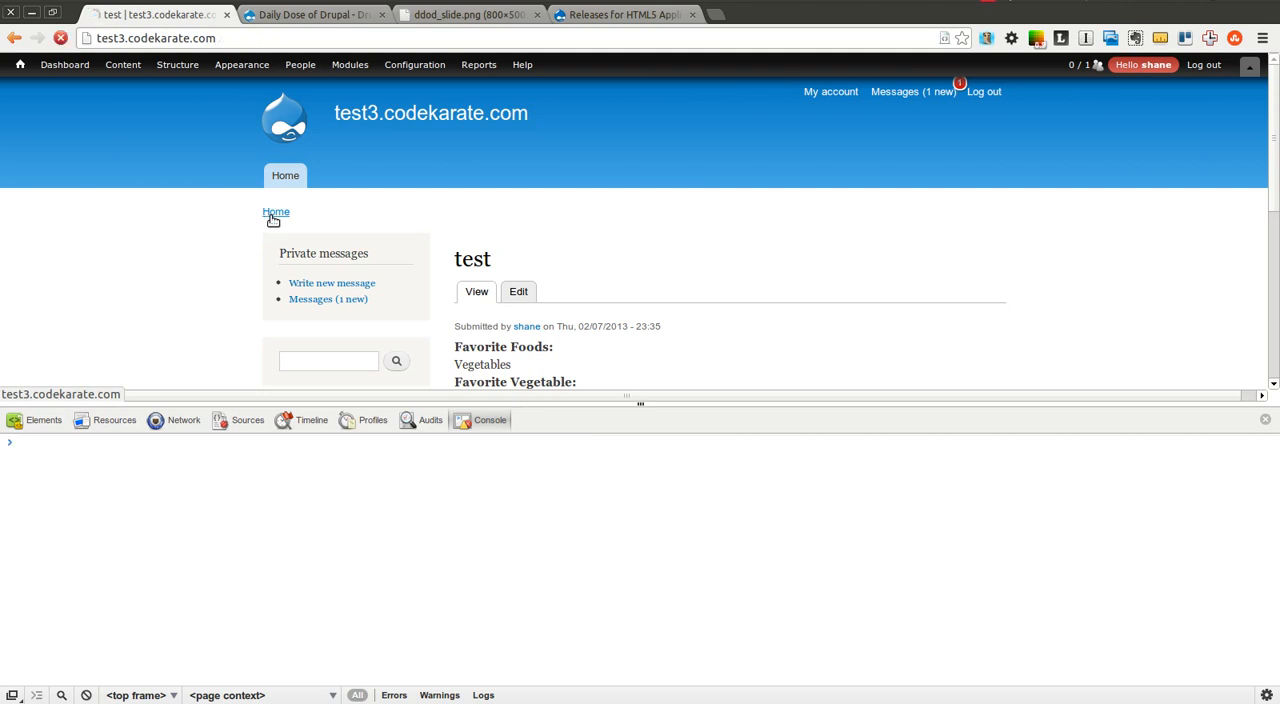
pyautogui.click(276, 212)
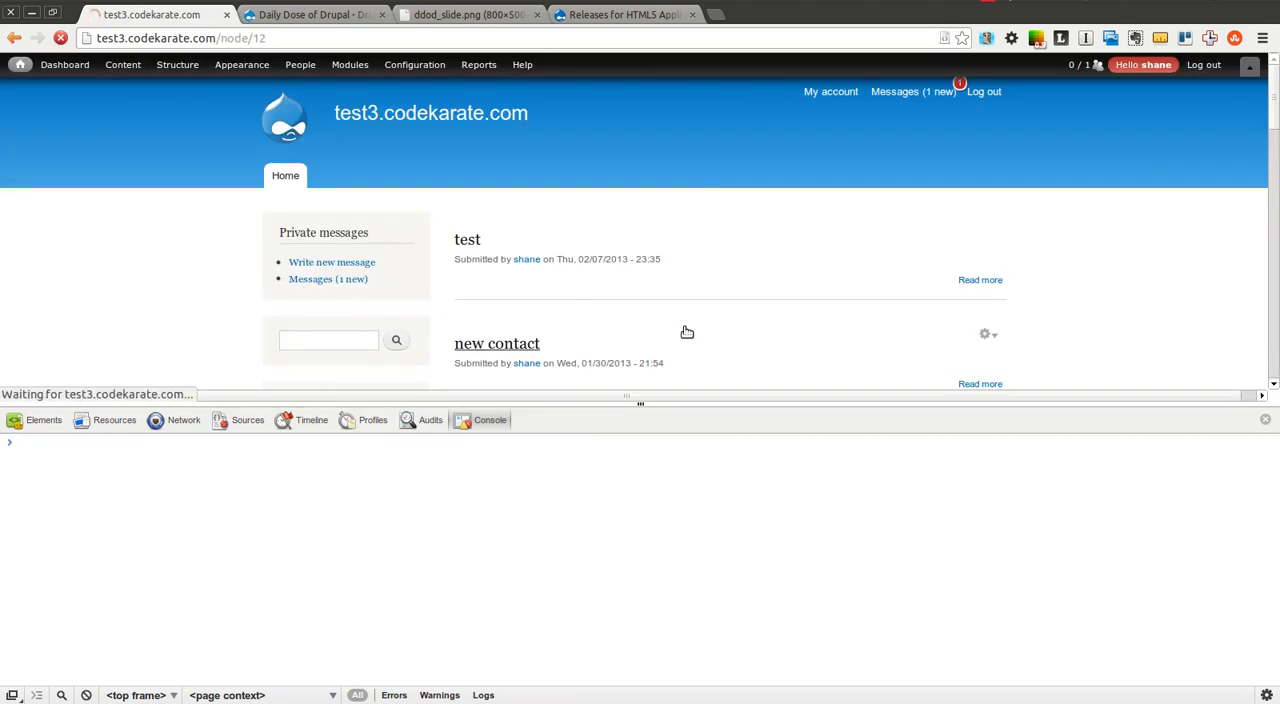
pyautogui.click(496, 344)
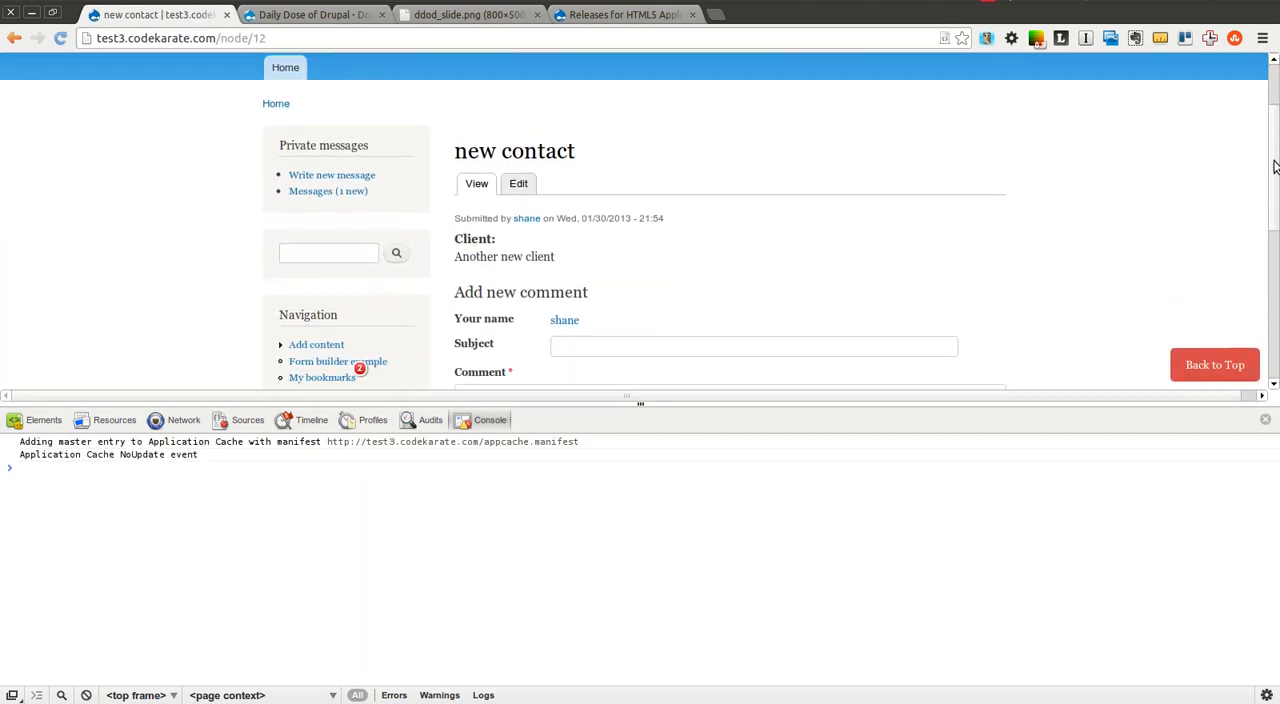
pyautogui.scroll(-3)
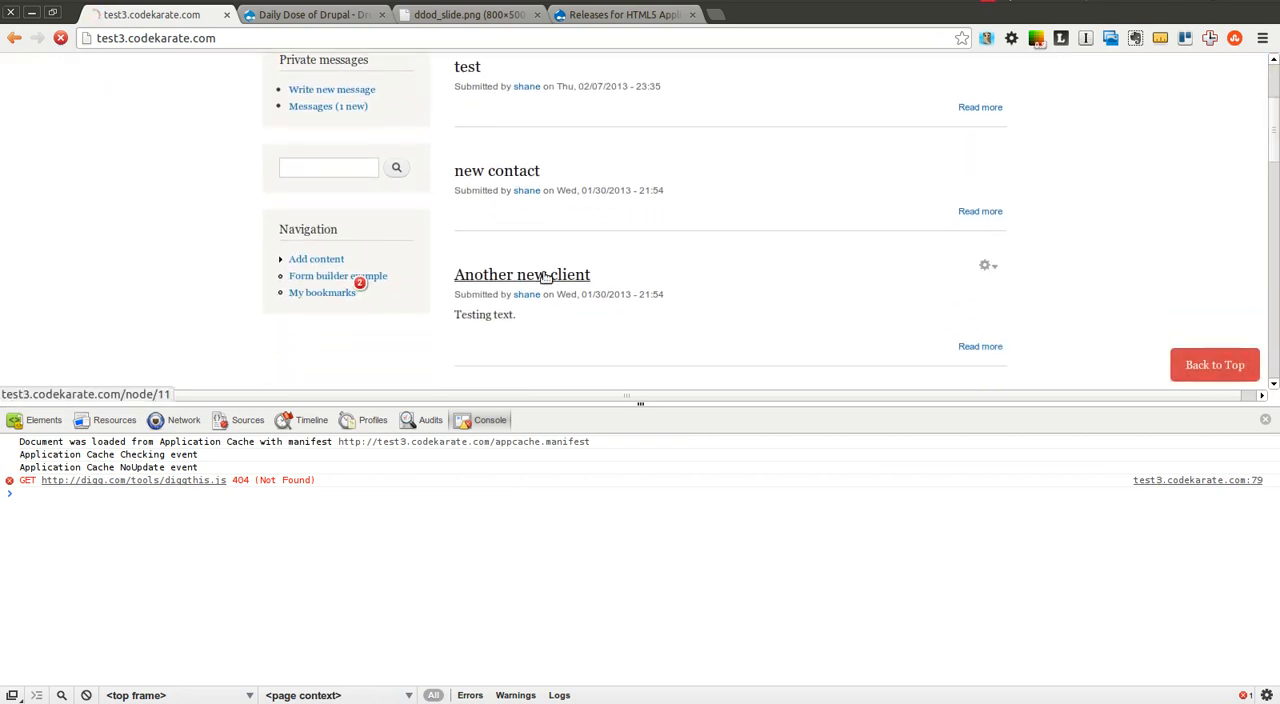
# - Reload the home page and watch the console report Application Cache checking and noupdate events
pyautogui.click(520, 274)
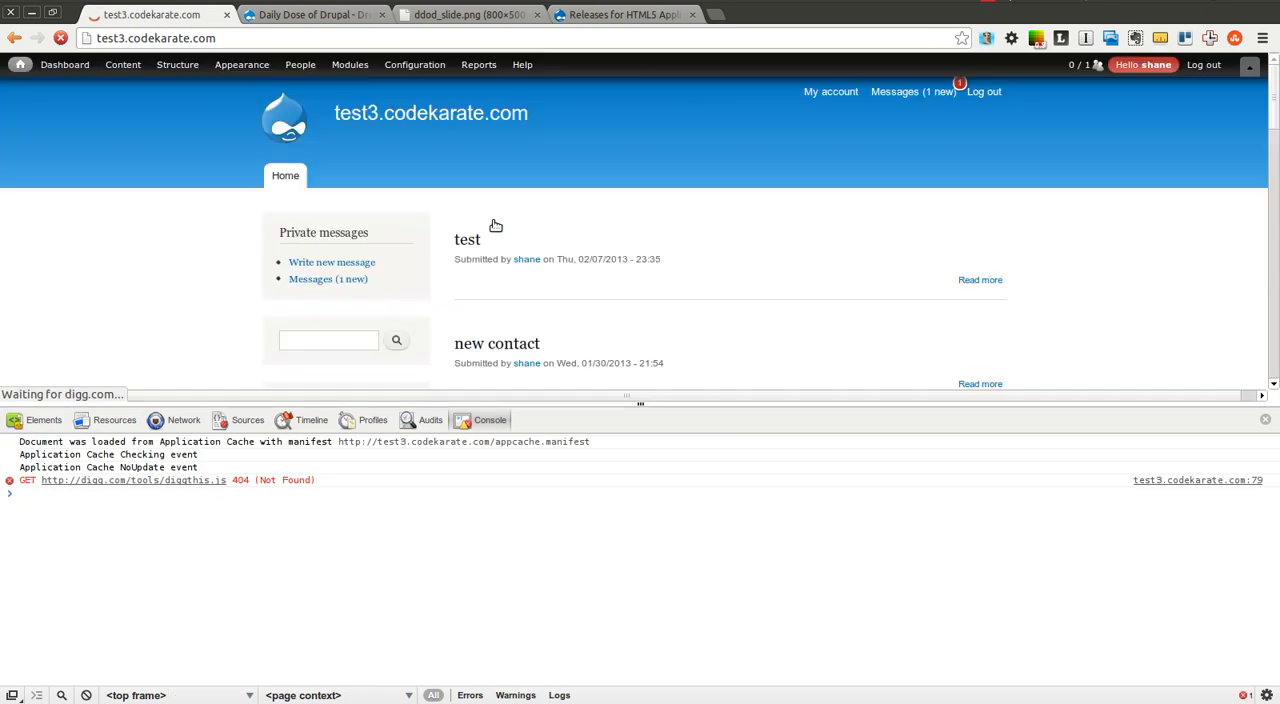
pyautogui.scroll(-3)
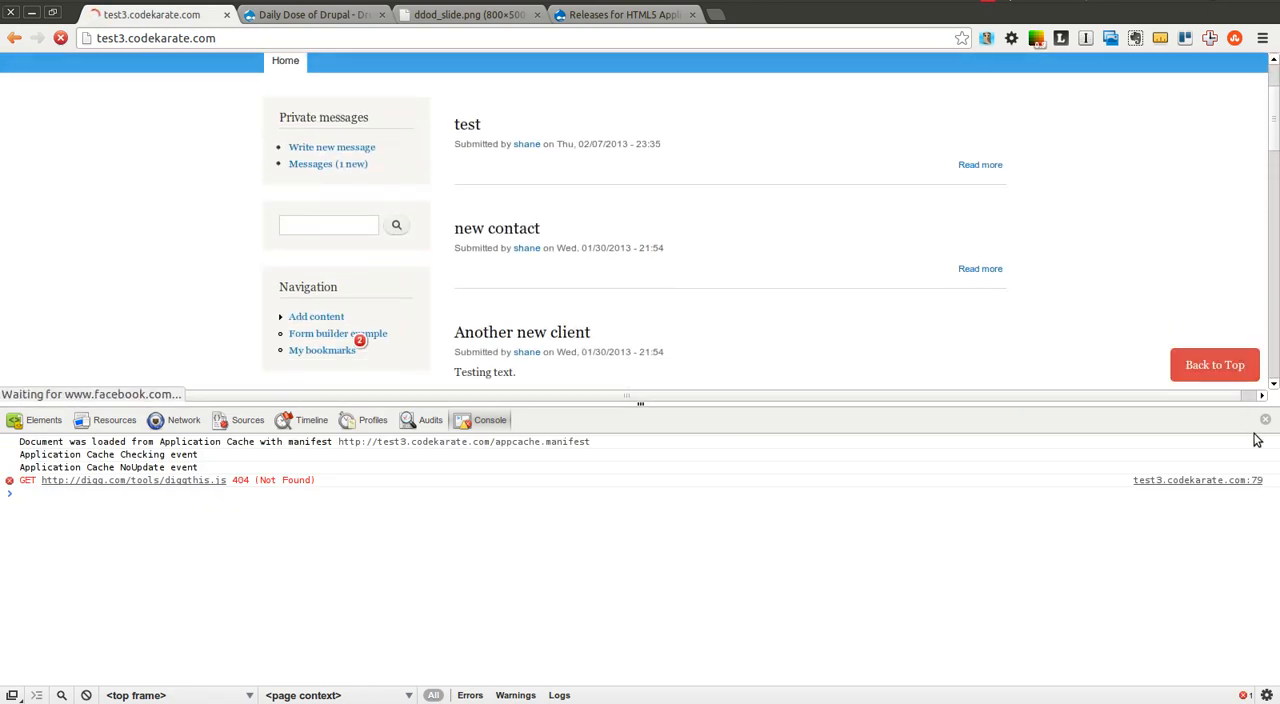
# - Close DevTools, see the Daily Dose tab fail offline, then open the cached test and test client nodes
pyautogui.click(1264, 420)
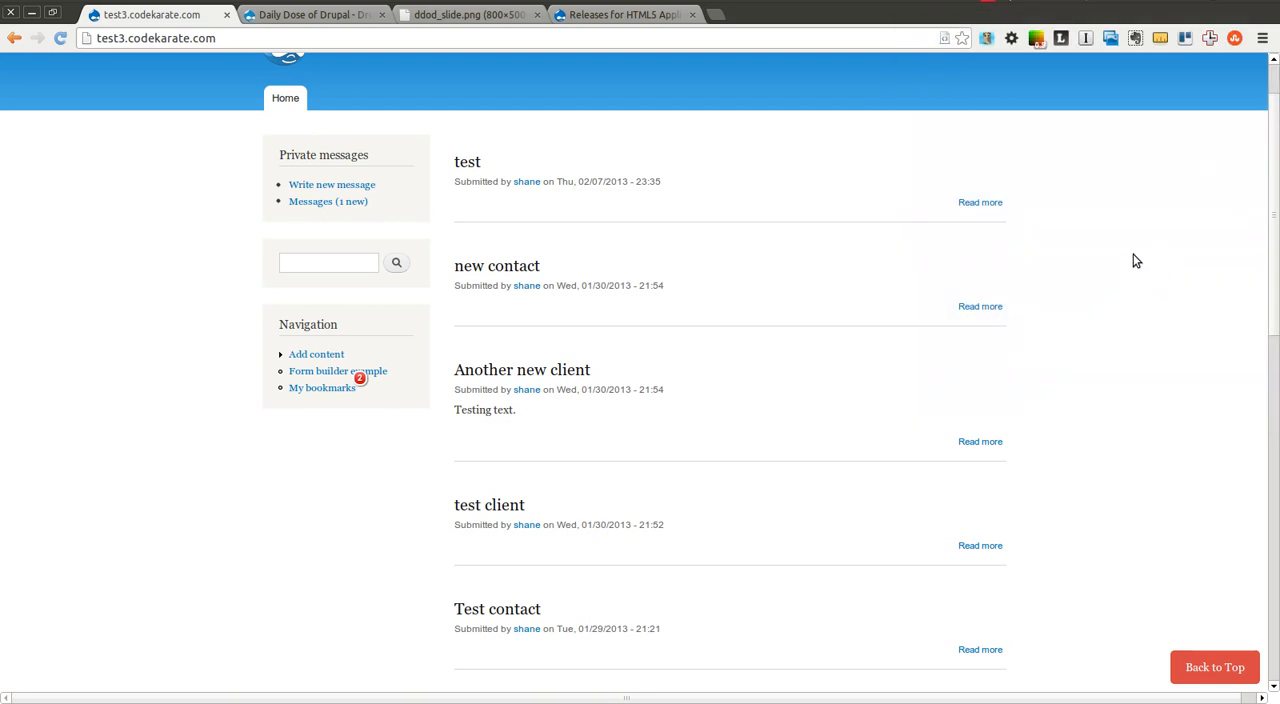
pyautogui.moveTo(352, 28)
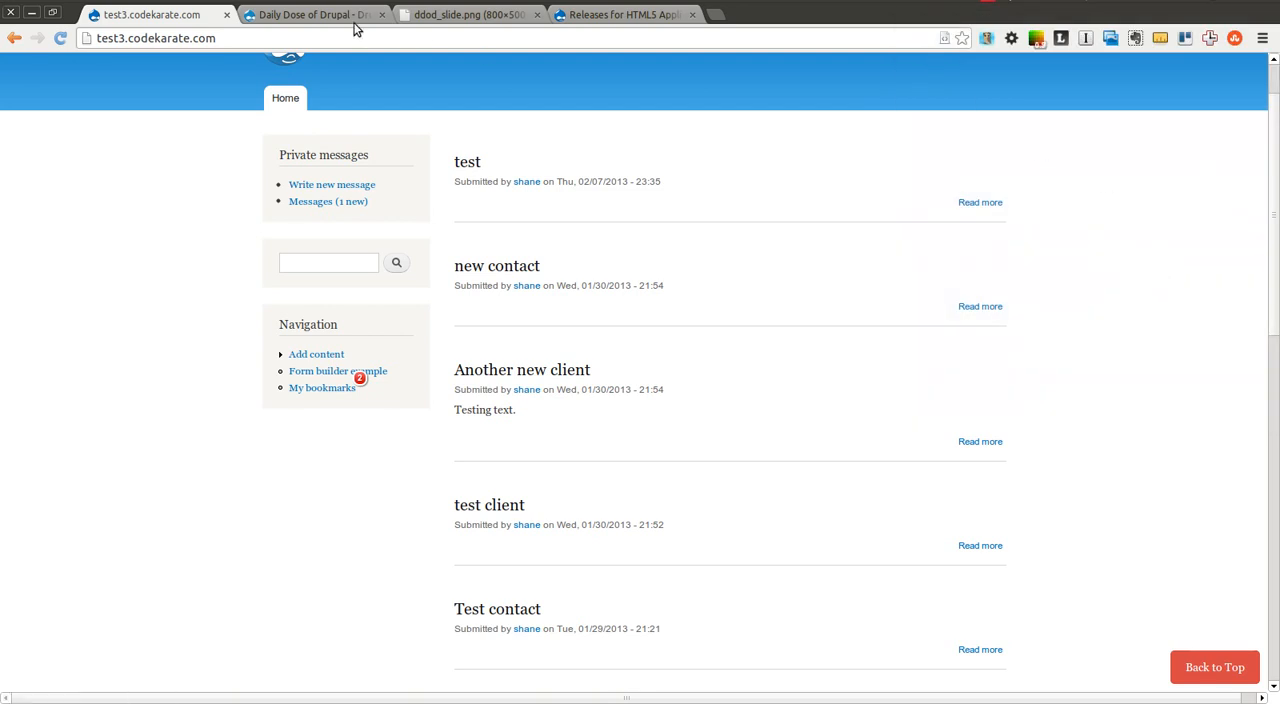
pyautogui.click(312, 14)
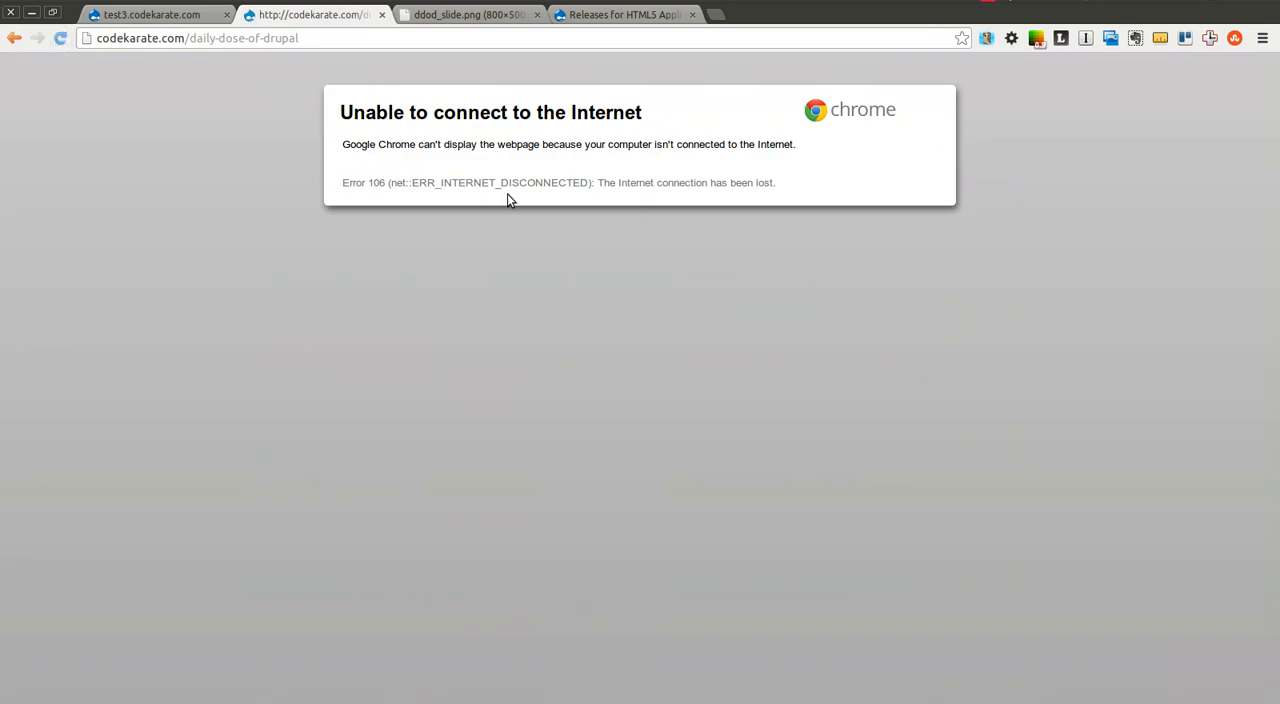
pyautogui.click(150, 14)
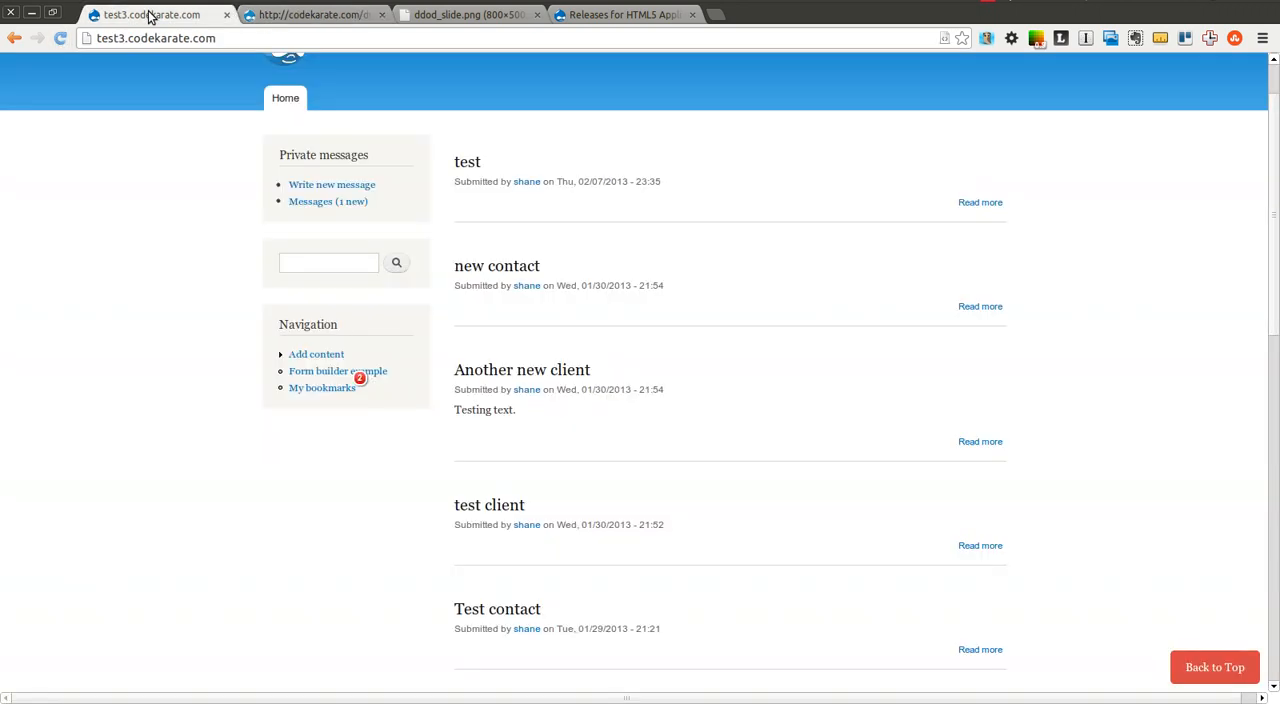
pyautogui.moveTo(1270, 220)
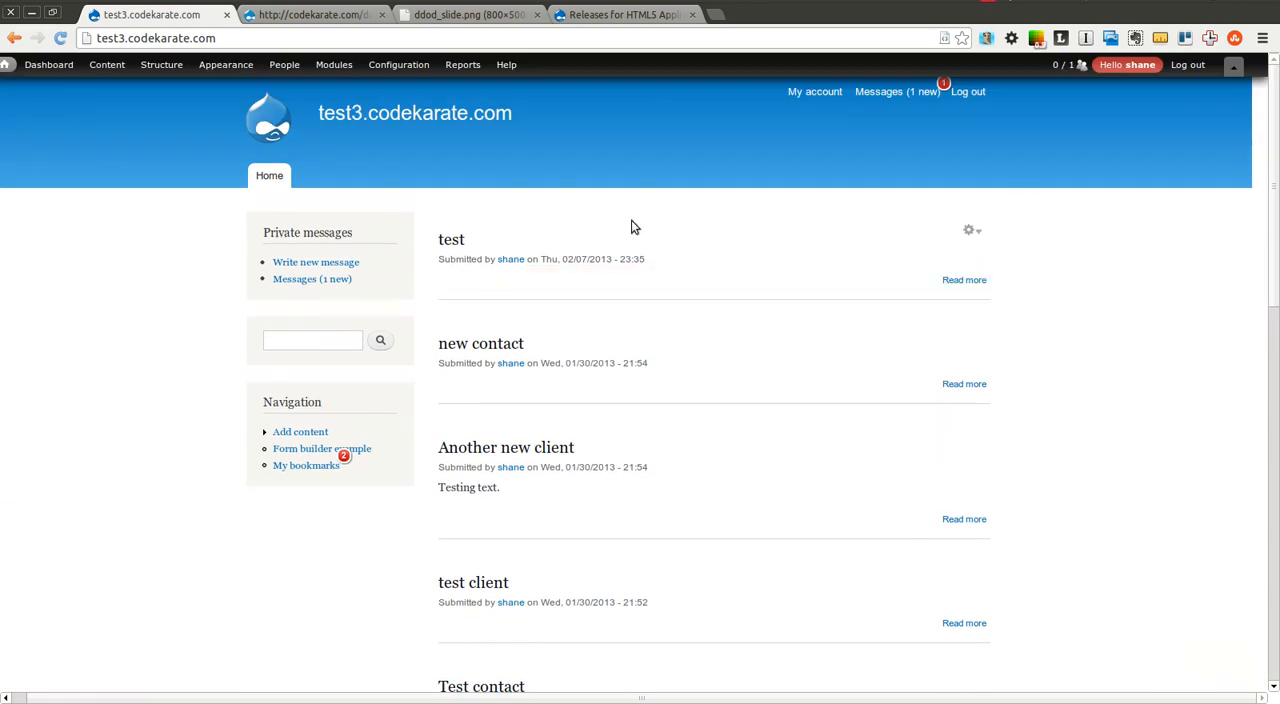
pyautogui.click(452, 240)
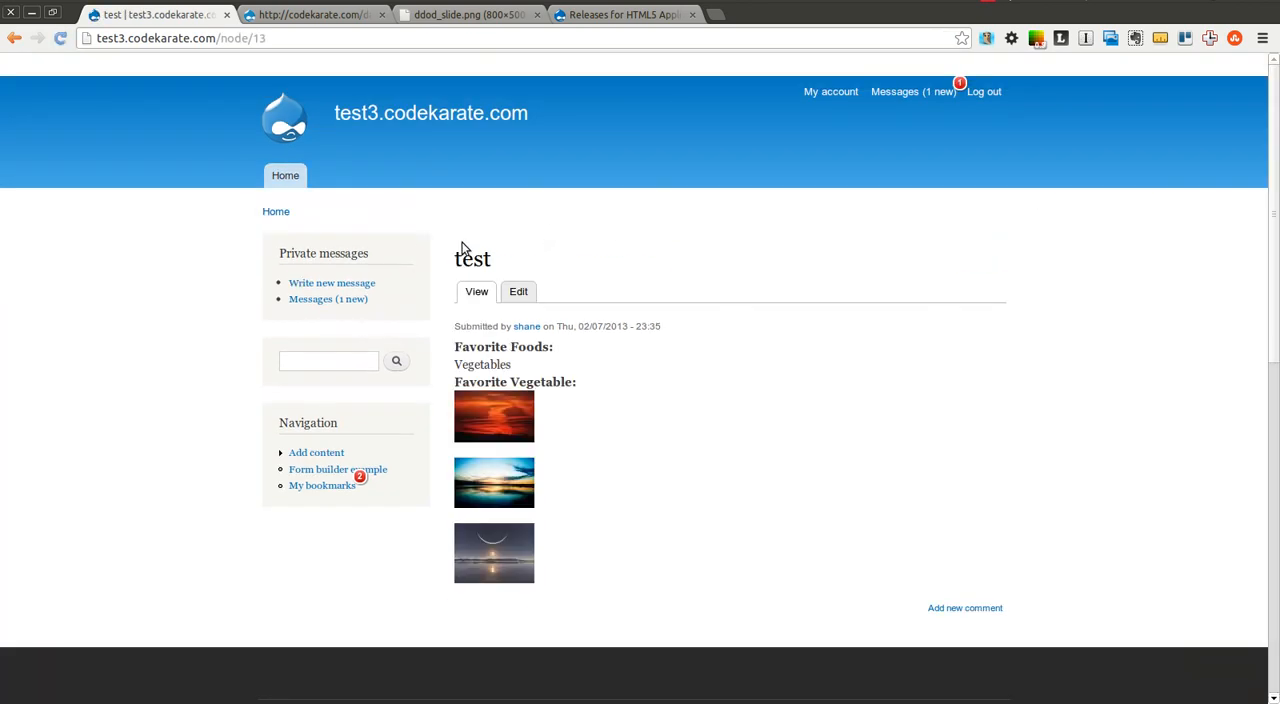
pyautogui.click(284, 176)
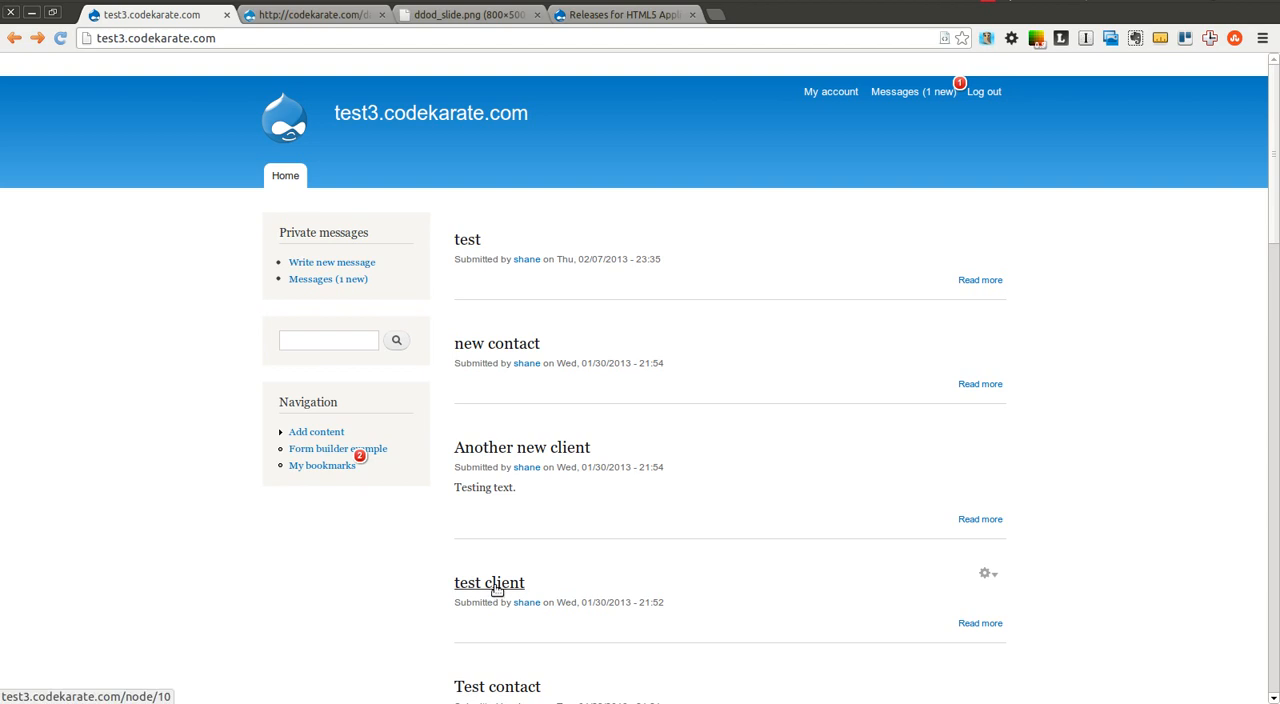
pyautogui.click(488, 582)
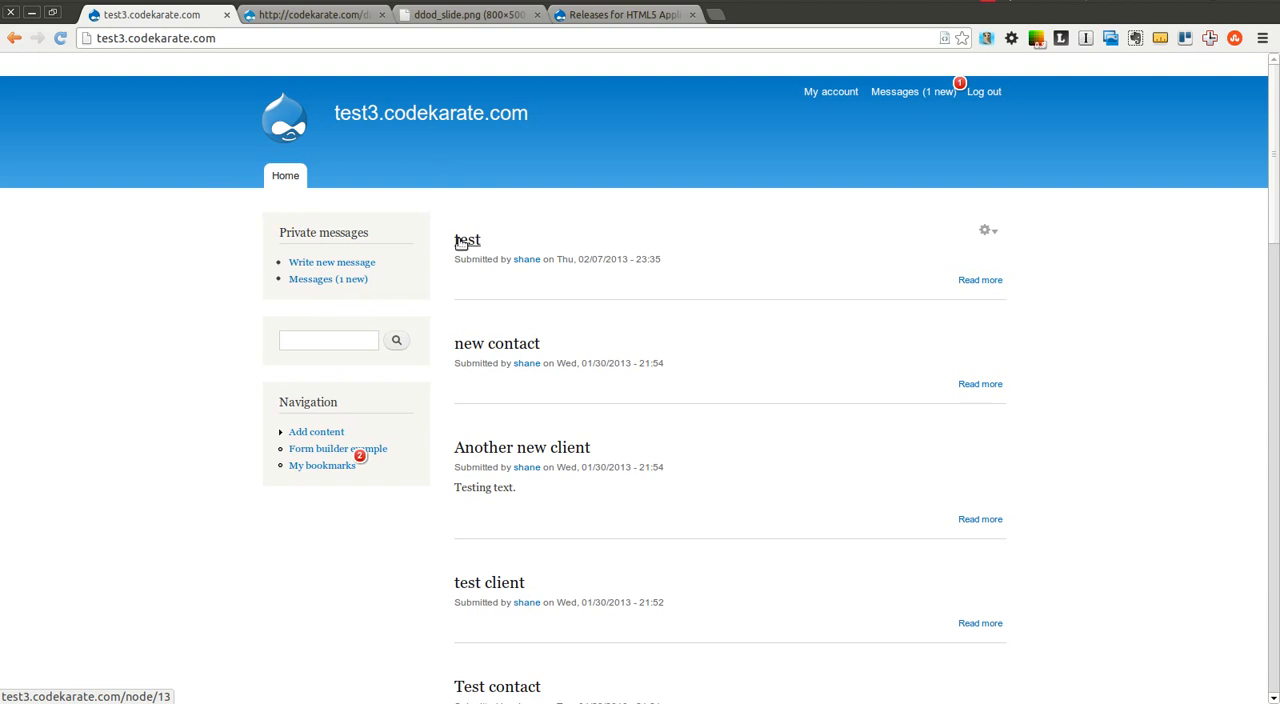
pyautogui.moveTo(512, 260)
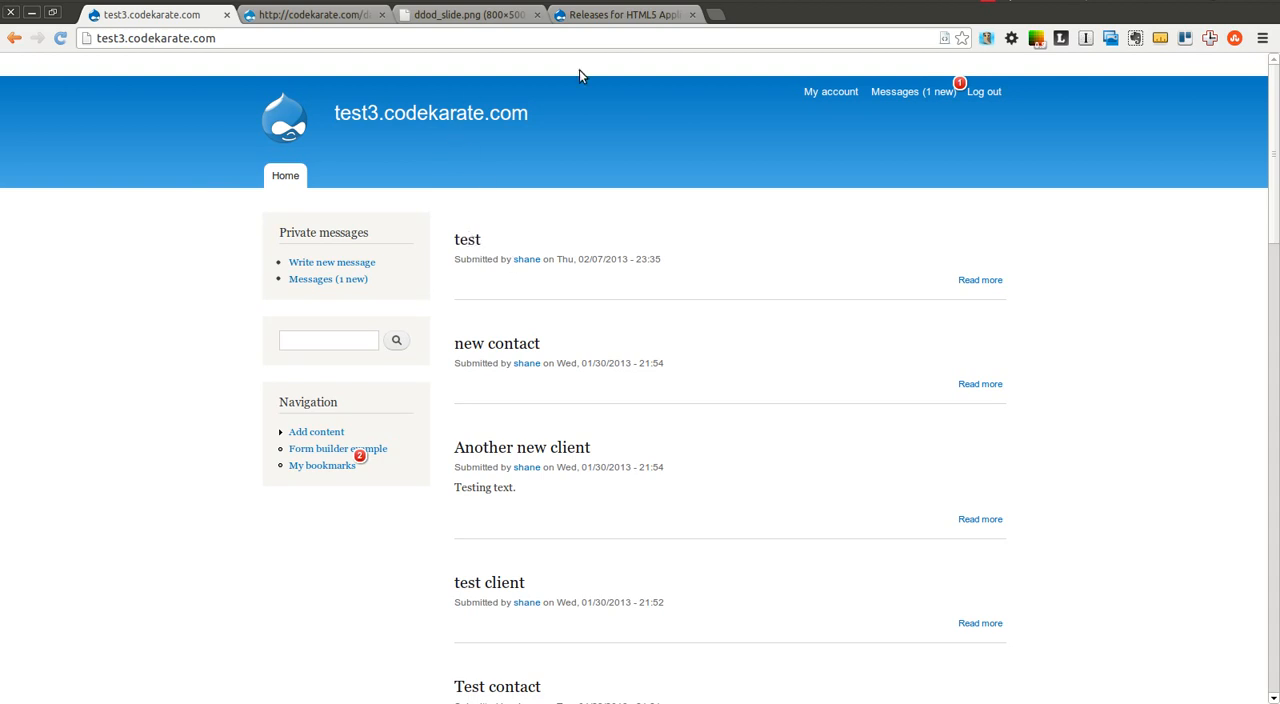
# - Try the drupal.org HTML5 Application Cache project page, which fails offline, and return to test3
pyautogui.click(624, 14)
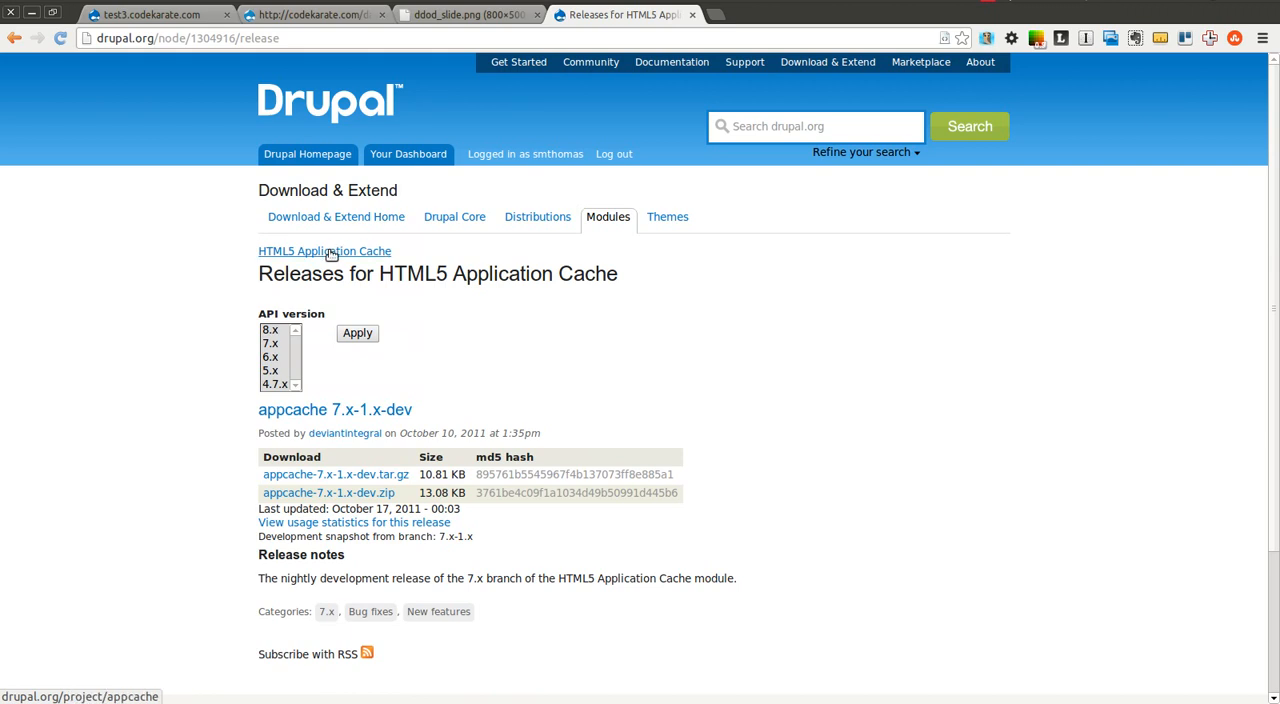
pyautogui.click(324, 250)
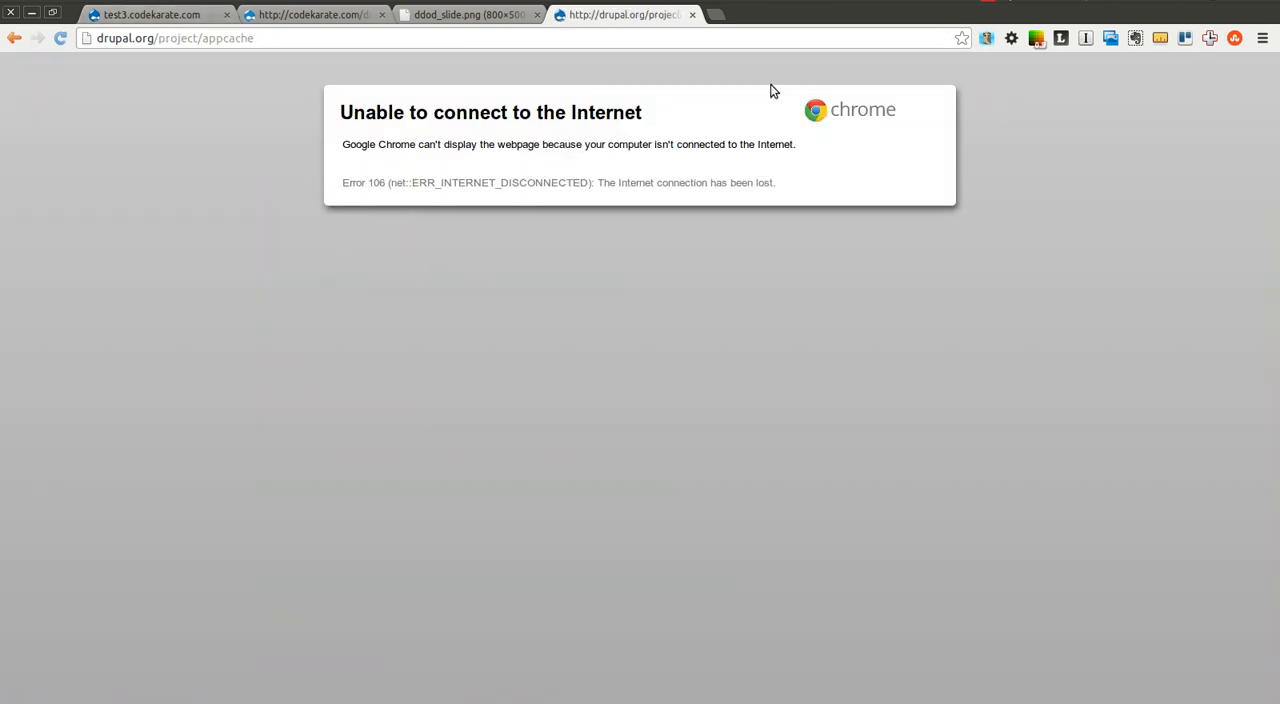
pyautogui.click(150, 14)
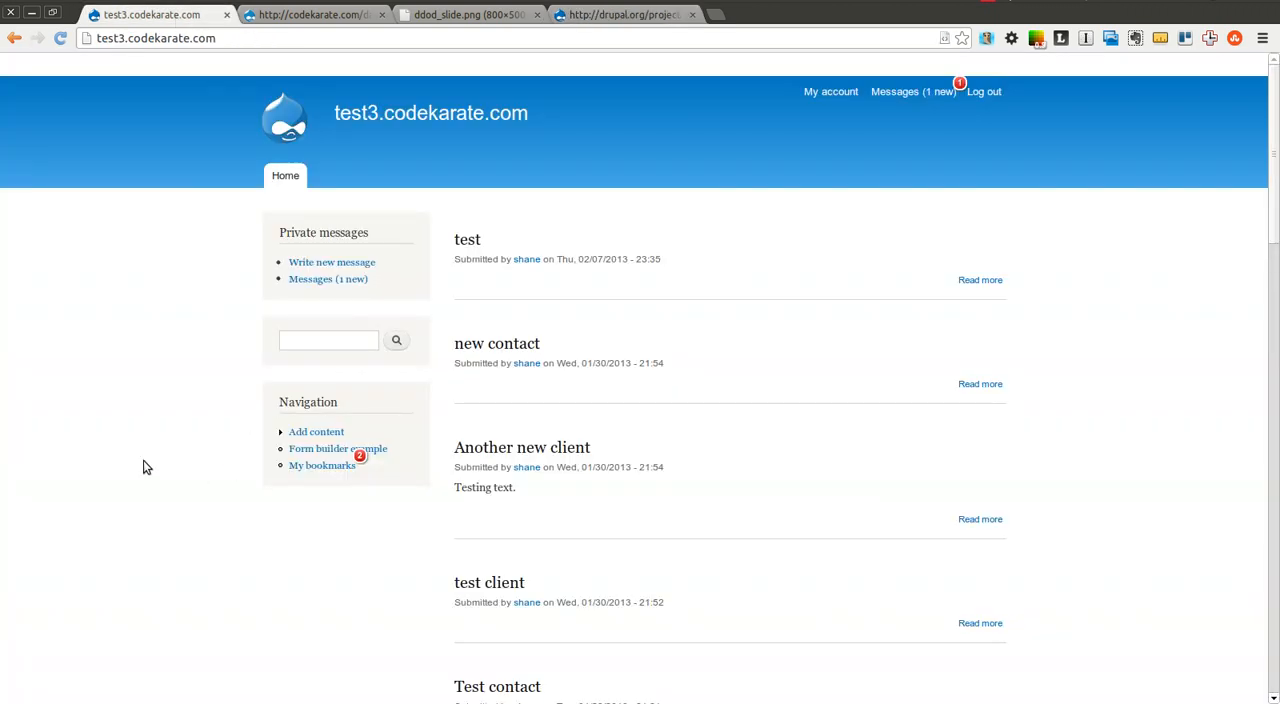
pyautogui.moveTo(112, 460)
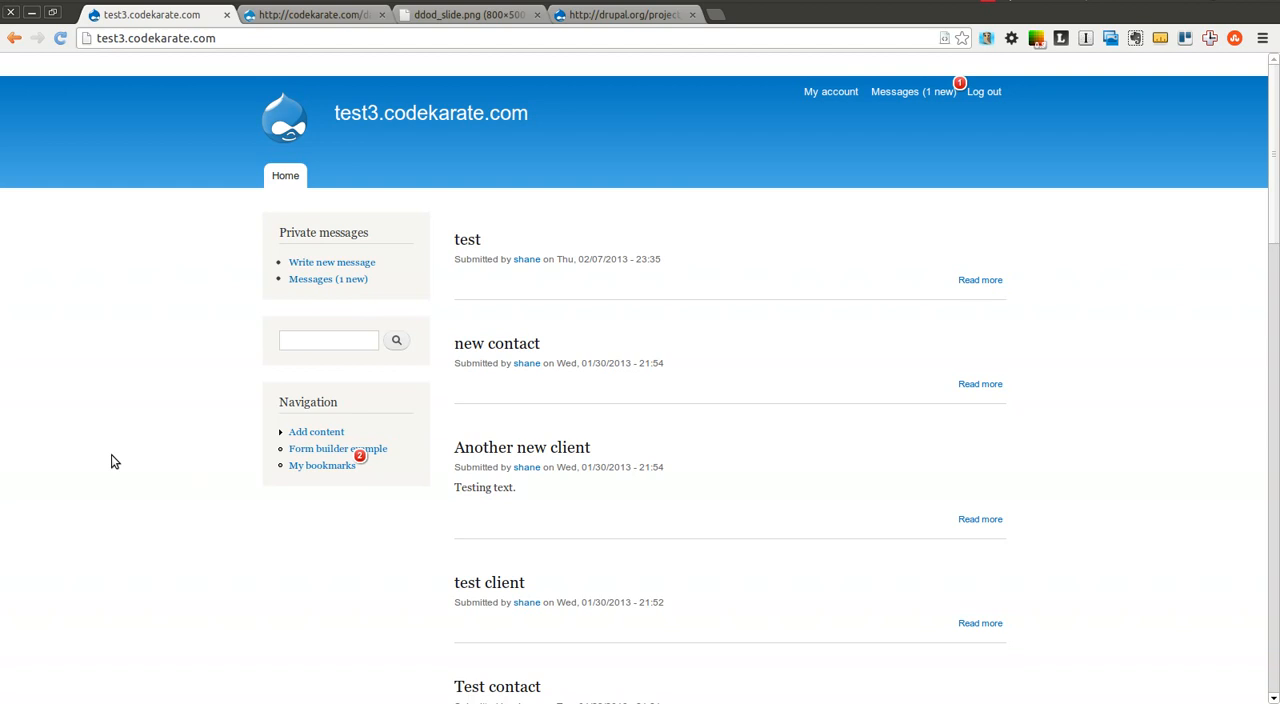
pyautogui.moveTo(284, 310)
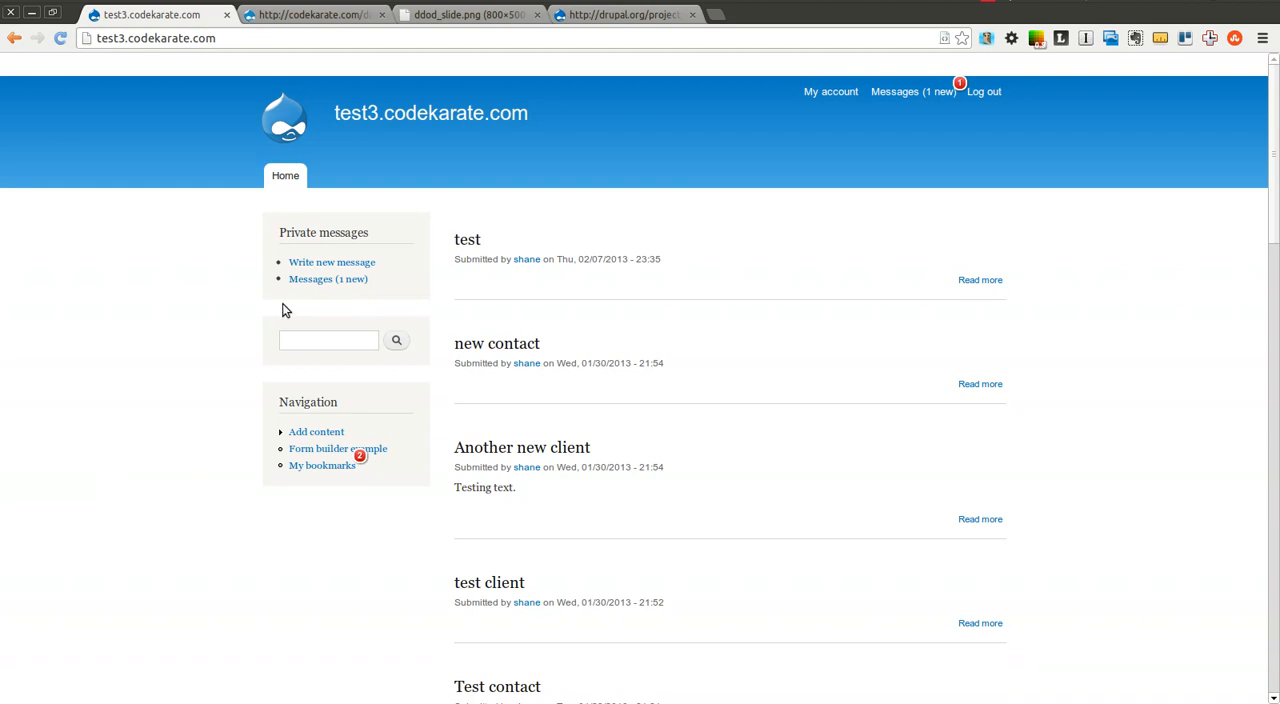
pyautogui.moveTo(864, 344)
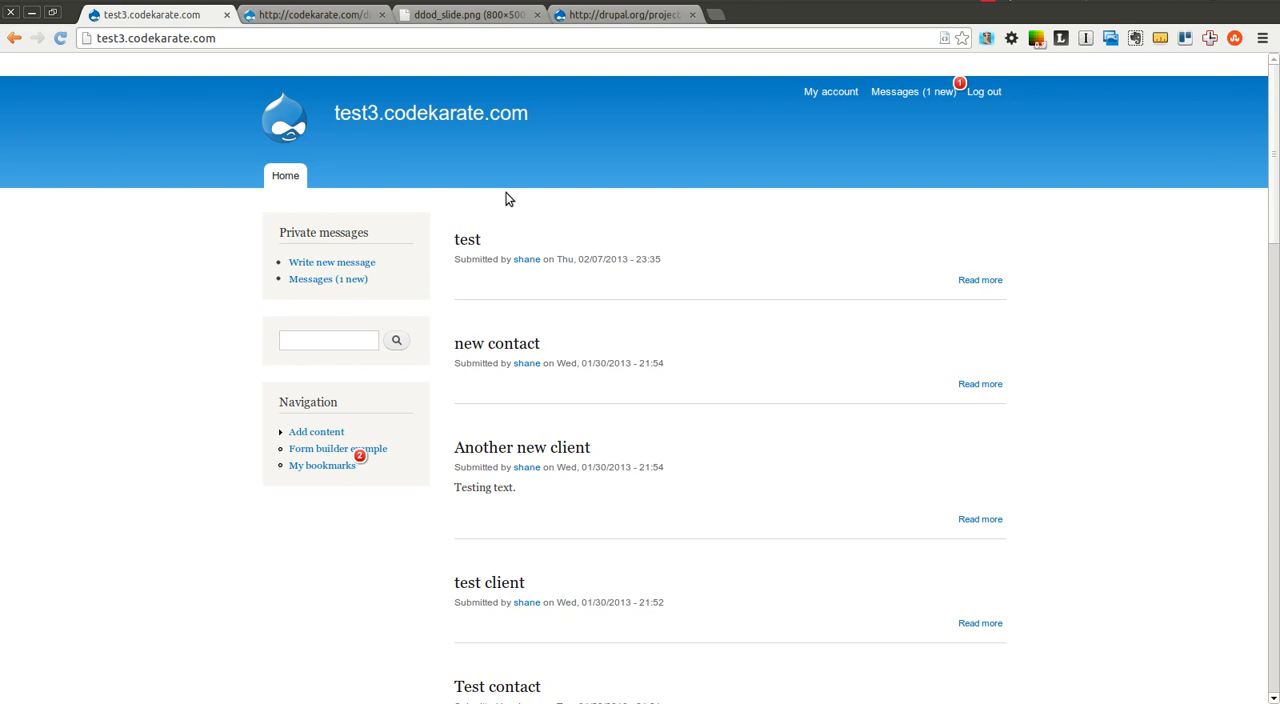
pyautogui.moveTo(444, 196)
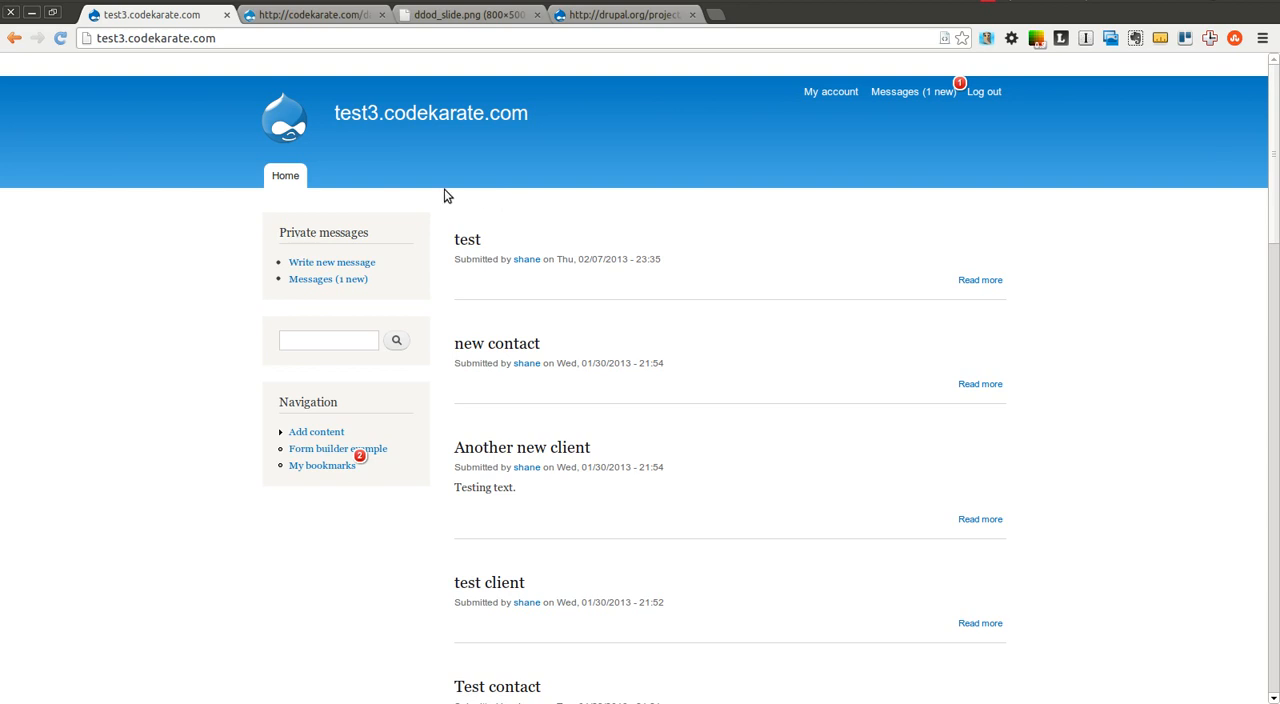
pyautogui.moveTo(198, 174)
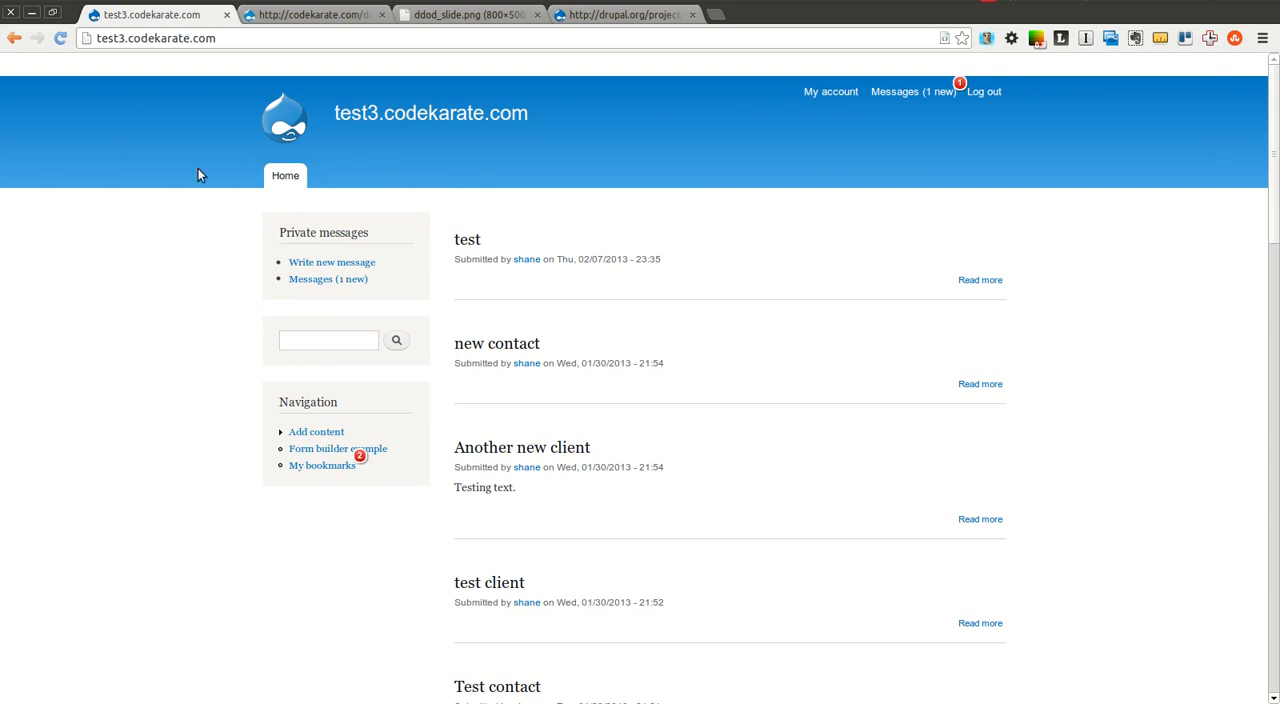
pyautogui.moveTo(468, 240)
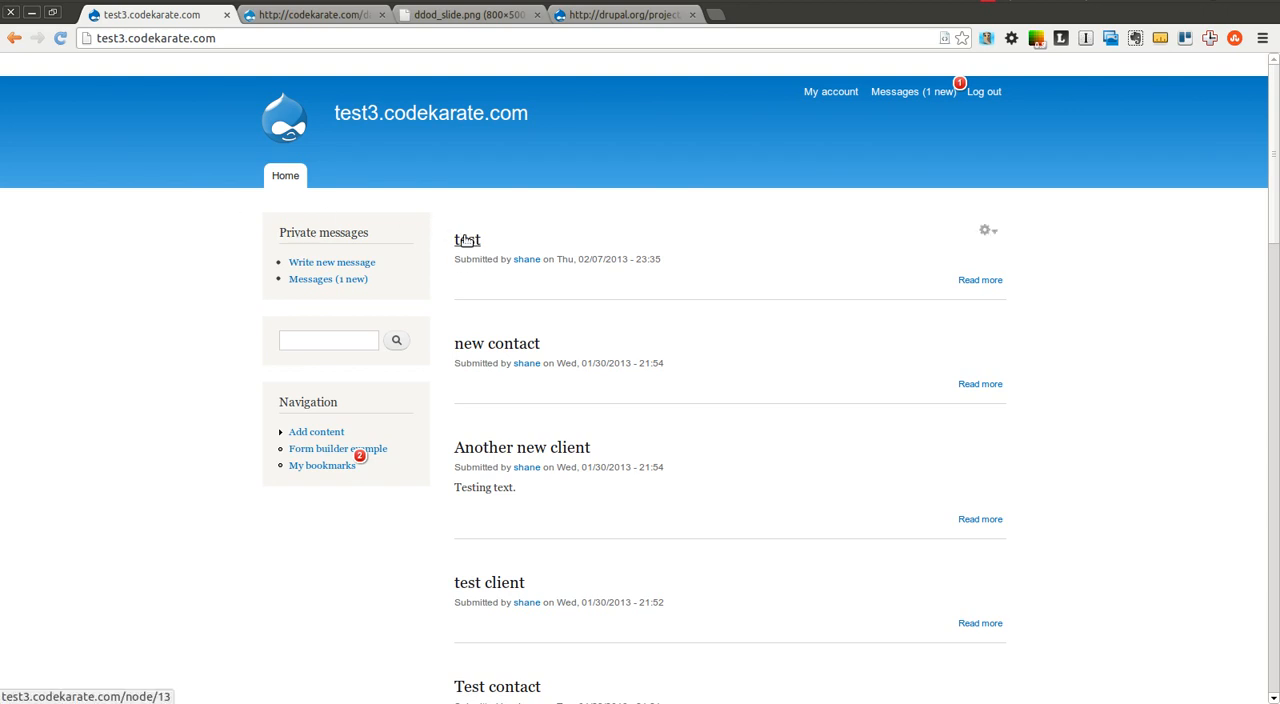
pyautogui.moveTo(462, 232)
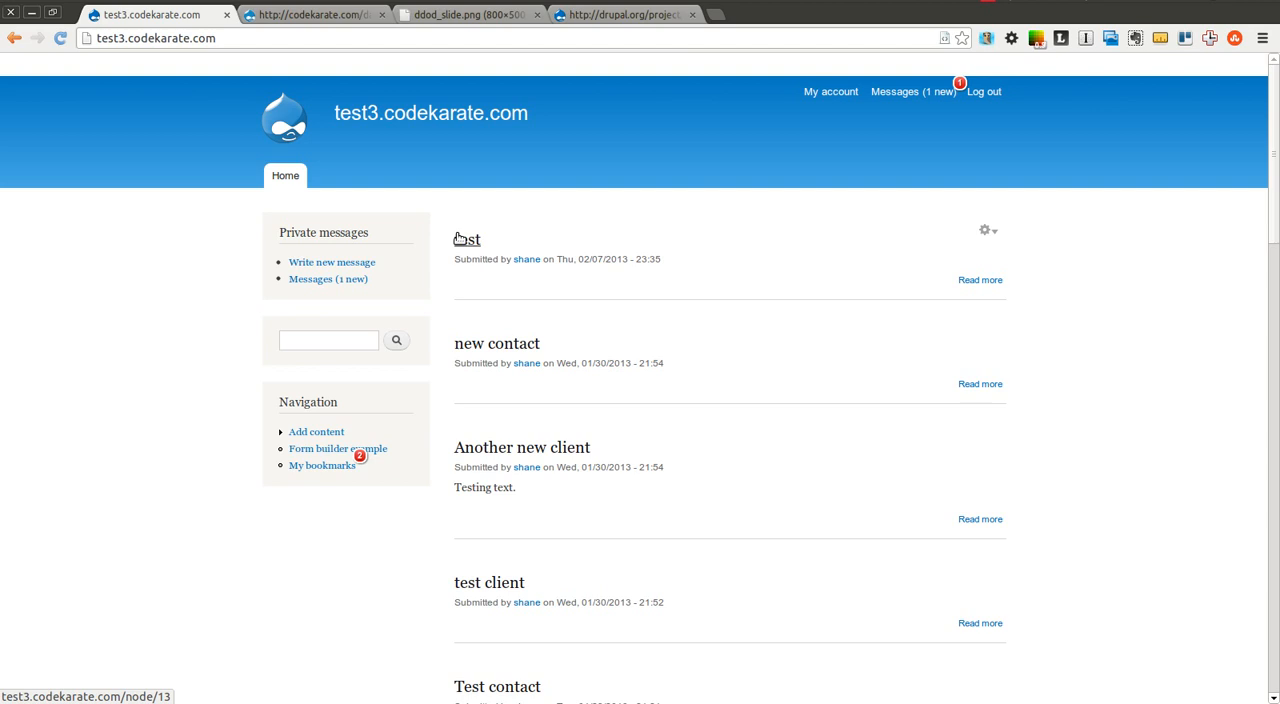
pyautogui.moveTo(470, 360)
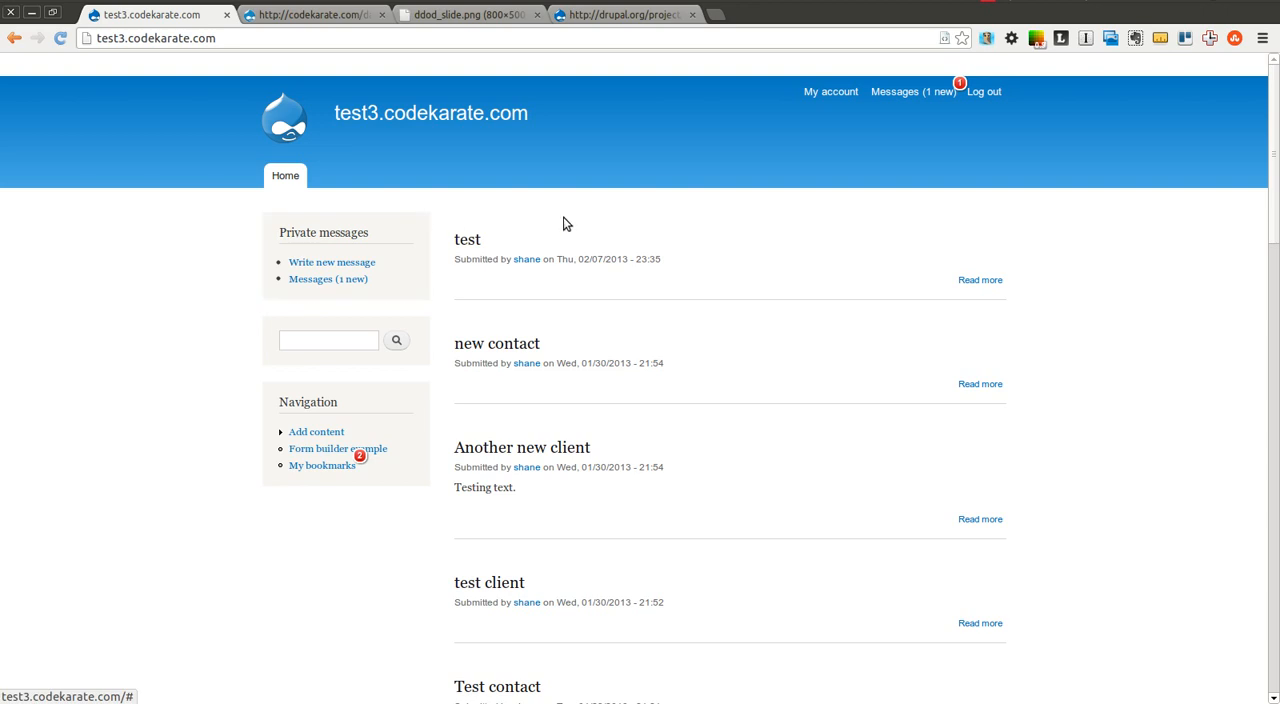
pyautogui.moveTo(224, 252)
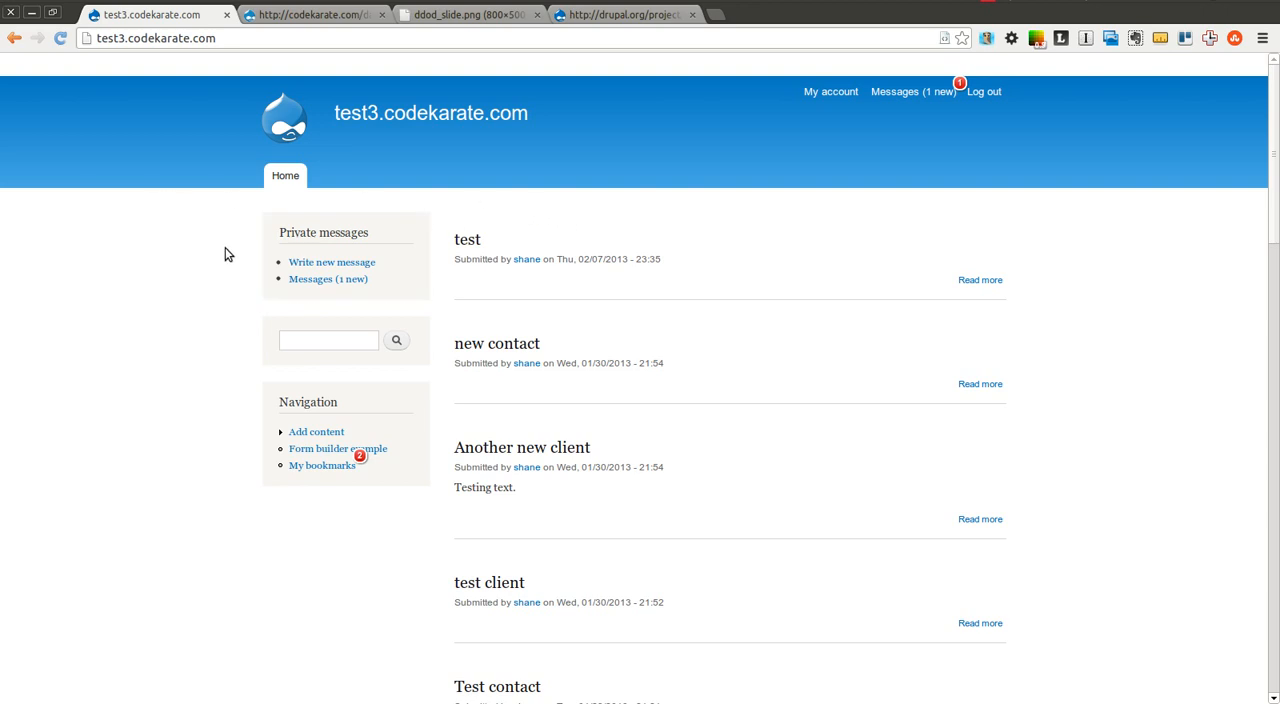
pyautogui.moveTo(420, 250)
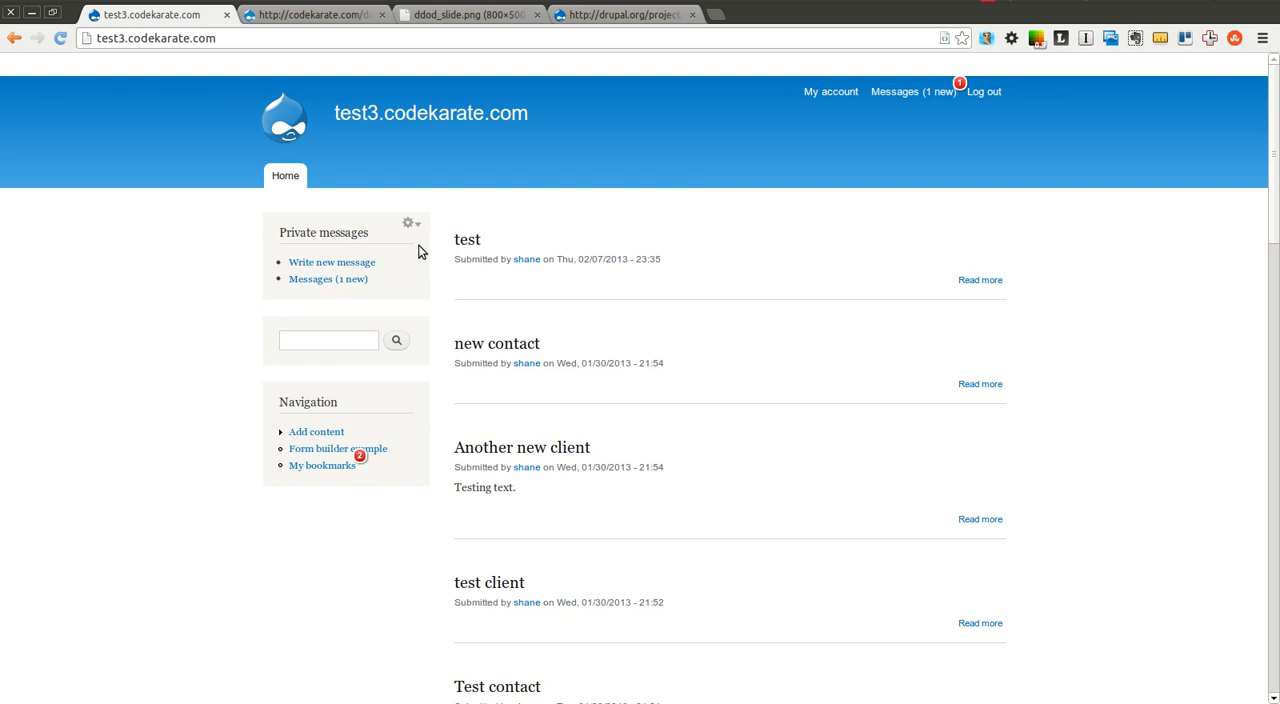
pyautogui.moveTo(374, 234)
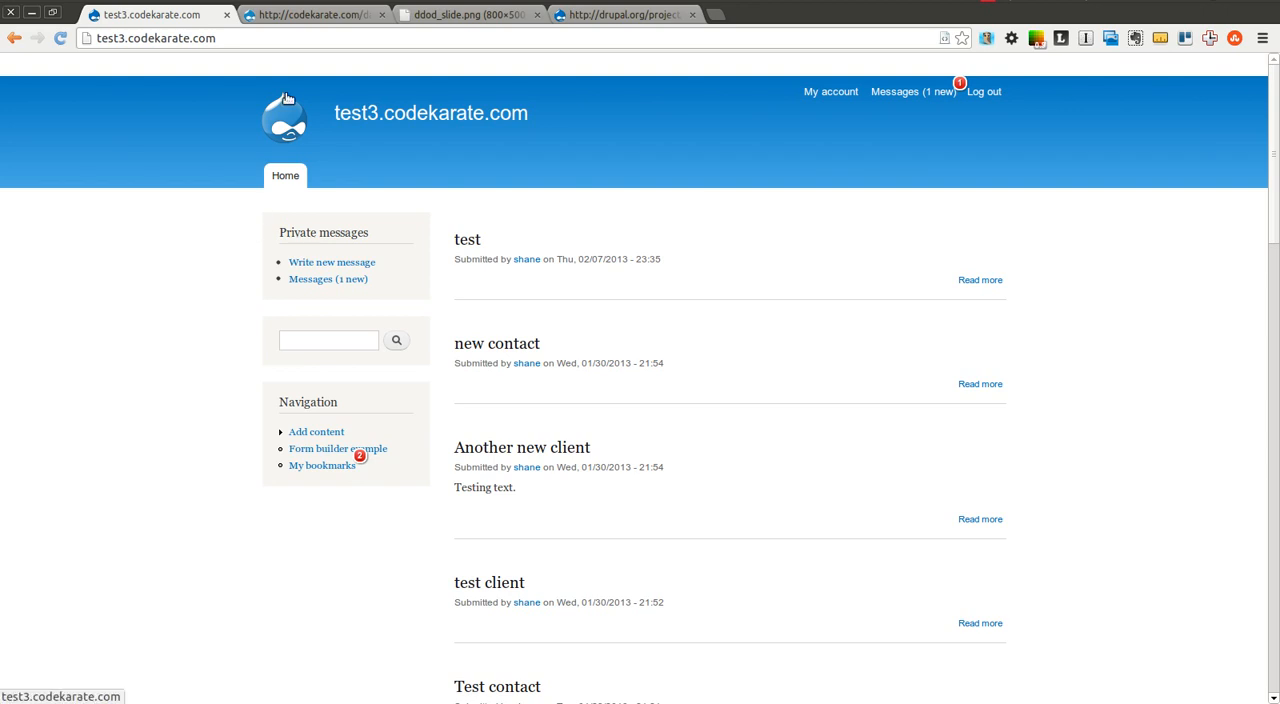
# - Switch to the ddod_slide.png tab showing the Daily Dose of Drupal sponsor slide
pyautogui.click(468, 14)
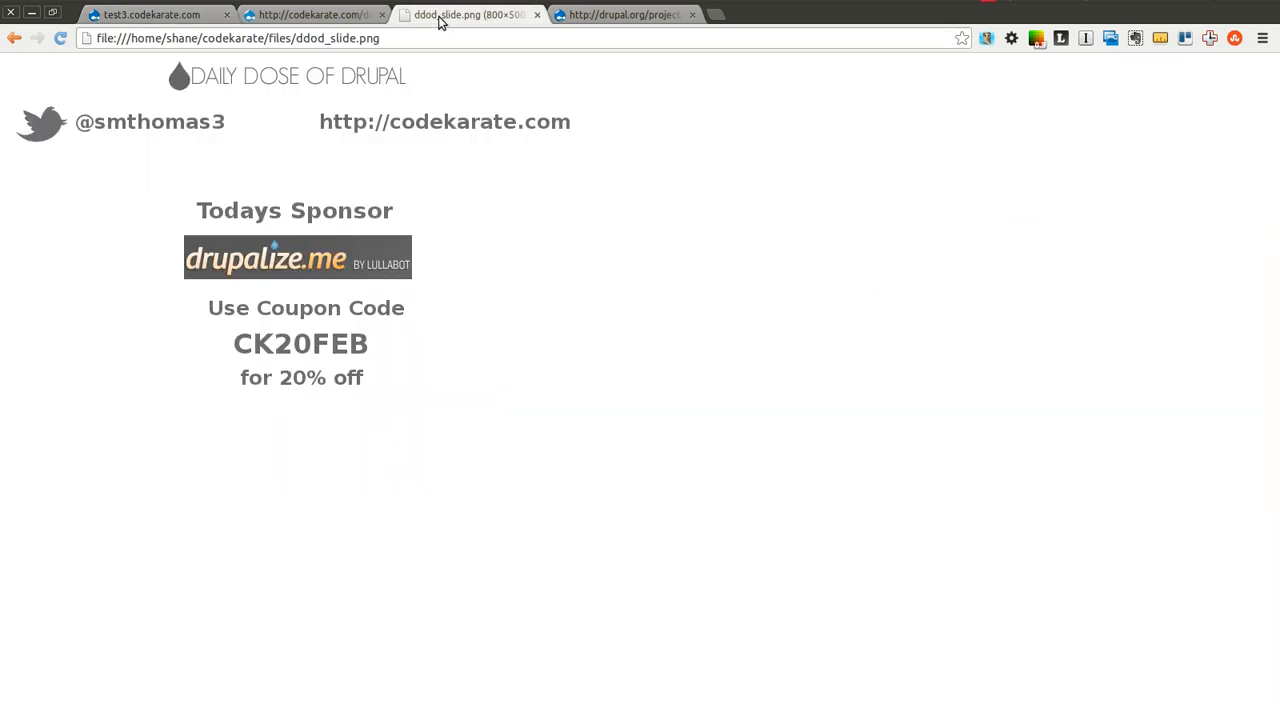